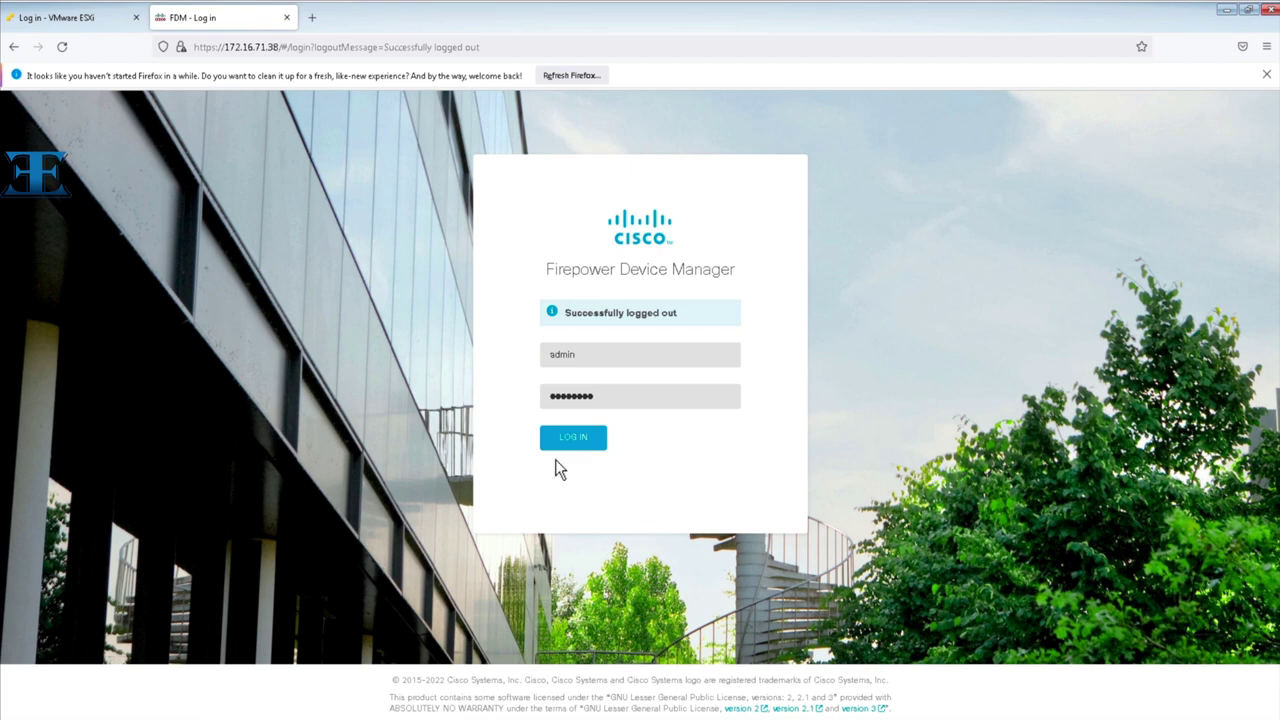
# Log in to Firepower Device Manager as admin to reach the Device Summary dashboard.
pyautogui.click(572, 436)
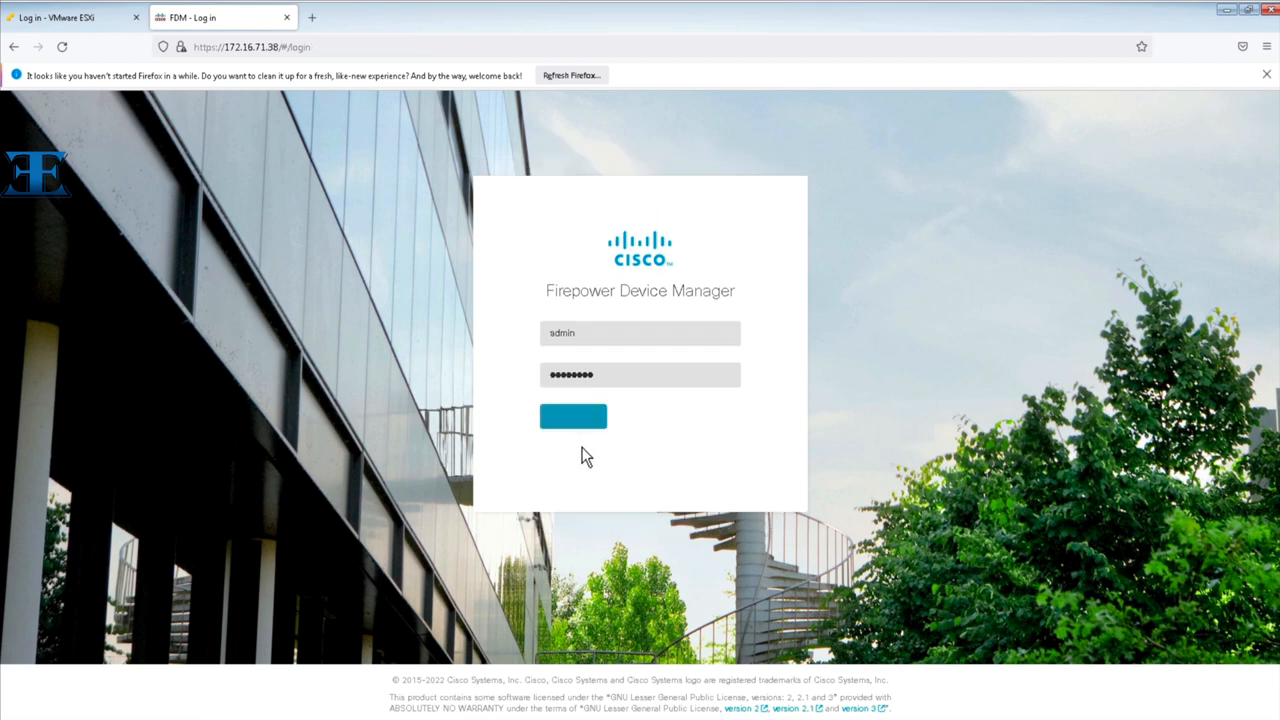
pyautogui.click(572, 415)
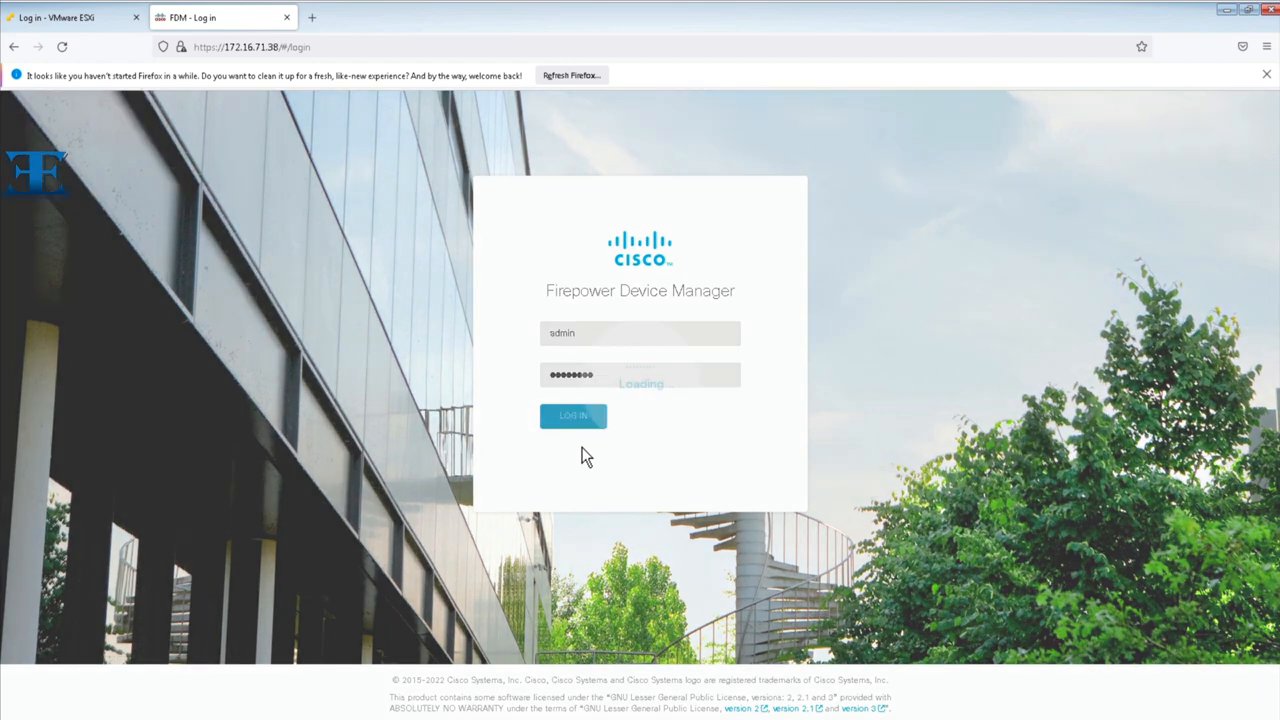
pyautogui.click(573, 416)
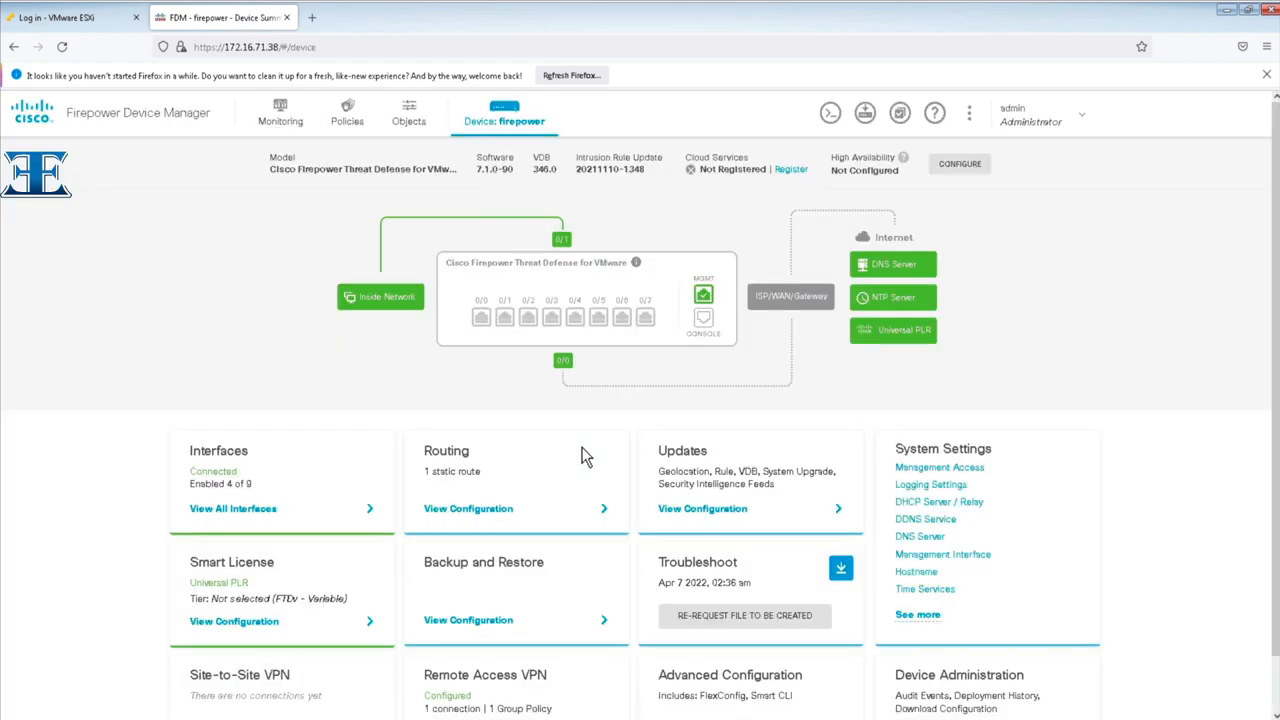
pyautogui.moveTo(573, 479)
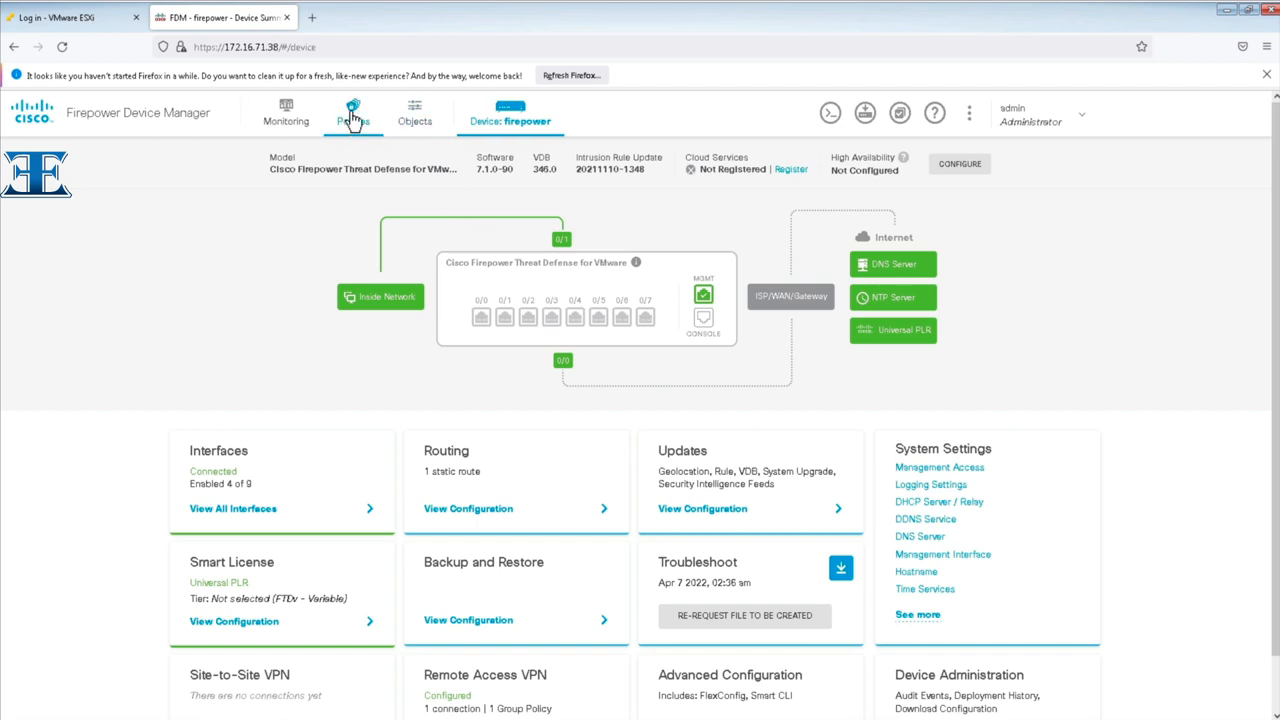
# Browse Objects > Identity Sources and view the available identity source types.
pyautogui.click(415, 112)
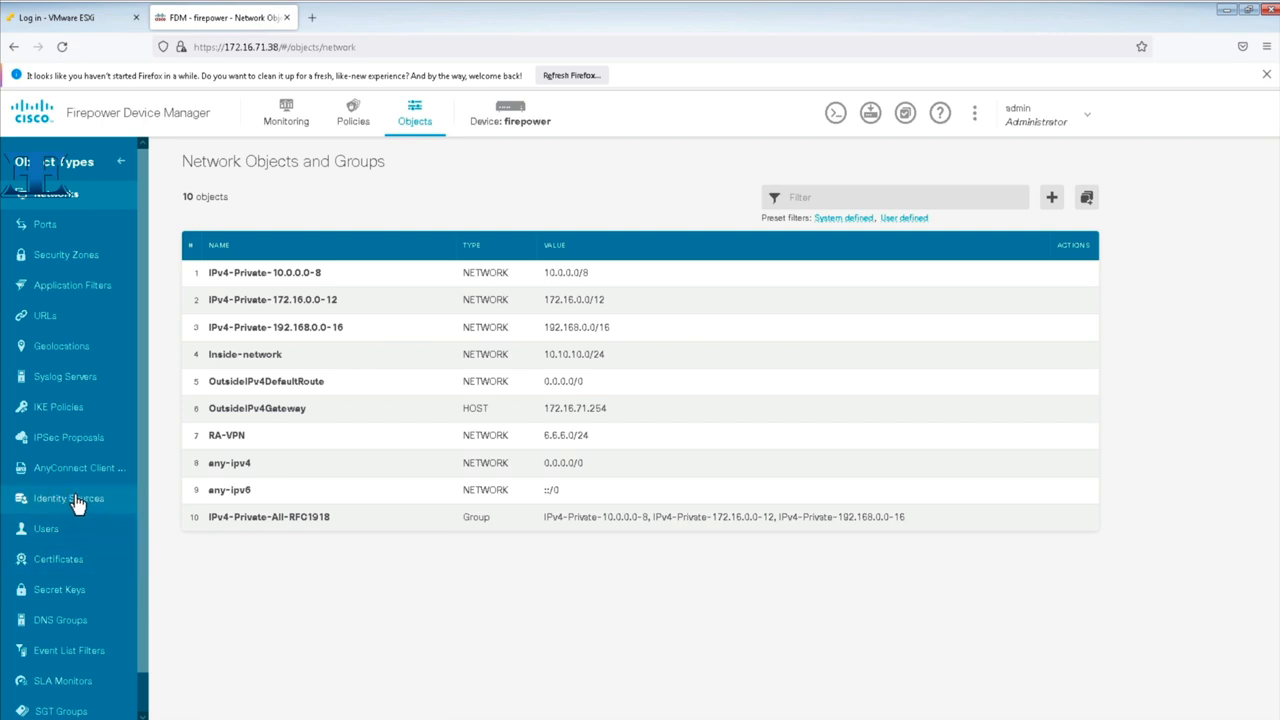
pyautogui.click(69, 498)
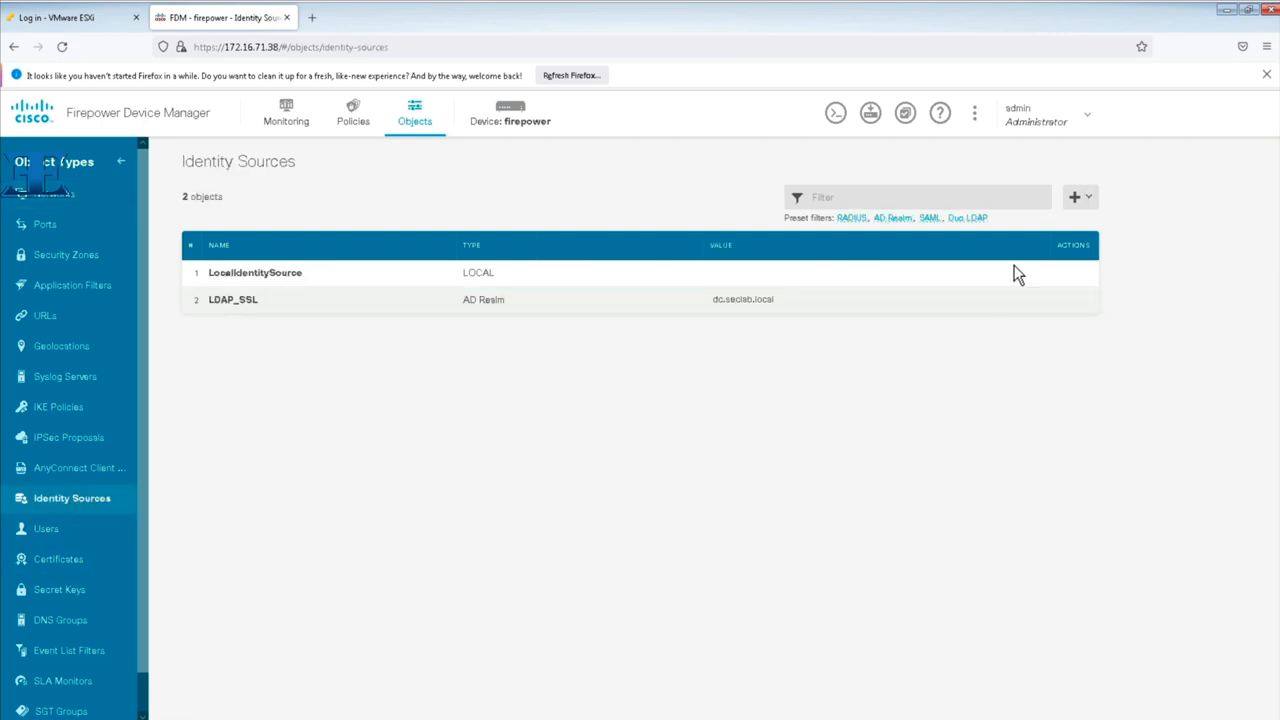
pyautogui.click(1079, 196)
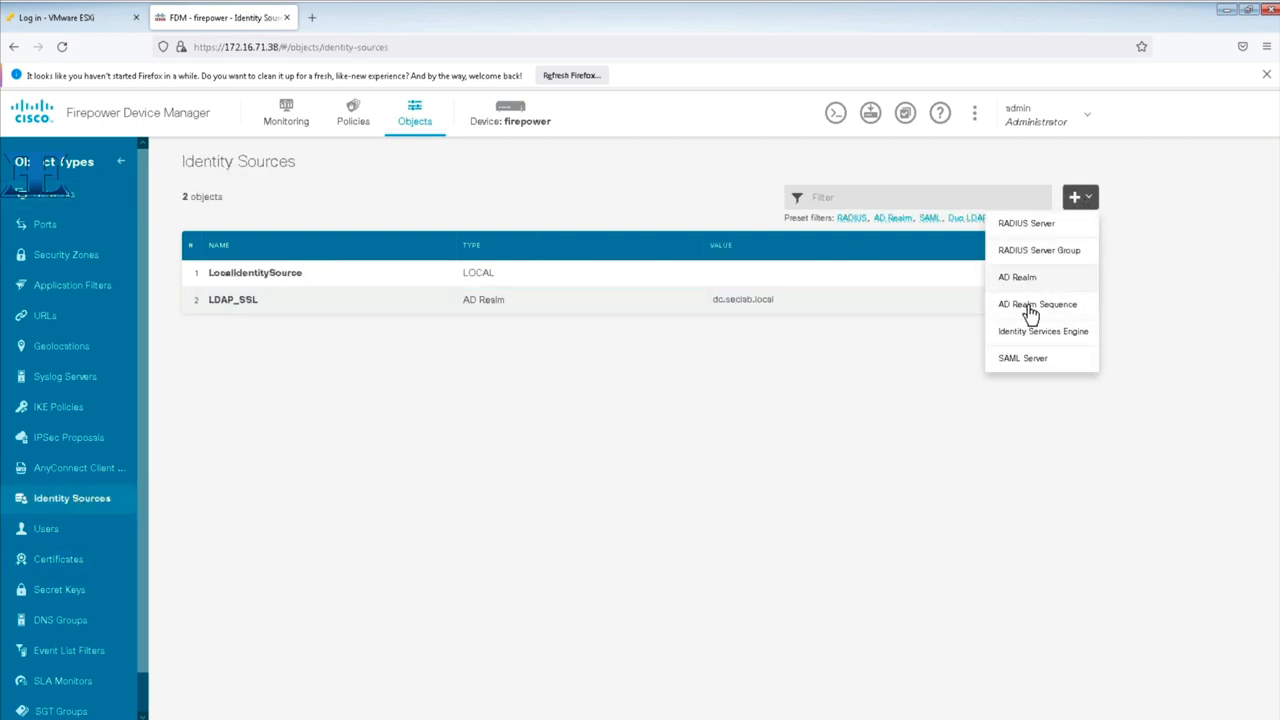
pyautogui.moveTo(1024, 282)
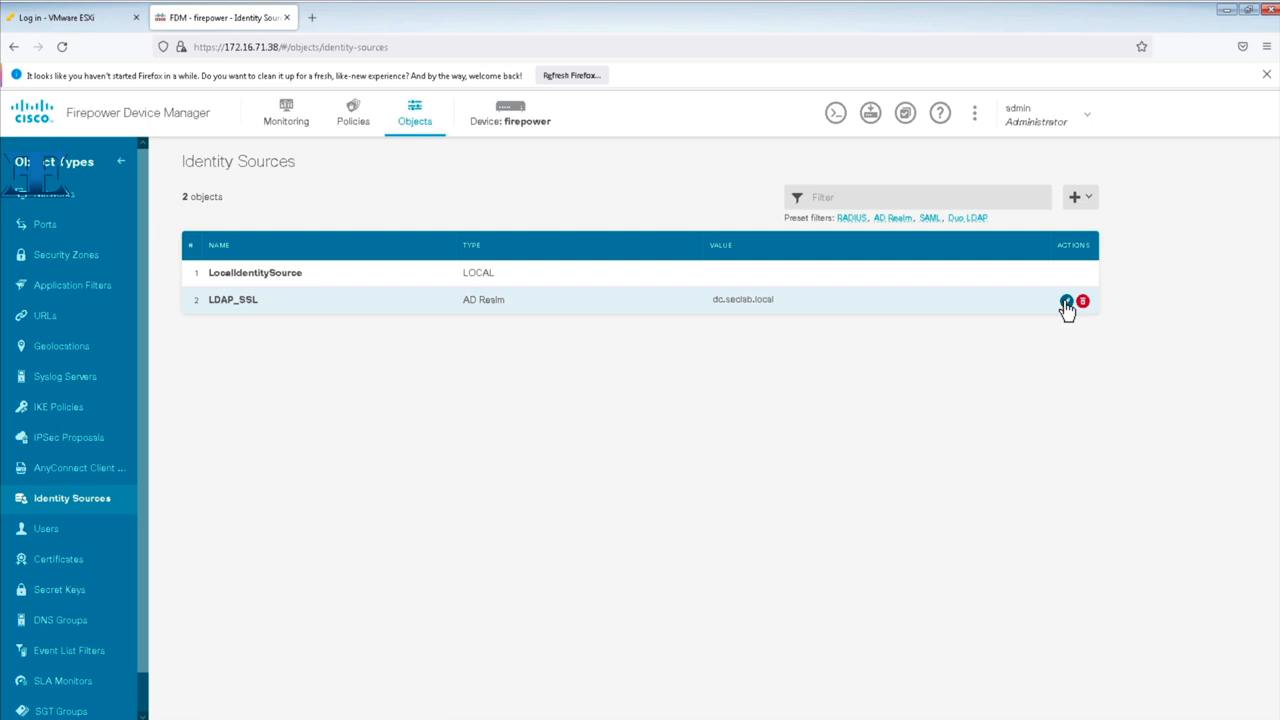
# Open the LDAP_SSL realm and review its LDAPS server on port 636 with 0-SECLAB-RootCA.
pyautogui.click(1065, 298)
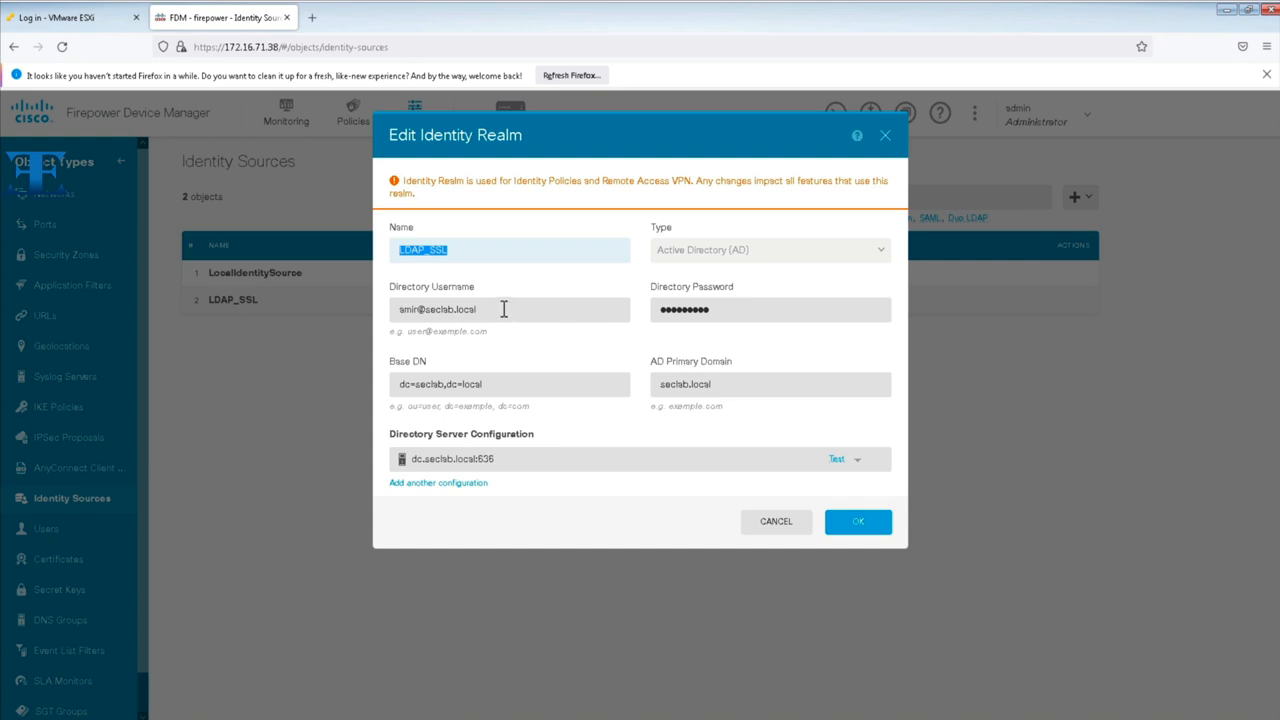
pyautogui.click(504, 309)
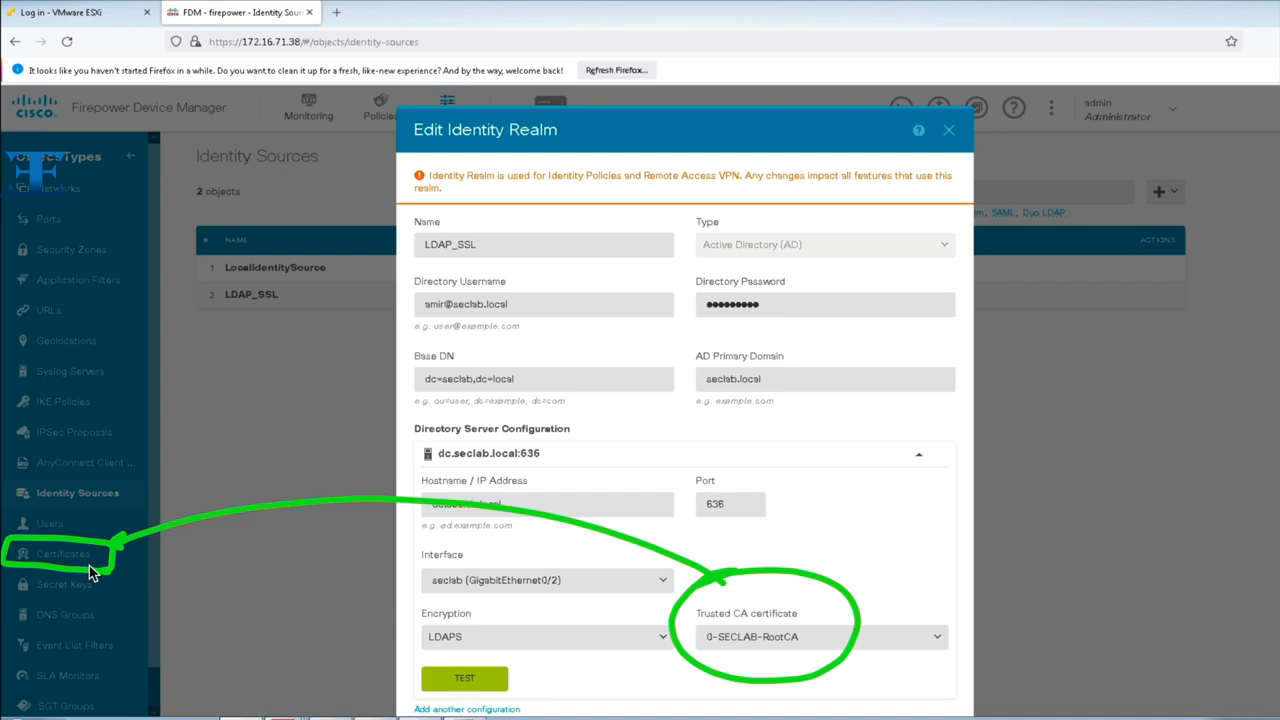
pyautogui.moveTo(86, 637)
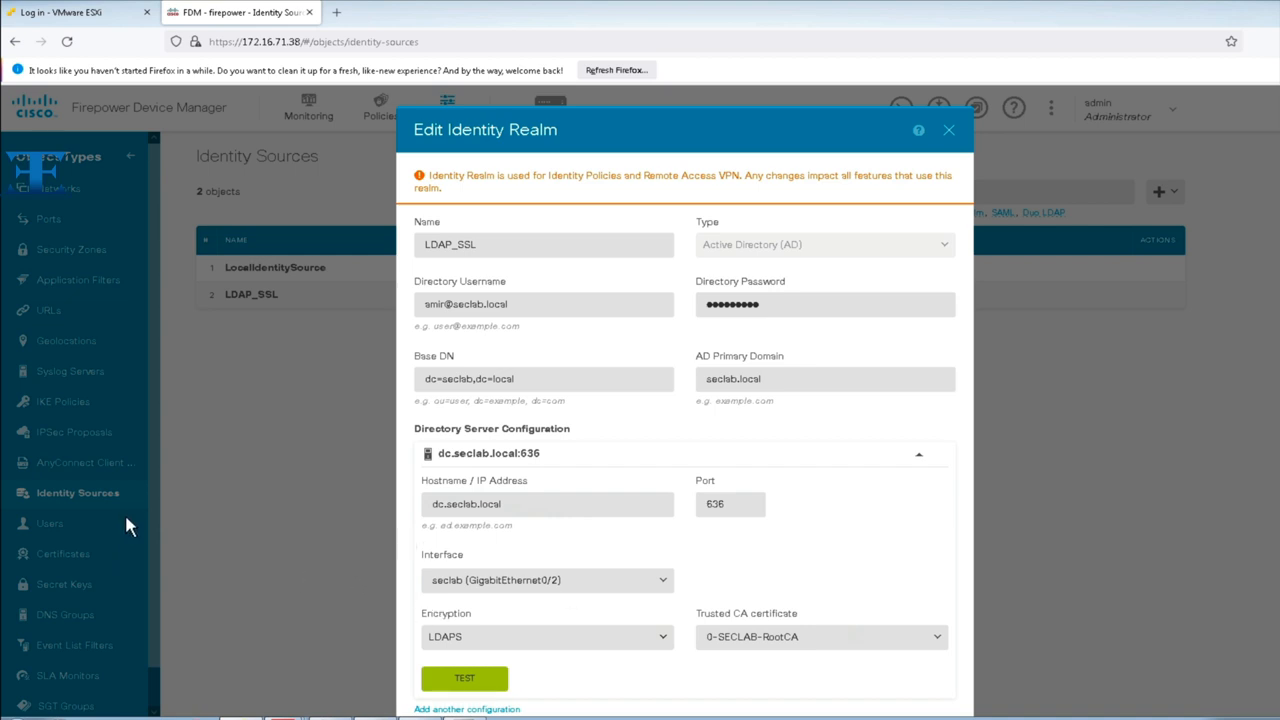
pyautogui.moveTo(953, 130)
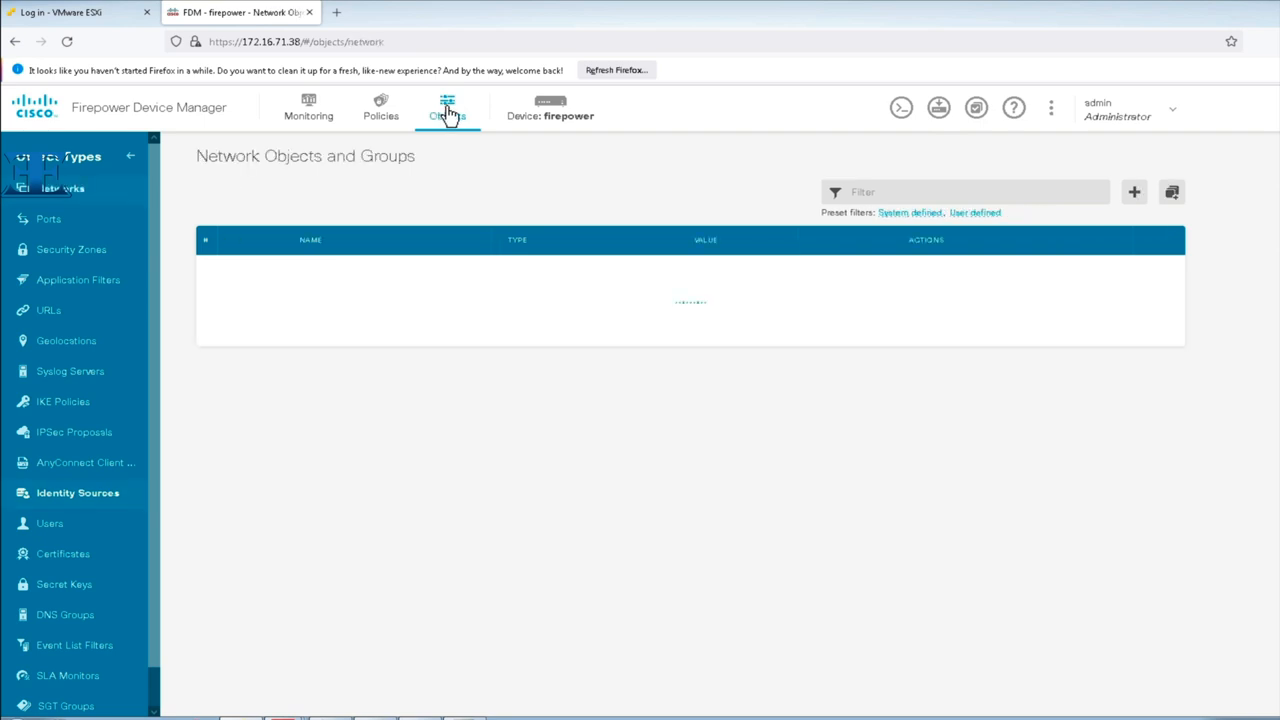
# List the 132 certificate objects and view the add-certificate options, including Trusted CA Certificate.
pyautogui.click(62, 553)
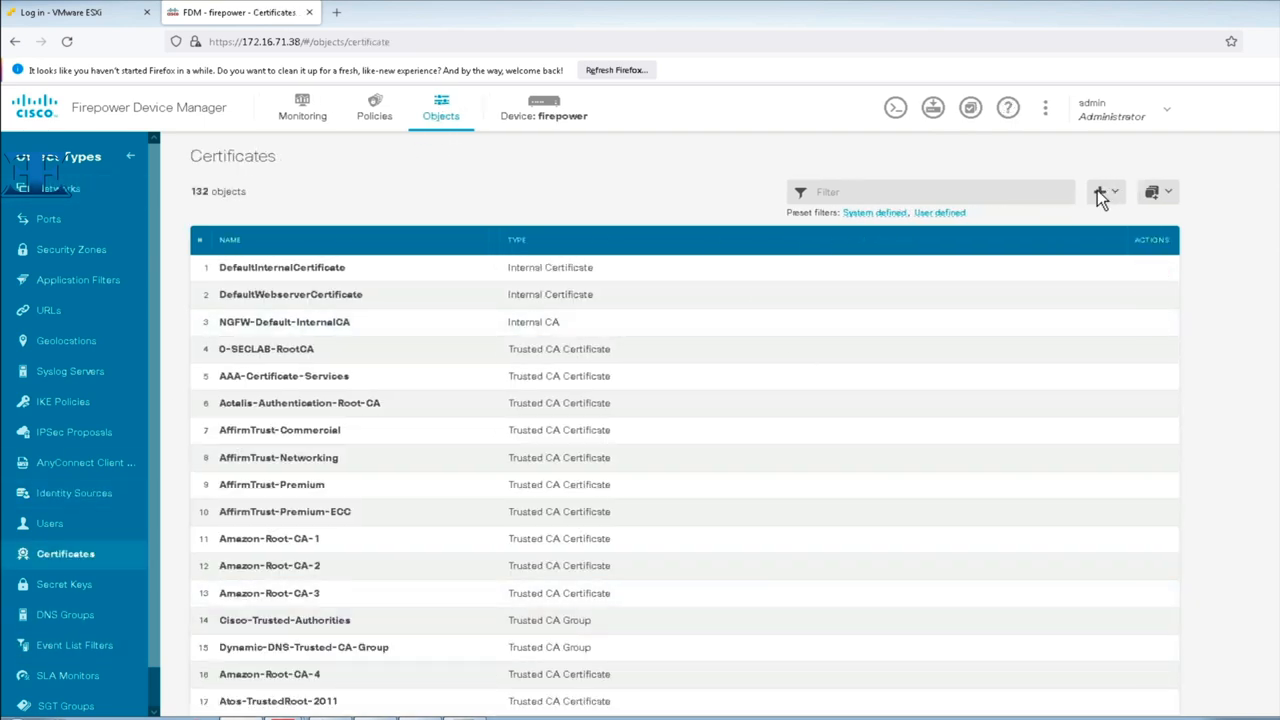
pyautogui.click(1102, 191)
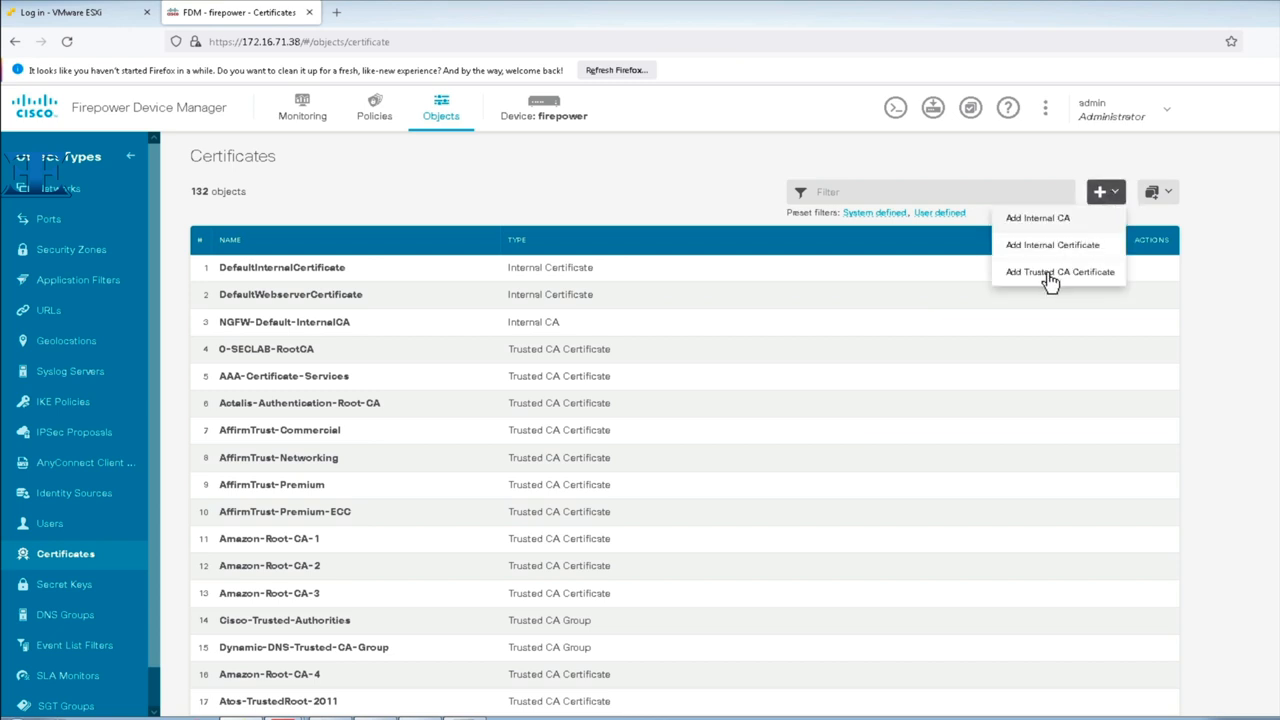
pyautogui.moveTo(1046, 282)
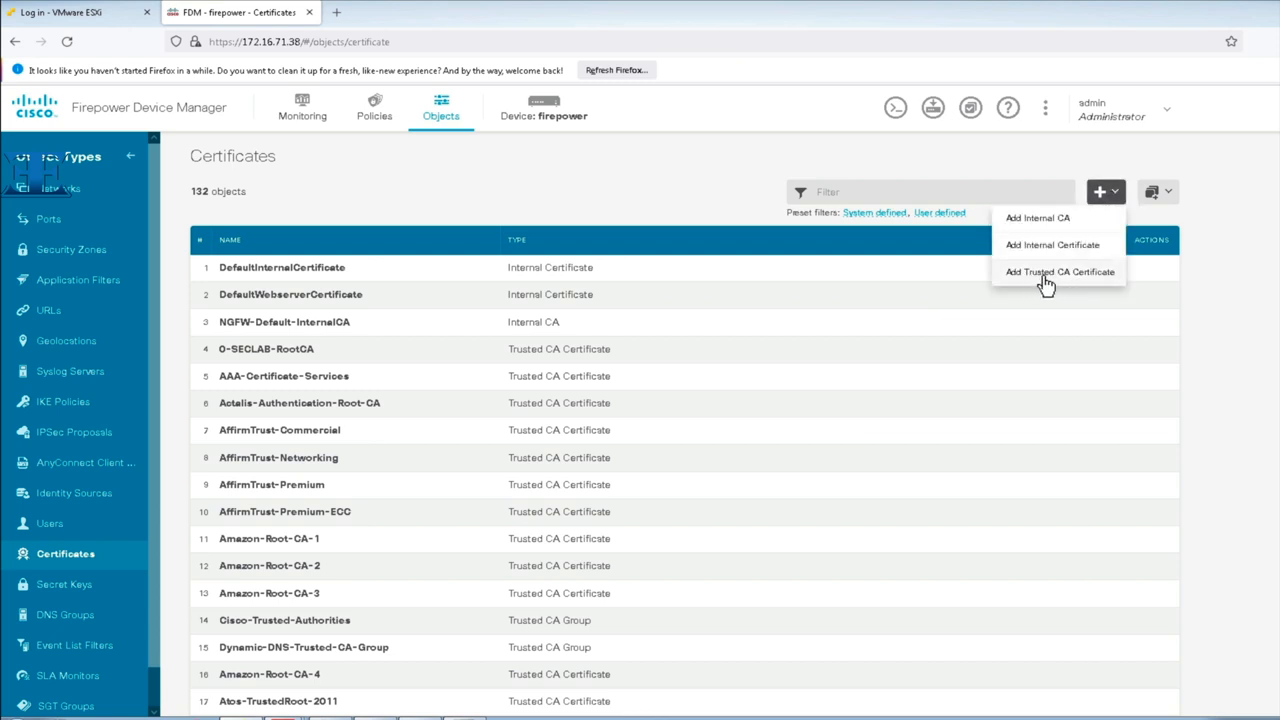
pyautogui.click(1059, 271)
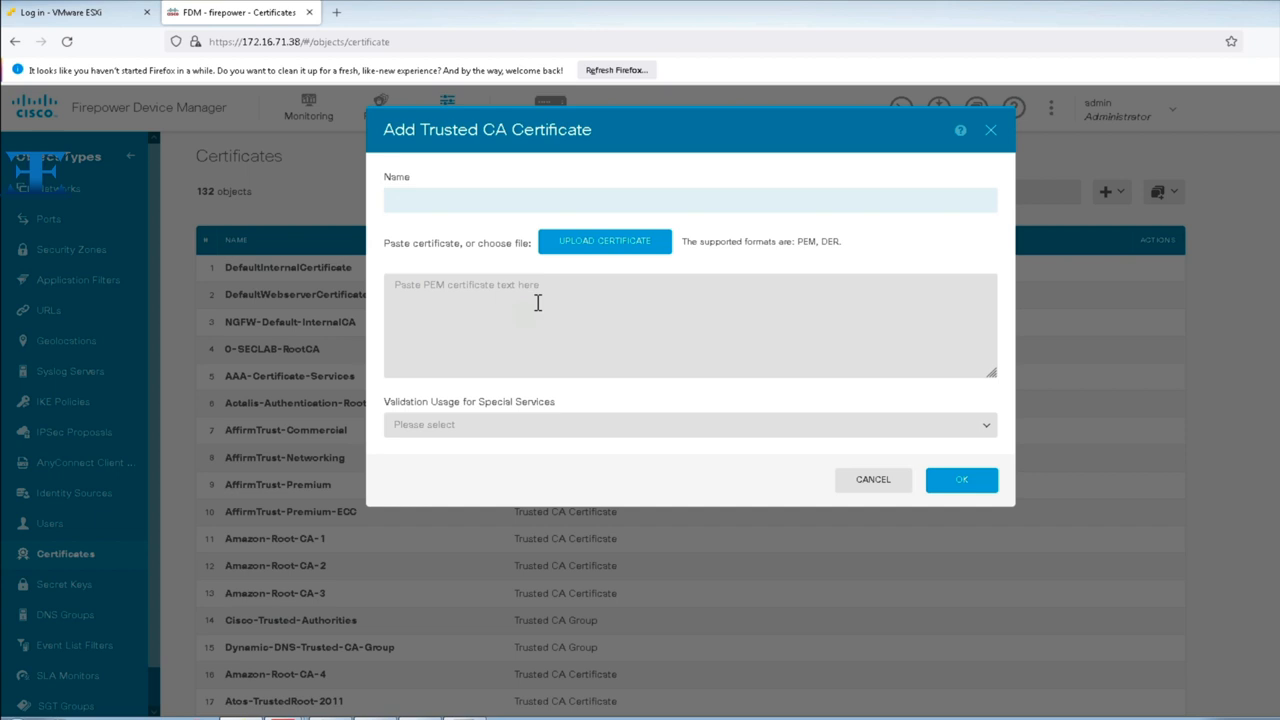
pyautogui.write('any name')
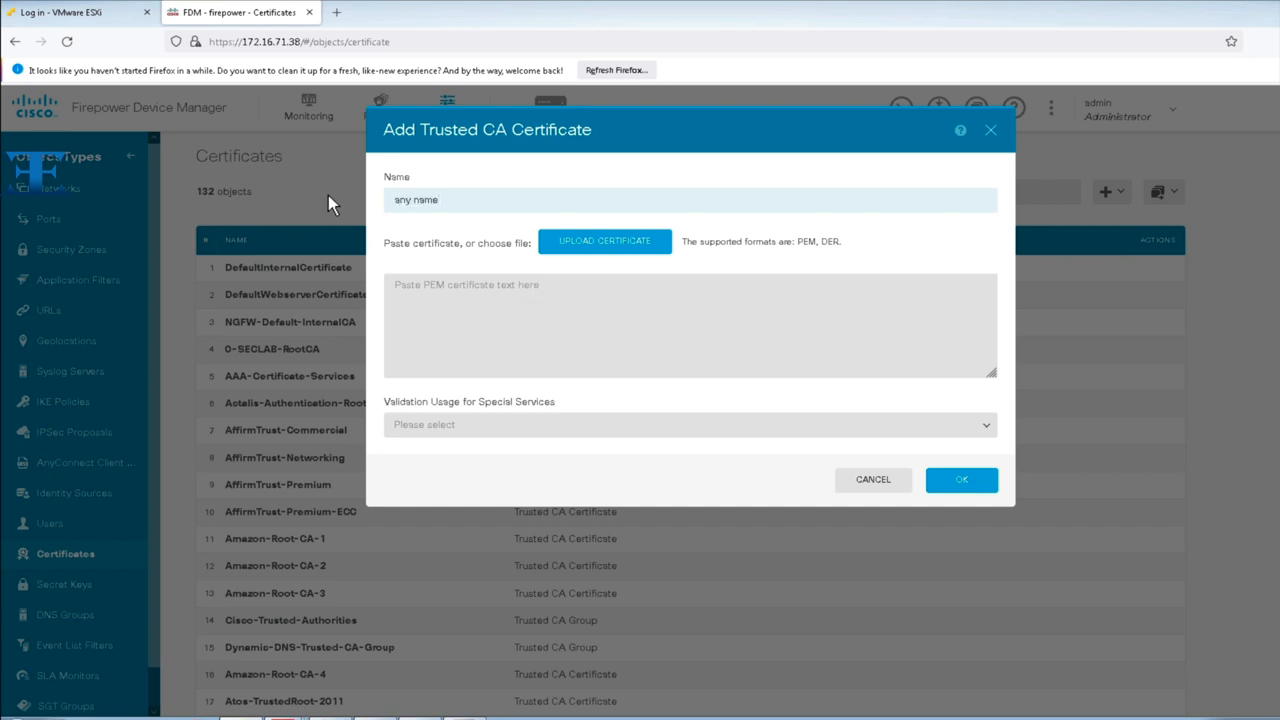
pyautogui.rightClick(562, 305)
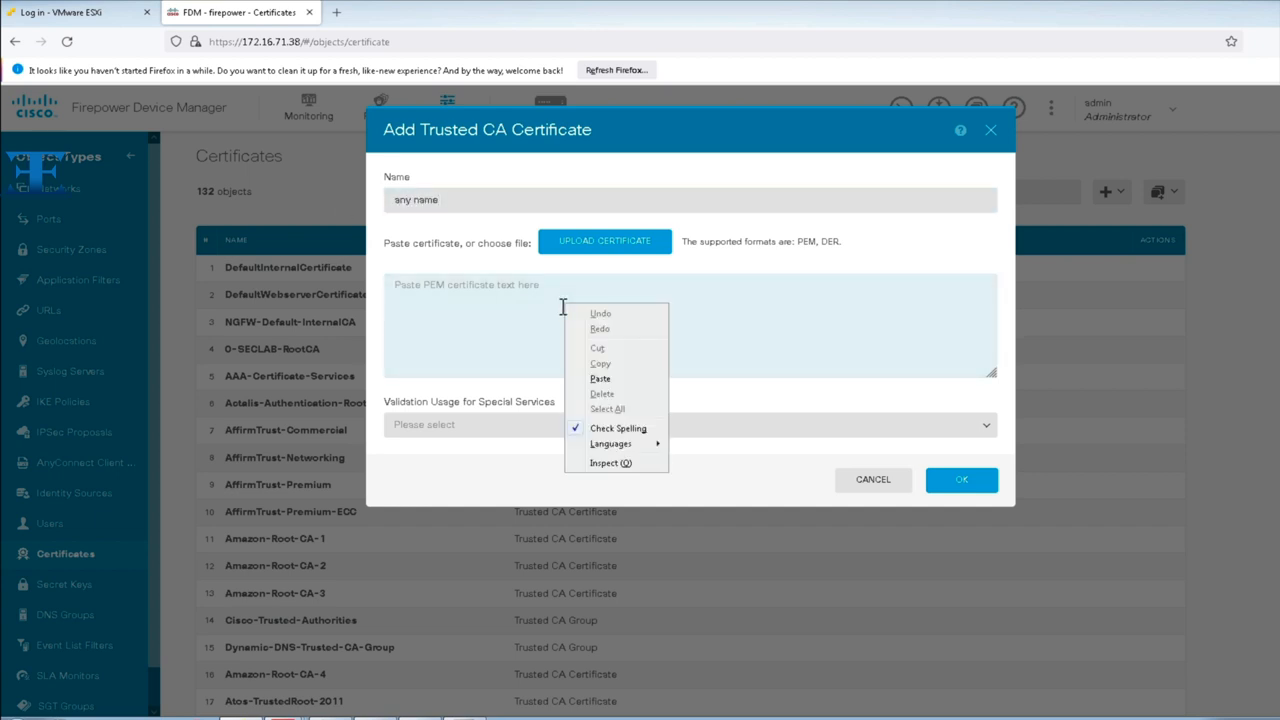
pyautogui.click(516, 320)
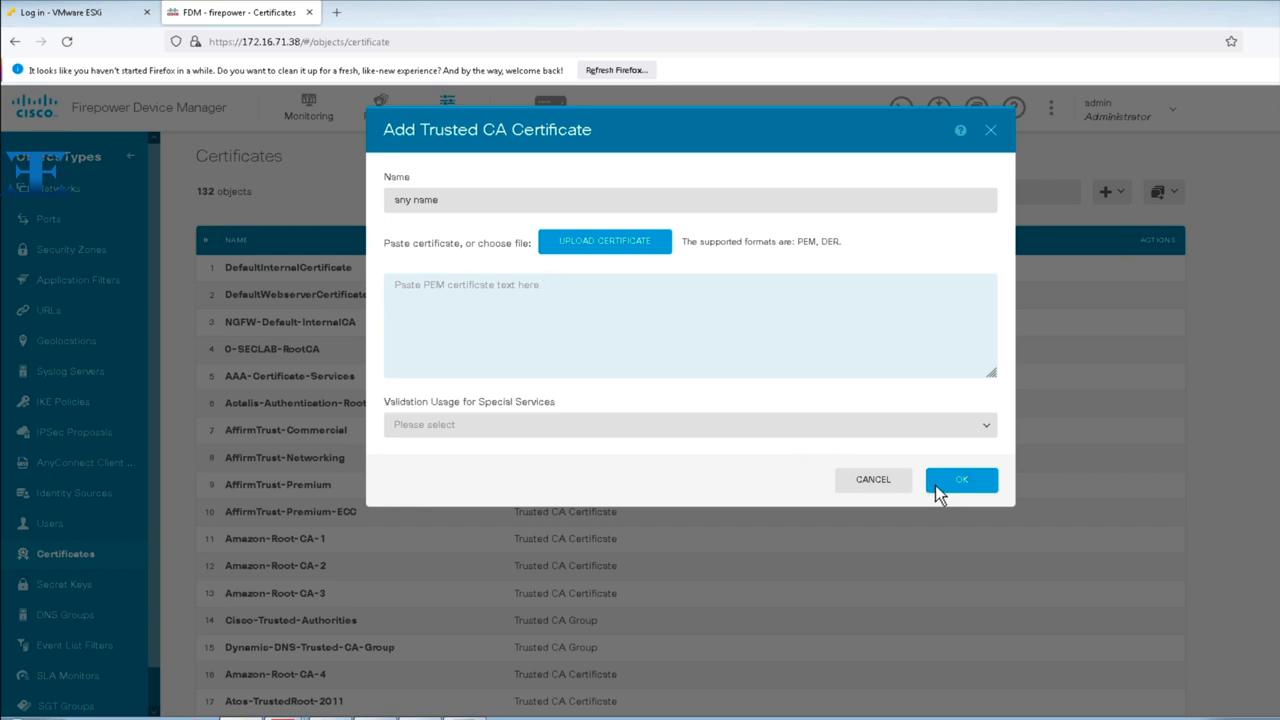
pyautogui.moveTo(877, 480)
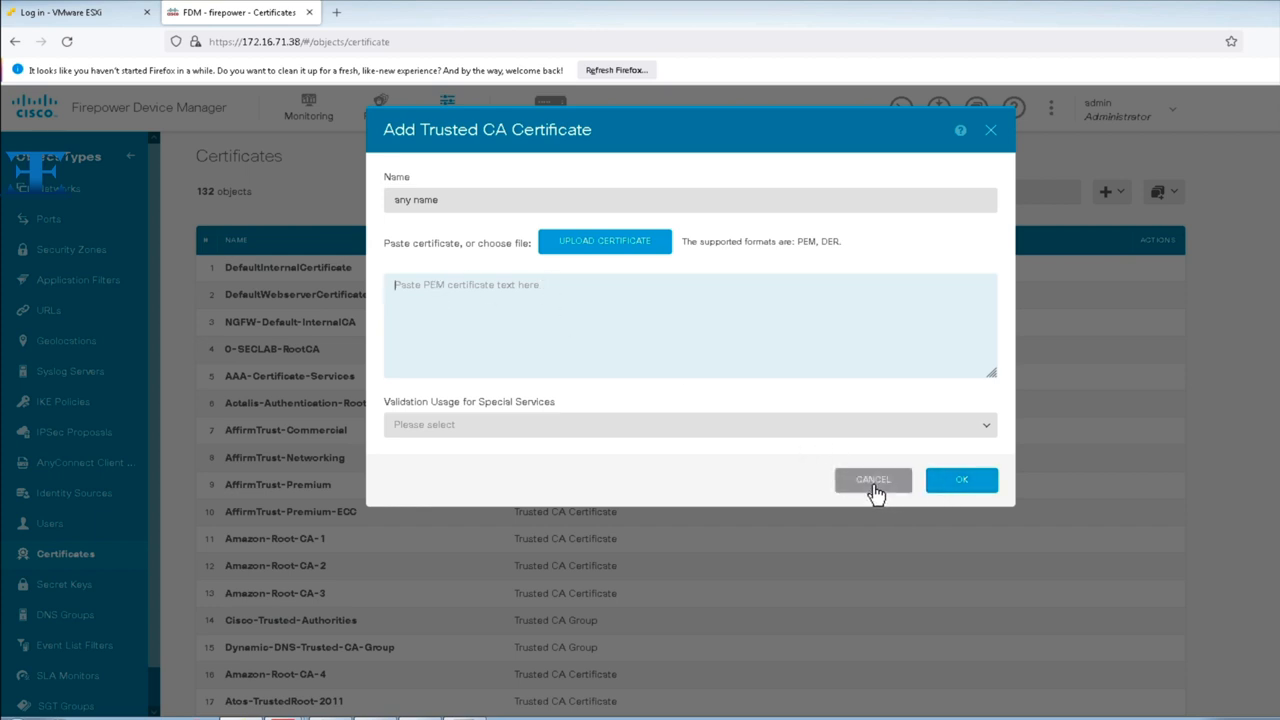
pyautogui.click(873, 480)
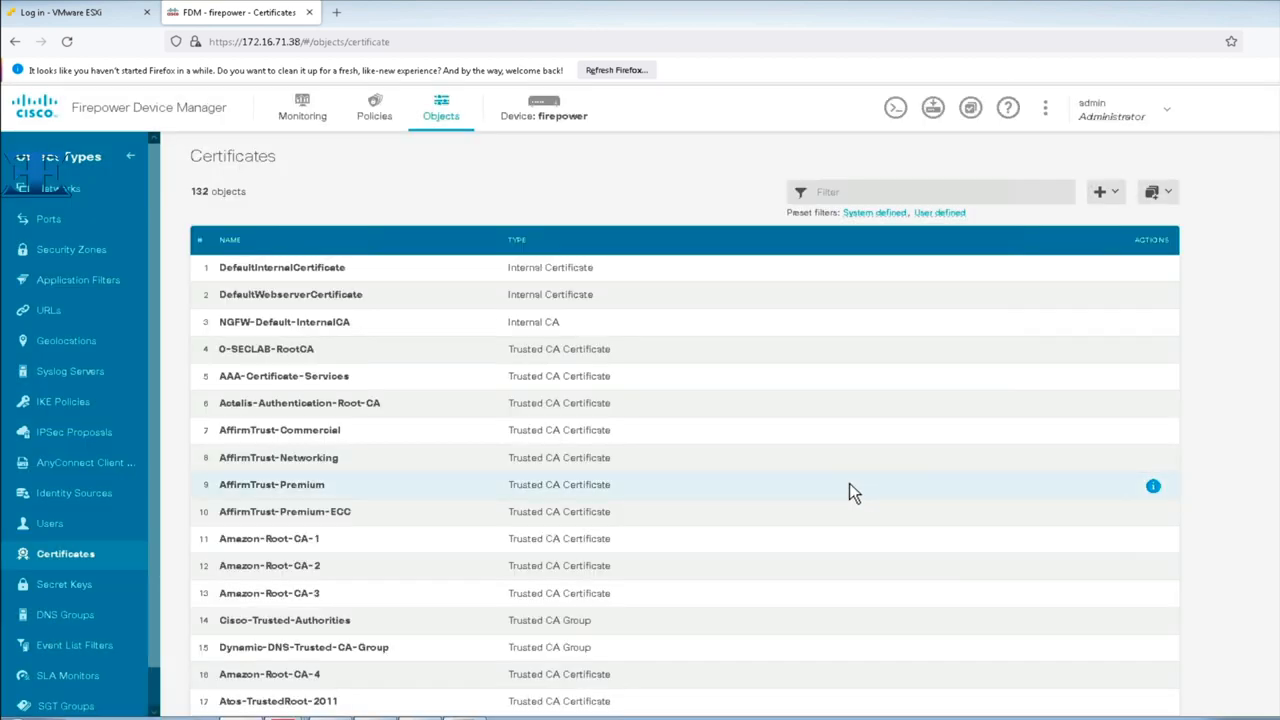
pyautogui.moveTo(330, 355)
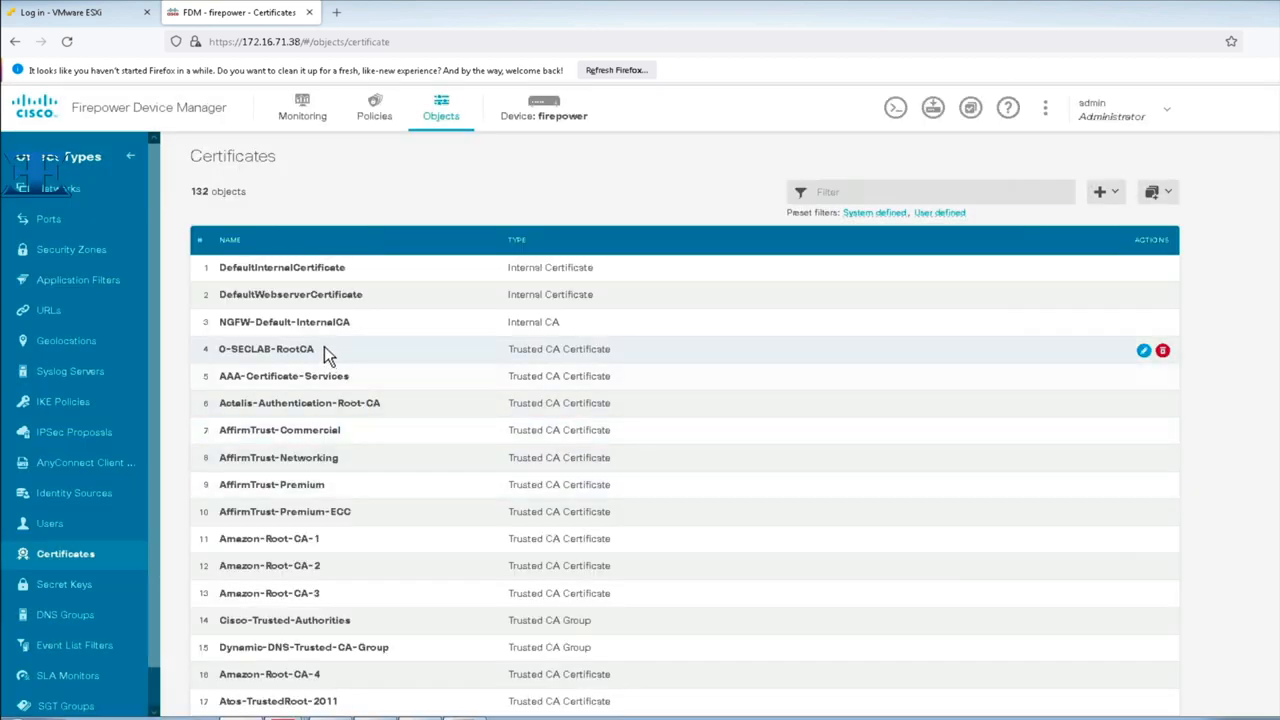
pyautogui.doubleClick(266, 348)
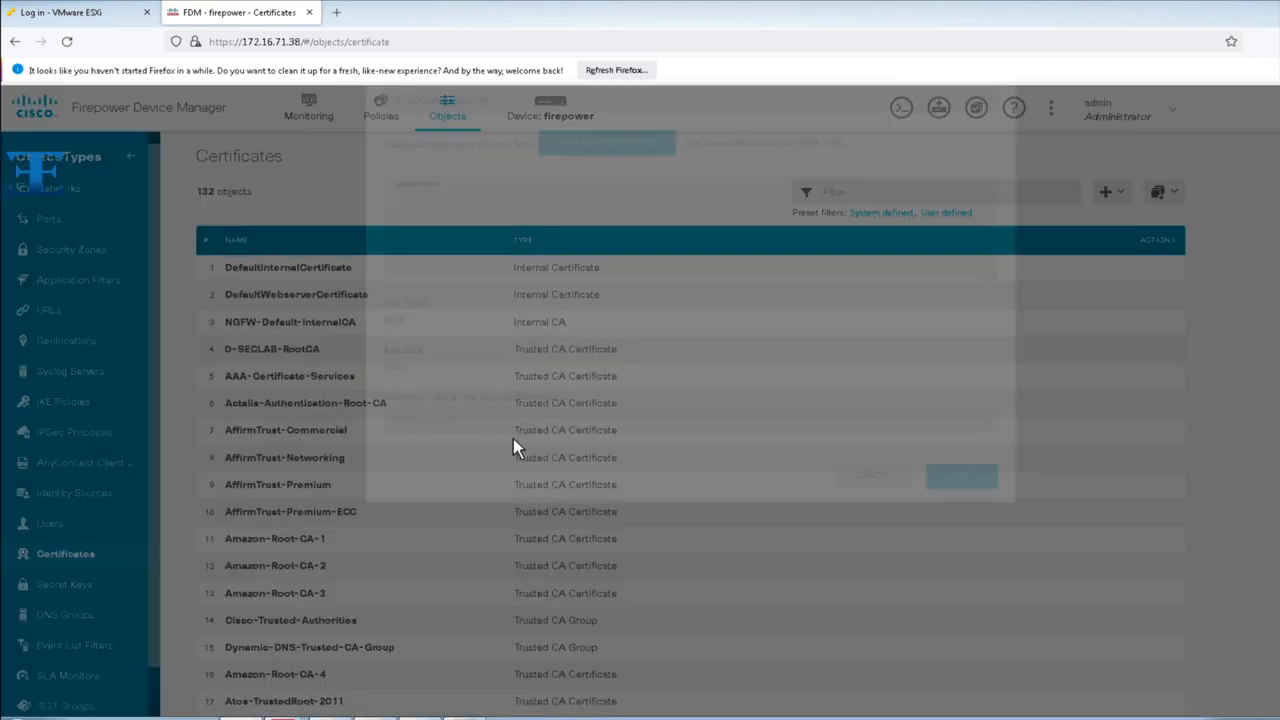
pyautogui.click(271, 348)
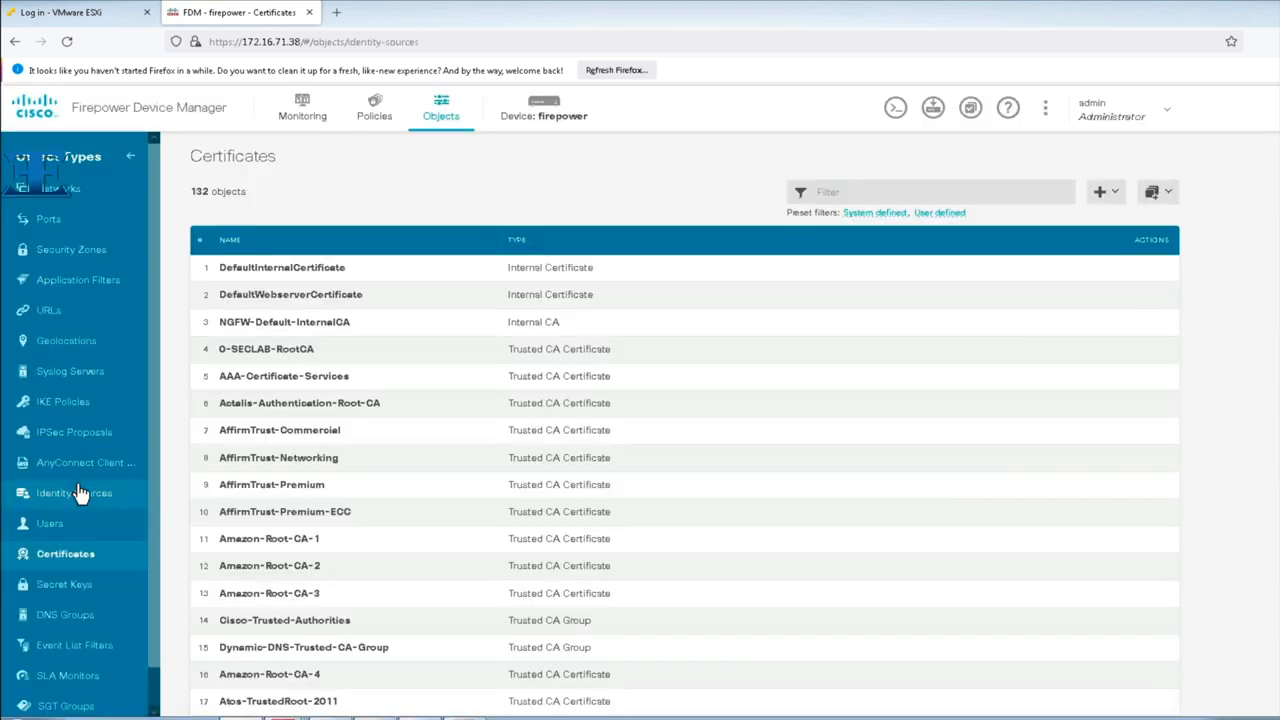
# Reopen LDAP_SSL and confirm dc.seclab.local:636 uses LDAPS with 0-SECLAB-RootCA as trusted CA.
pyautogui.click(62, 493)
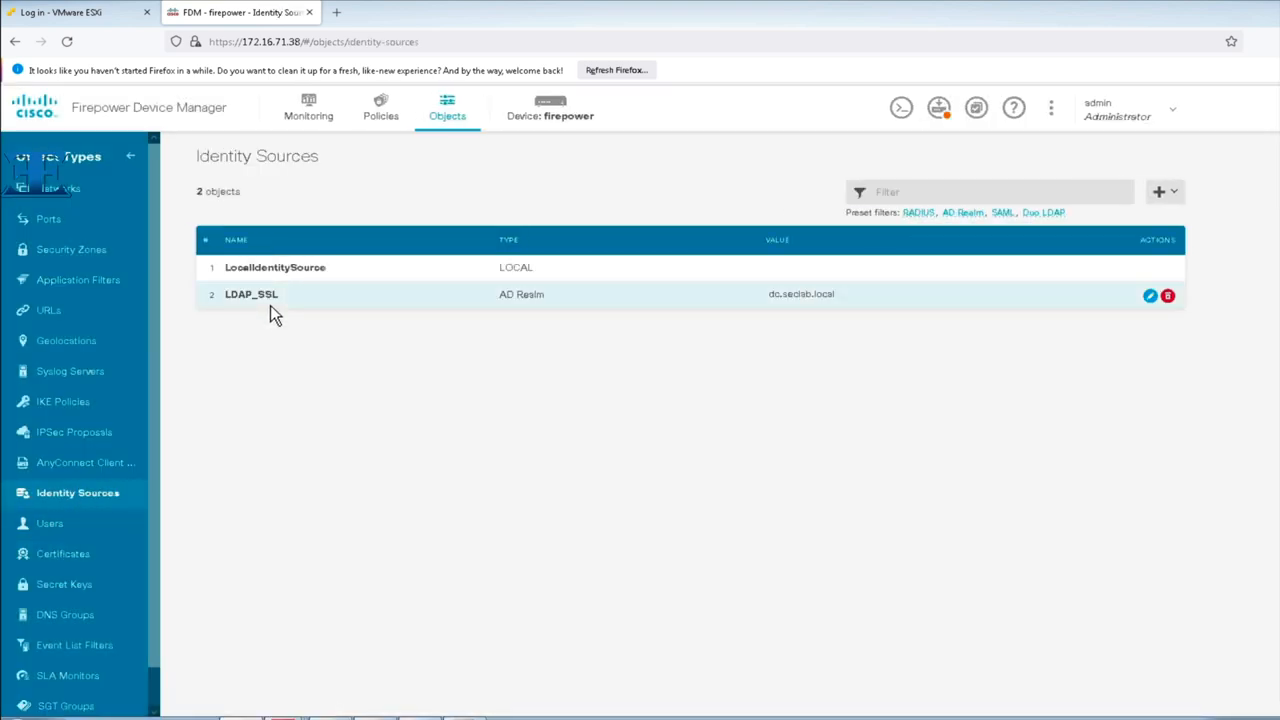
pyautogui.moveTo(1150, 296)
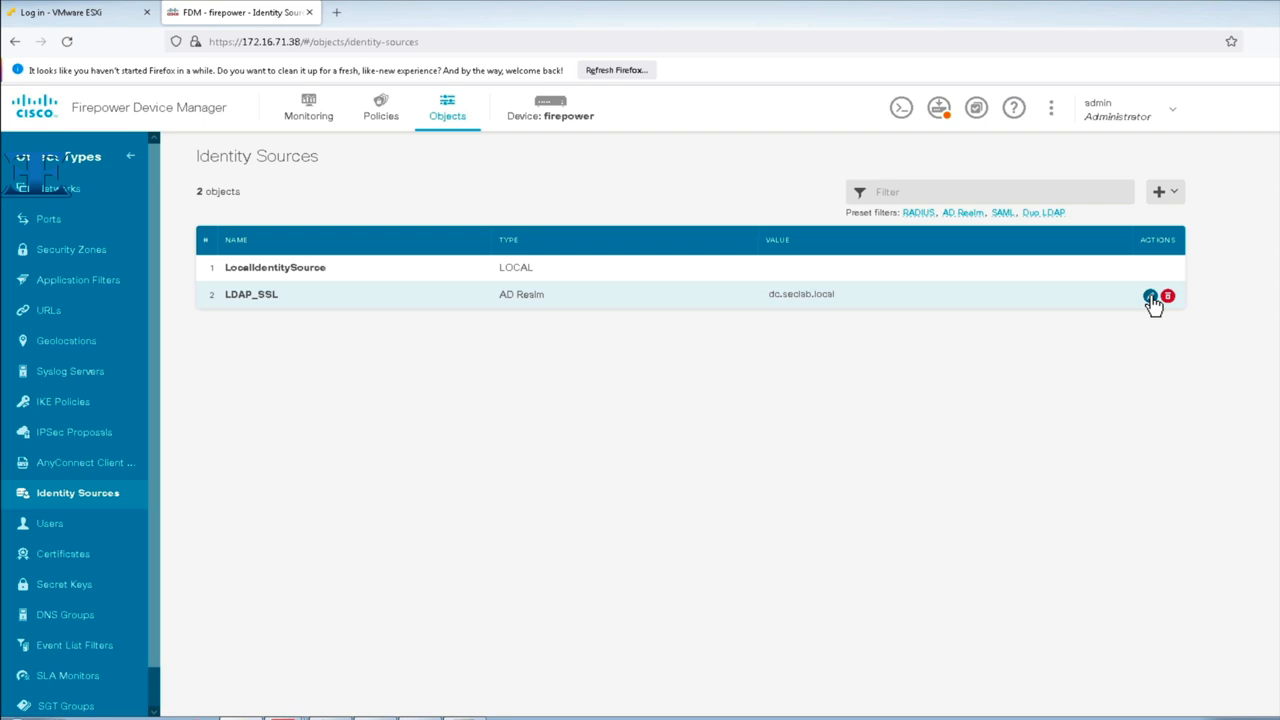
pyautogui.click(1150, 293)
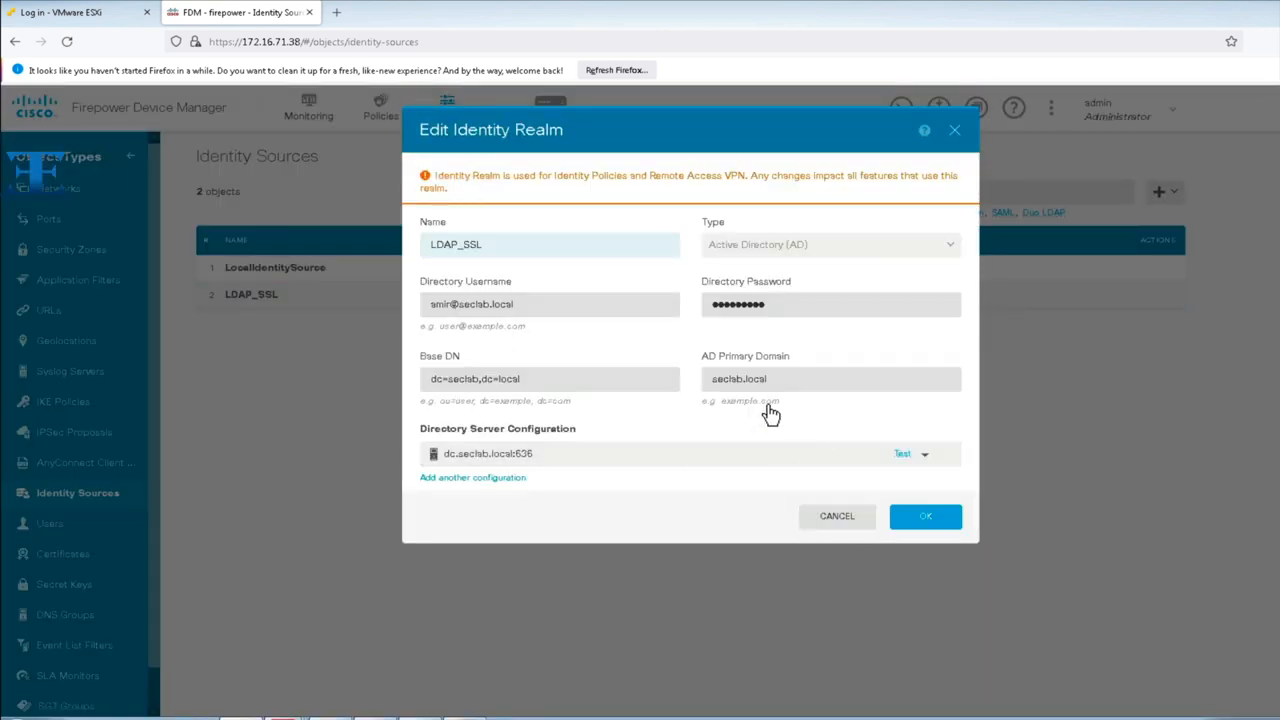
pyautogui.moveTo(915, 461)
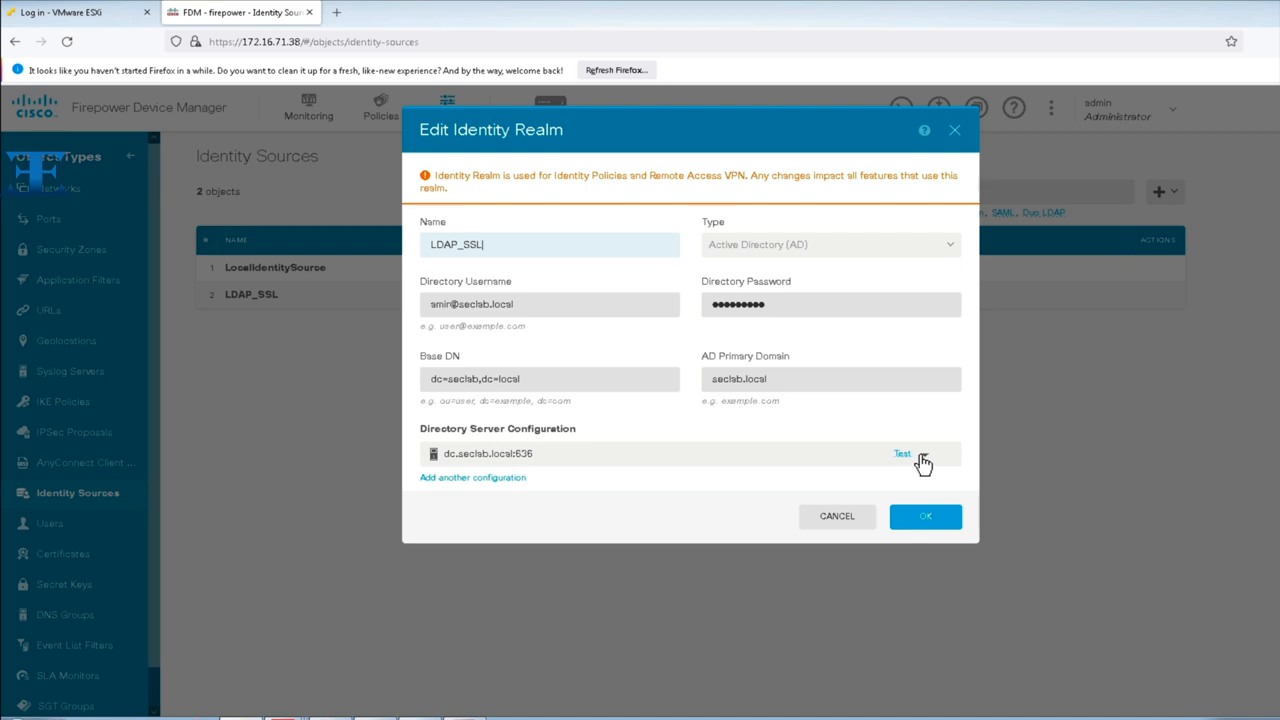
pyautogui.click(678, 454)
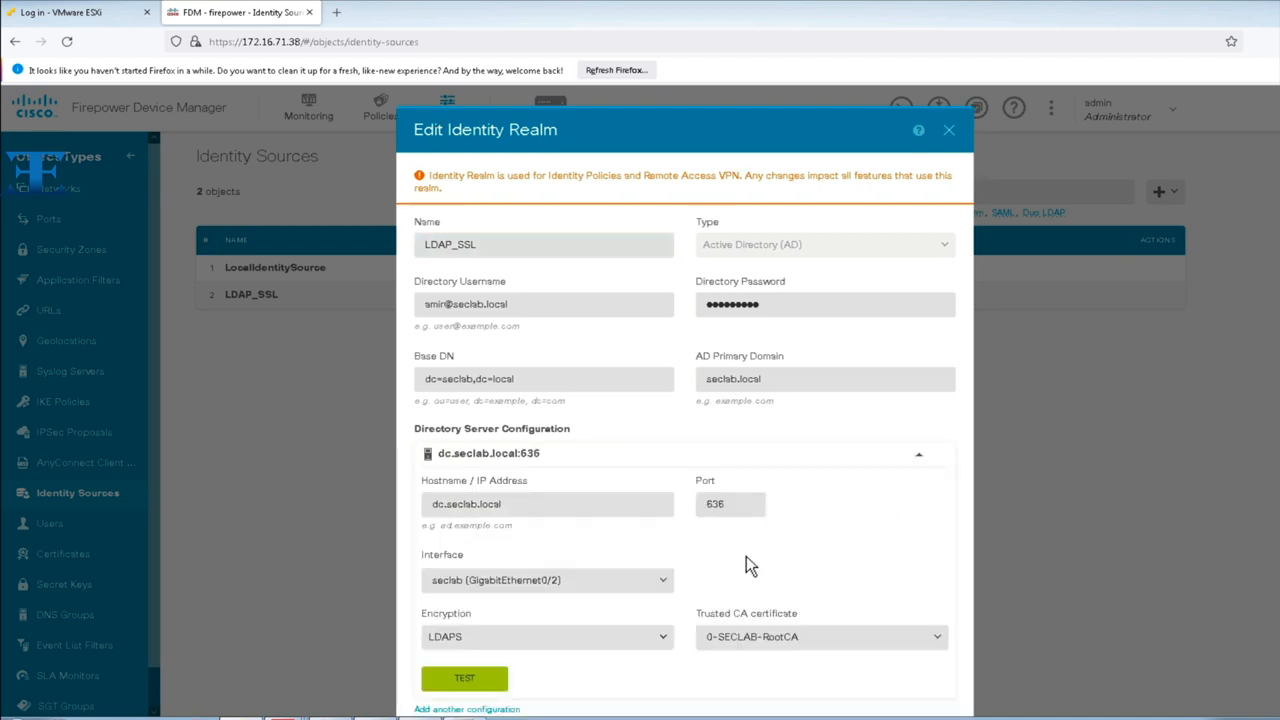
pyautogui.moveTo(759, 676)
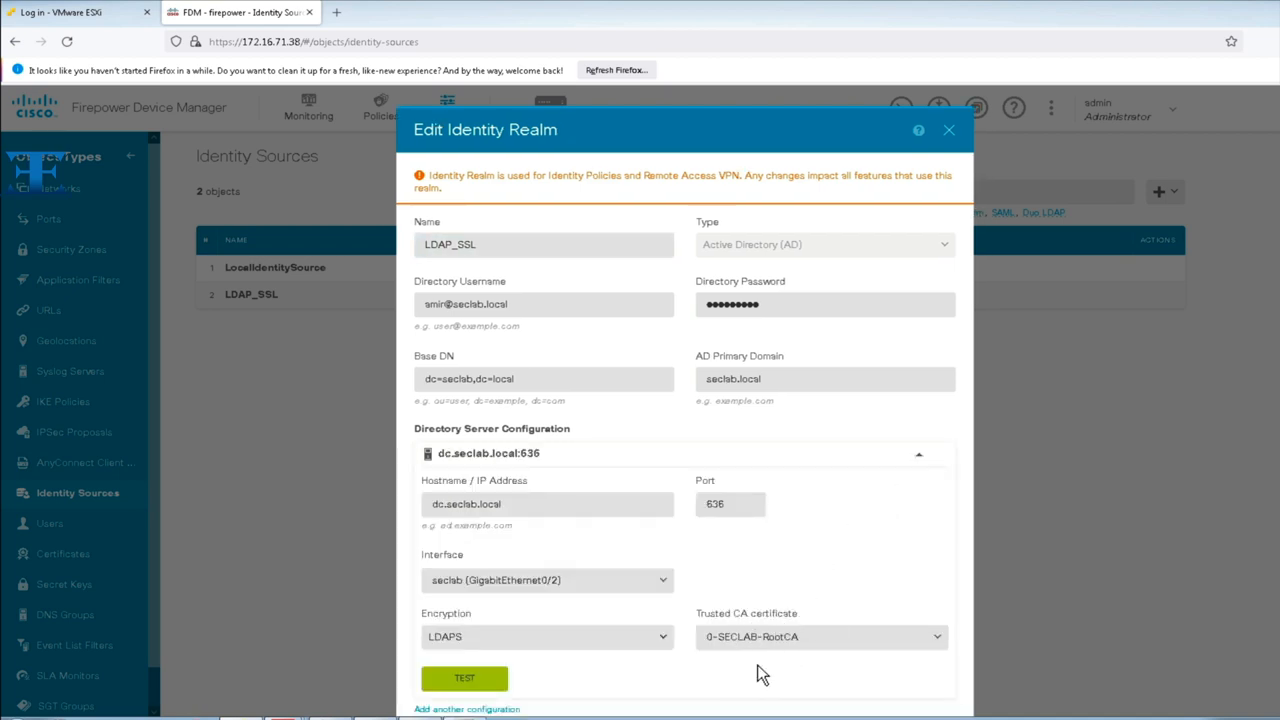
pyautogui.moveTo(791, 667)
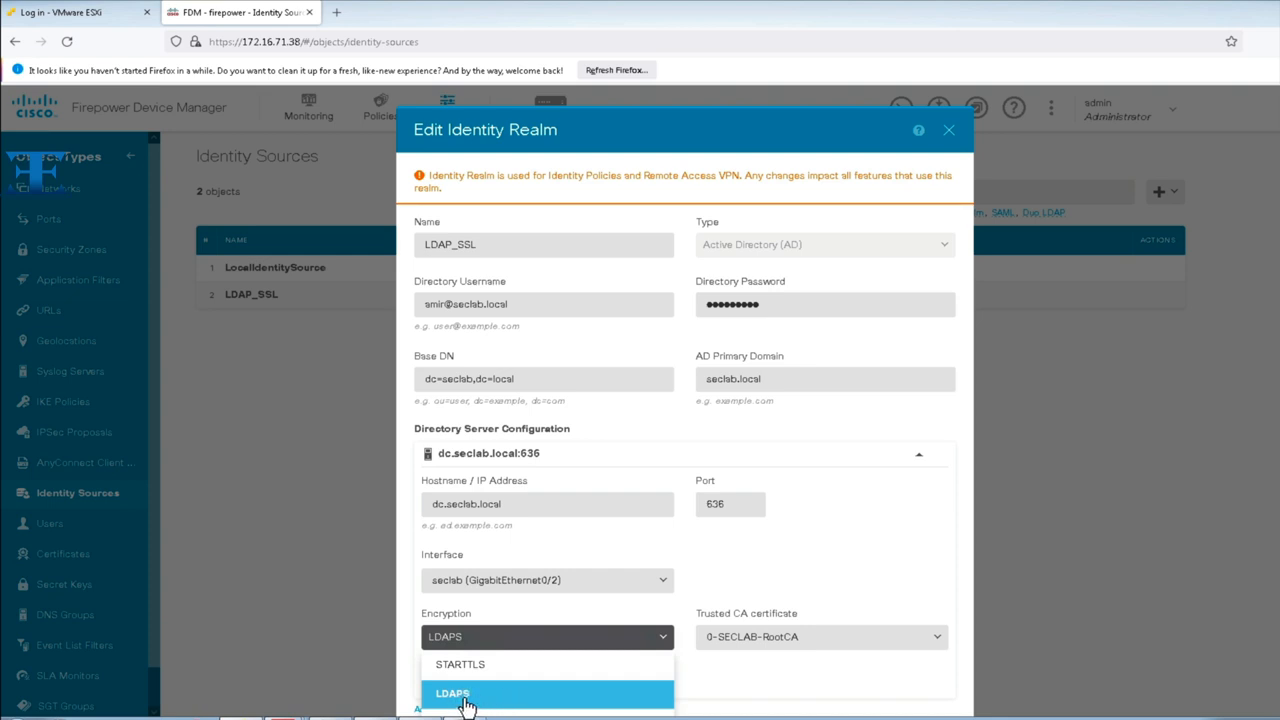
pyautogui.click(452, 691)
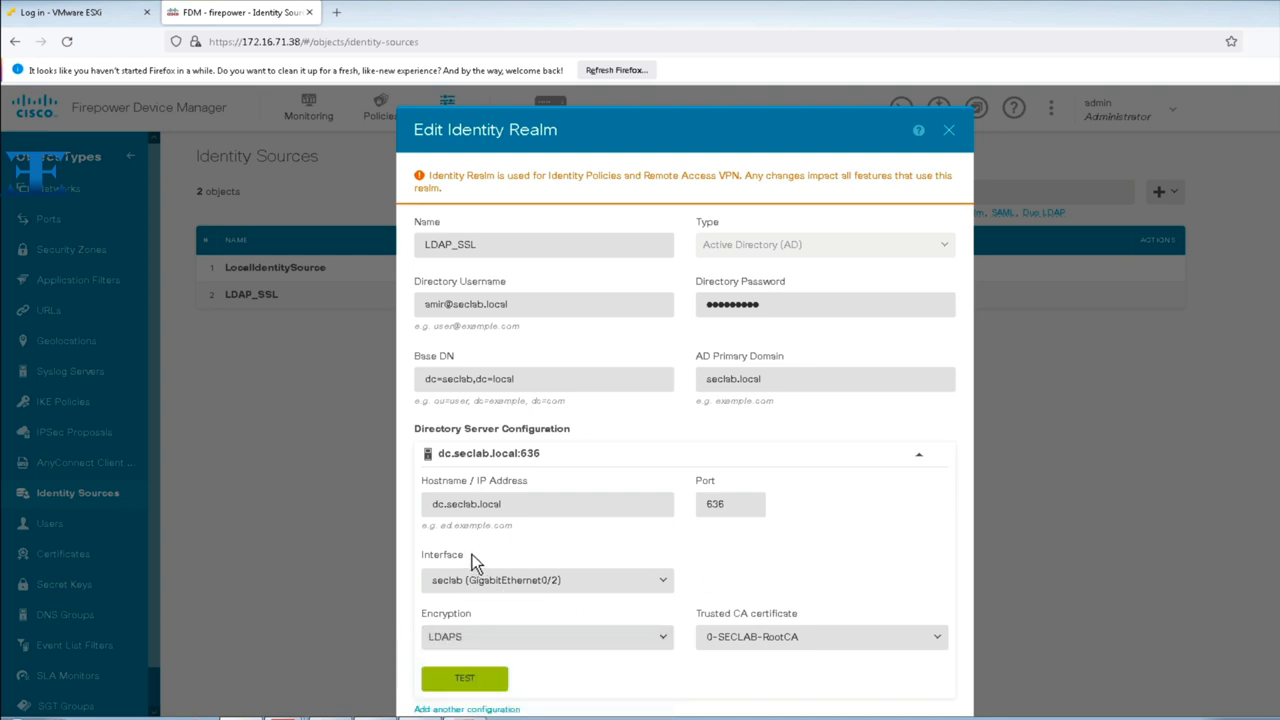
pyautogui.moveTo(490, 592)
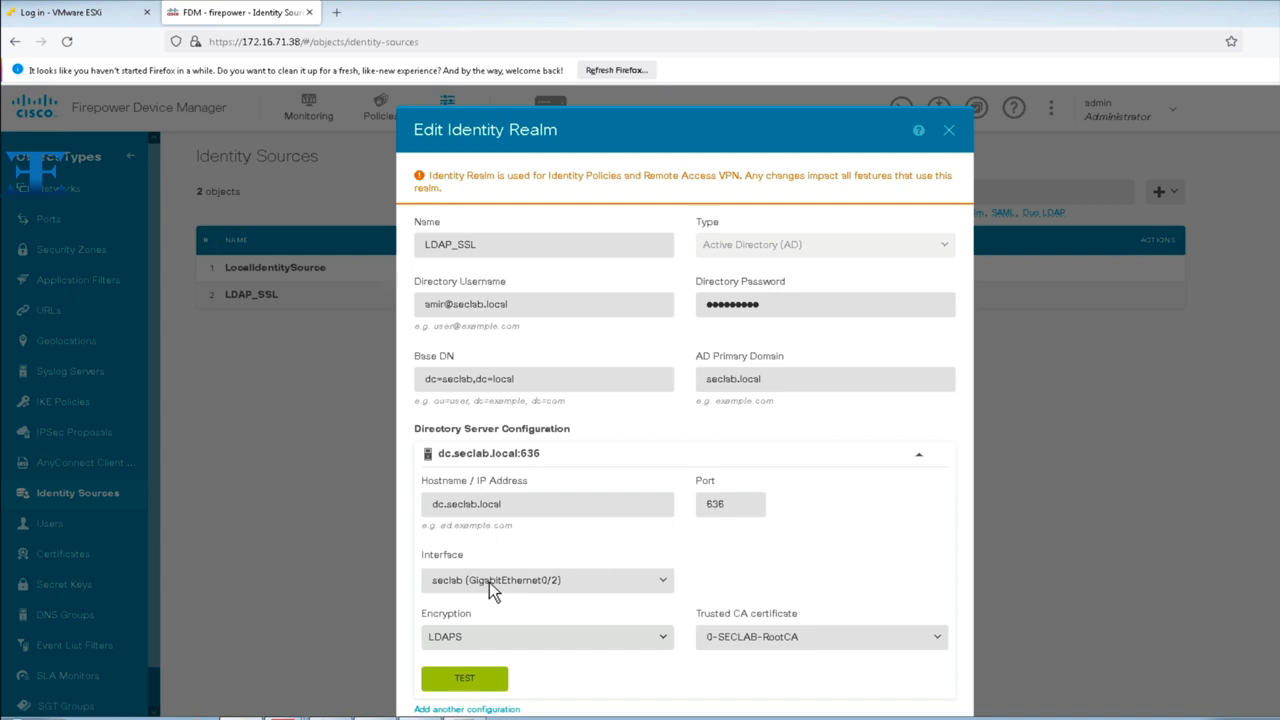
pyautogui.moveTo(523, 592)
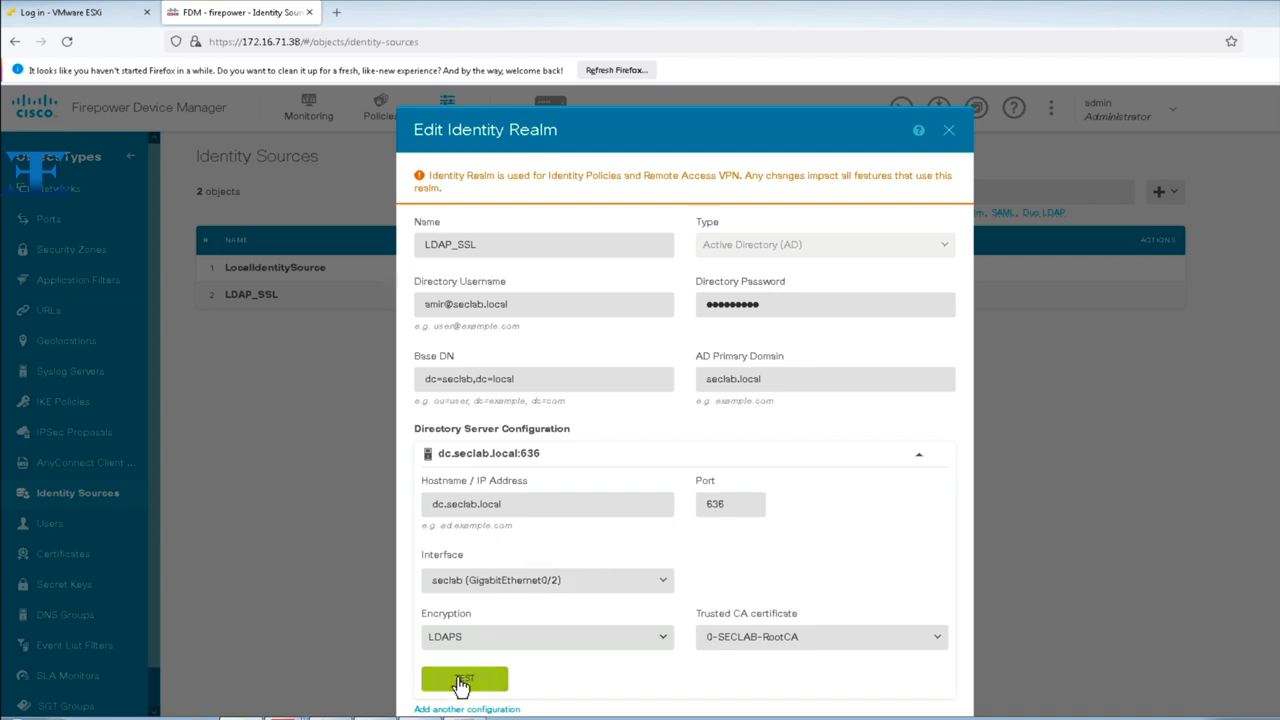
# Run the connection TEST against directory server dc.seclab.local:636.
pyautogui.click(469, 679)
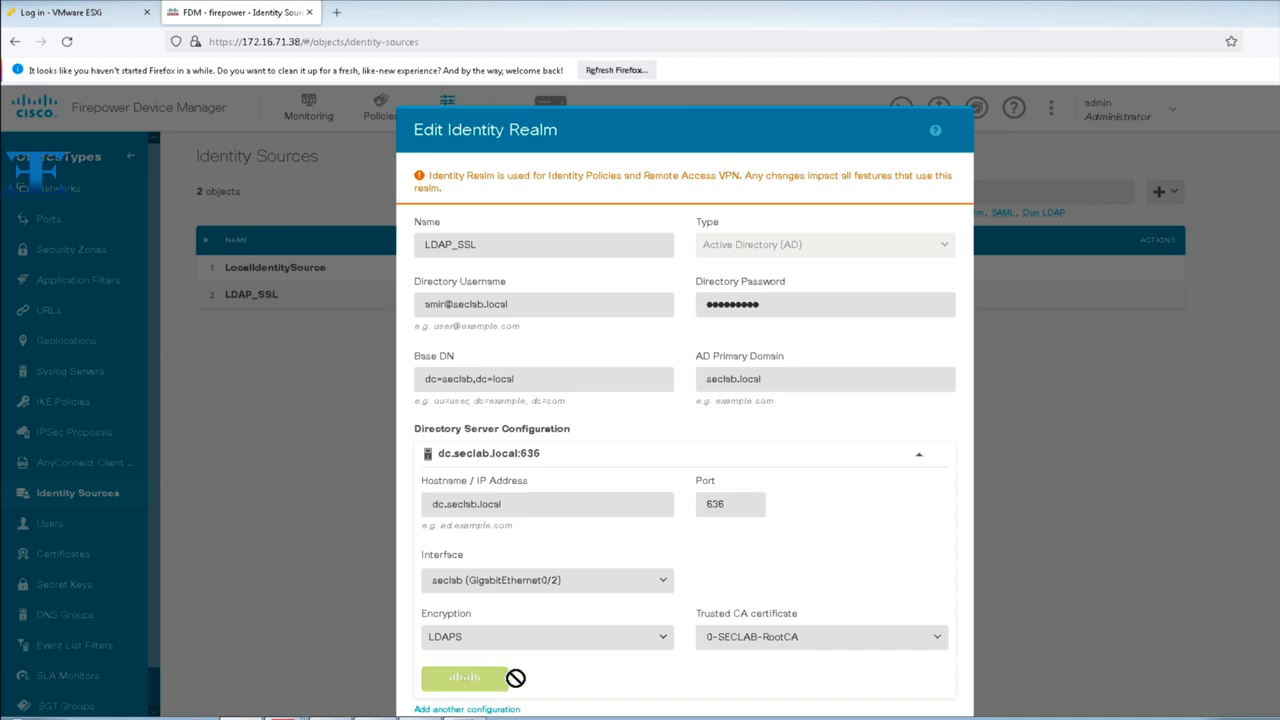
pyautogui.click(465, 678)
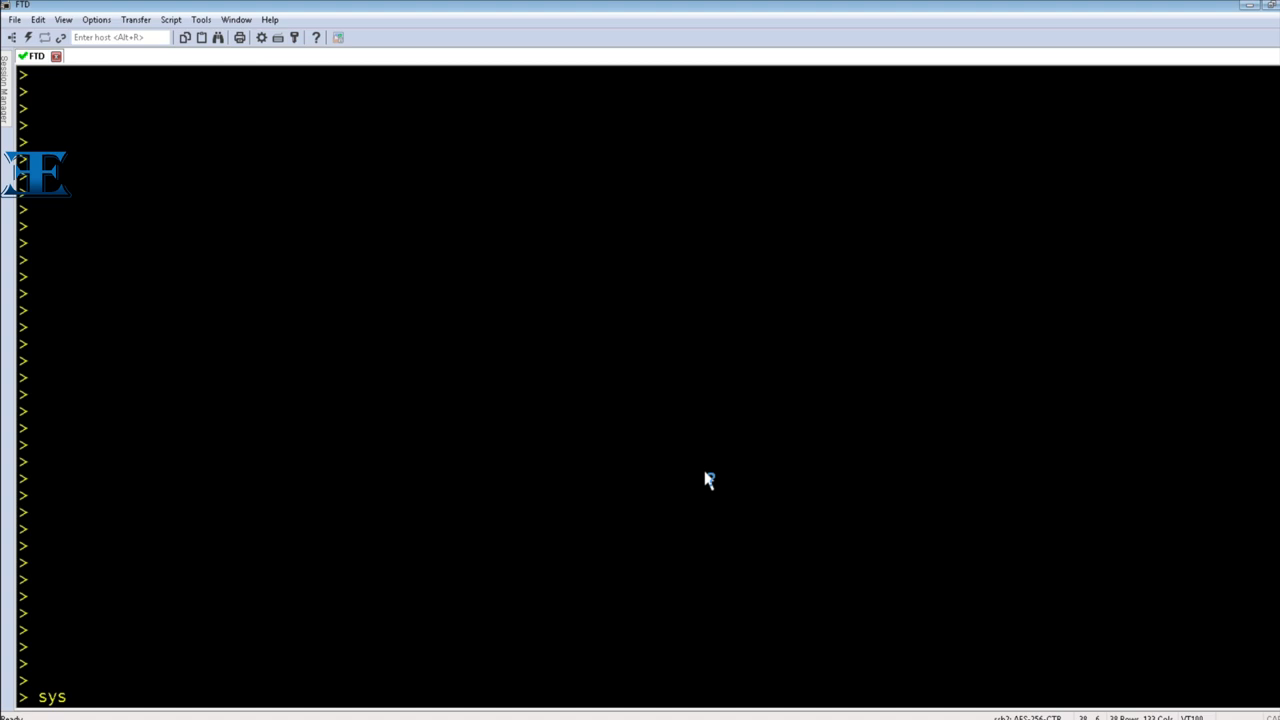
# Enable debug ldap 255 in the diagnostic CLI and highlight the successful 172.16.71.100:636 connection.
pyautogui.write('system support diagnostic-cli')
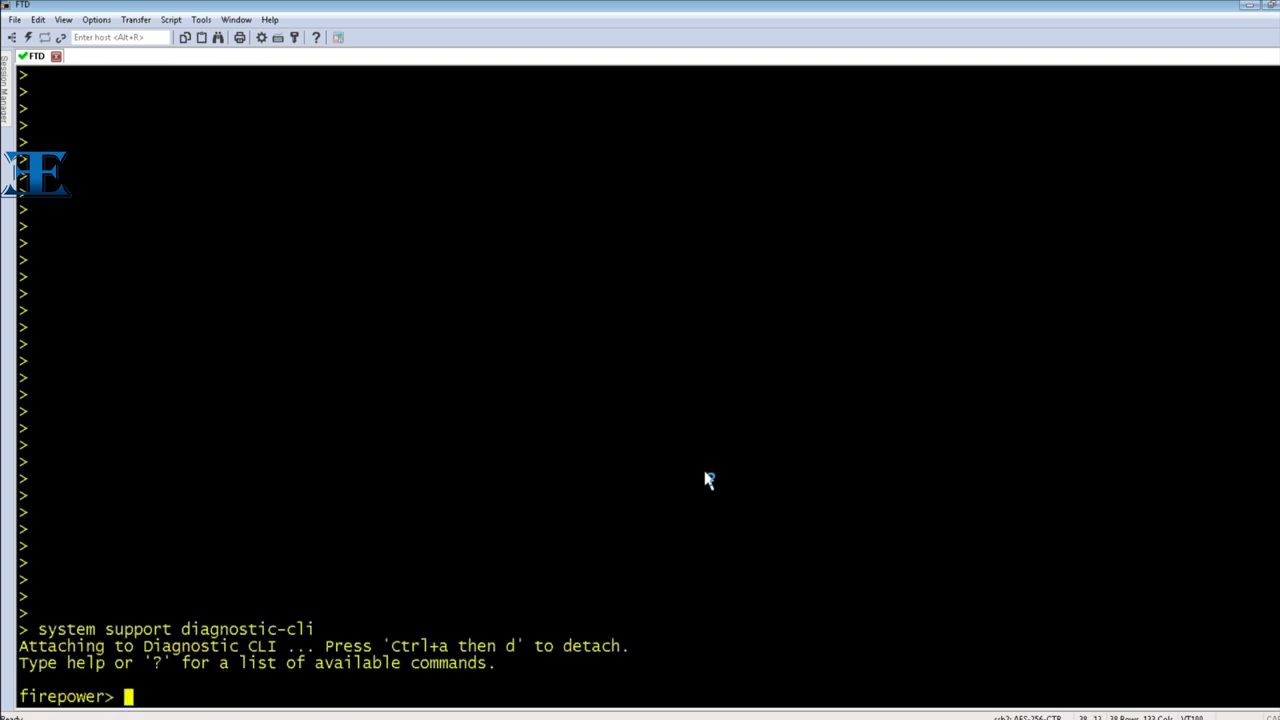
pyautogui.write('de')
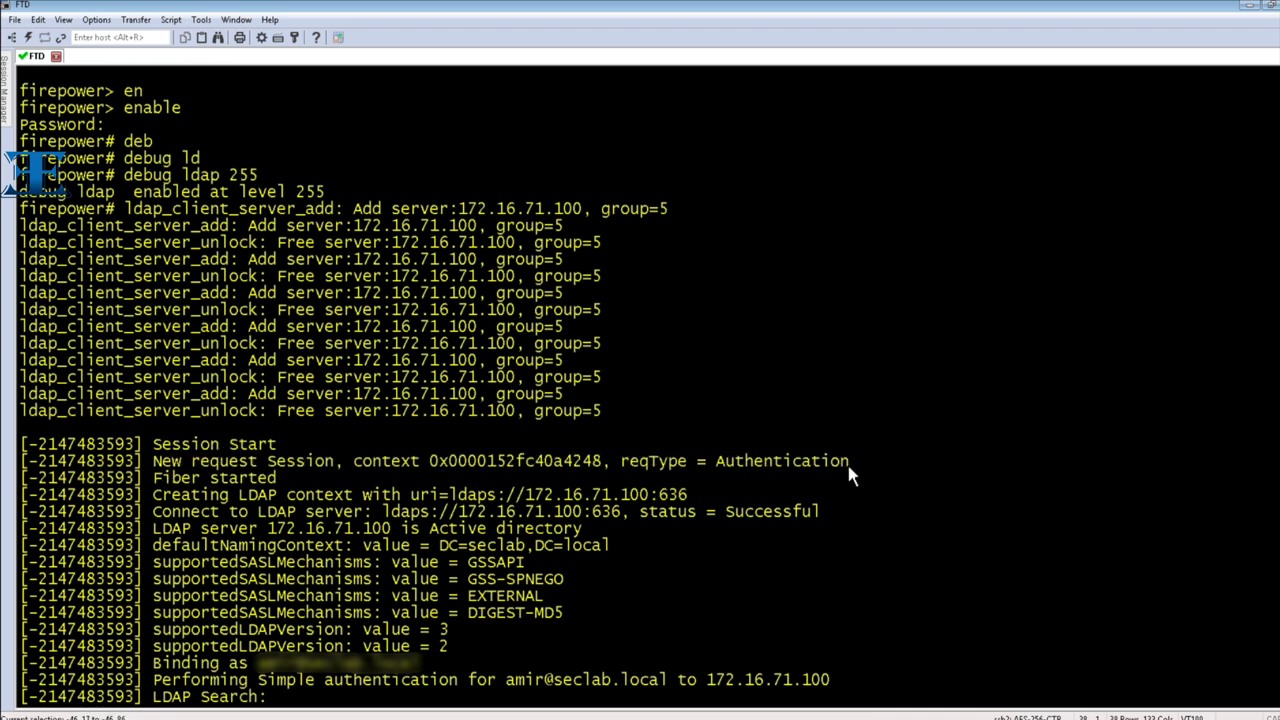
pyautogui.moveTo(378, 511); pyautogui.dragTo(590, 511)
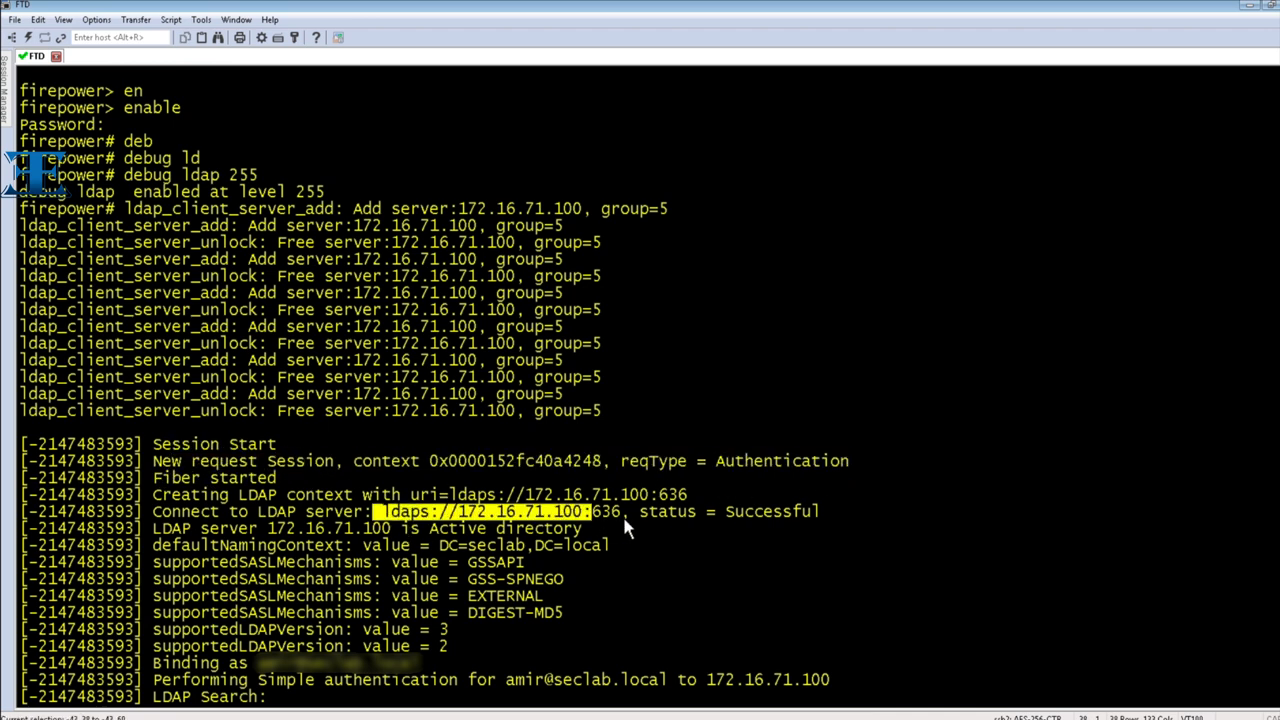
pyautogui.moveTo(590, 511); pyautogui.dragTo(815, 511)
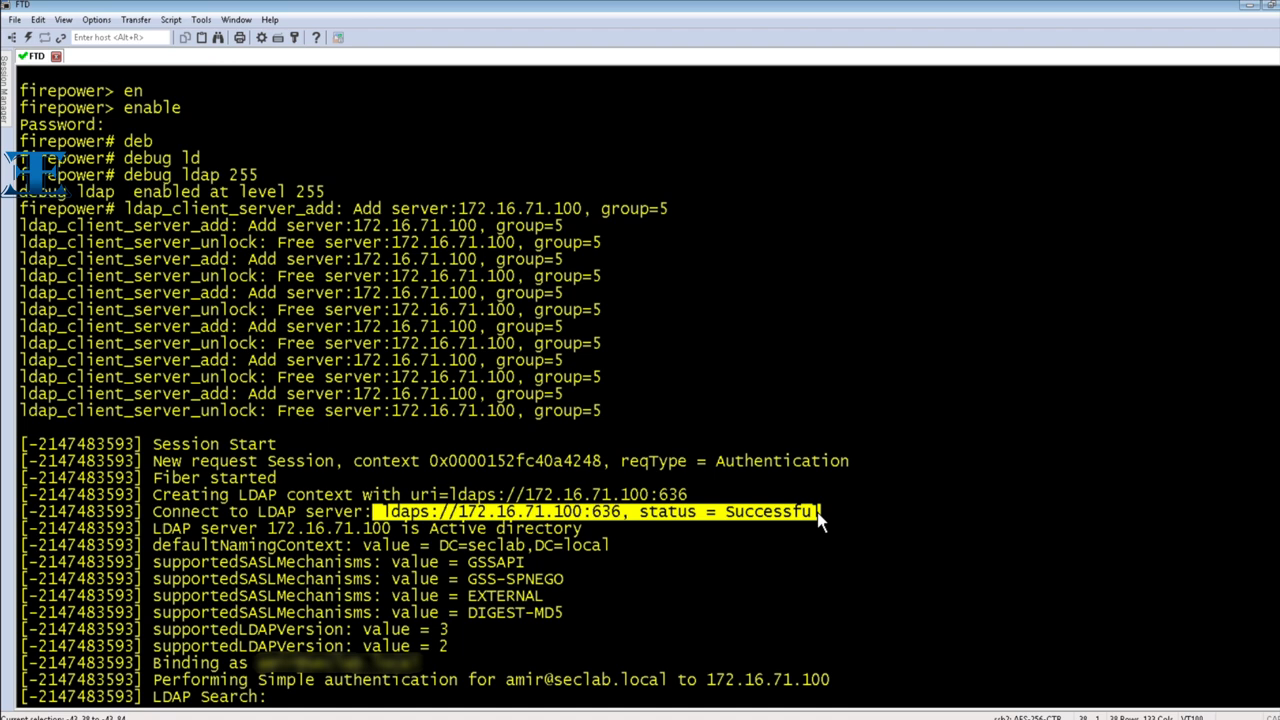
pyautogui.moveTo(765, 536)
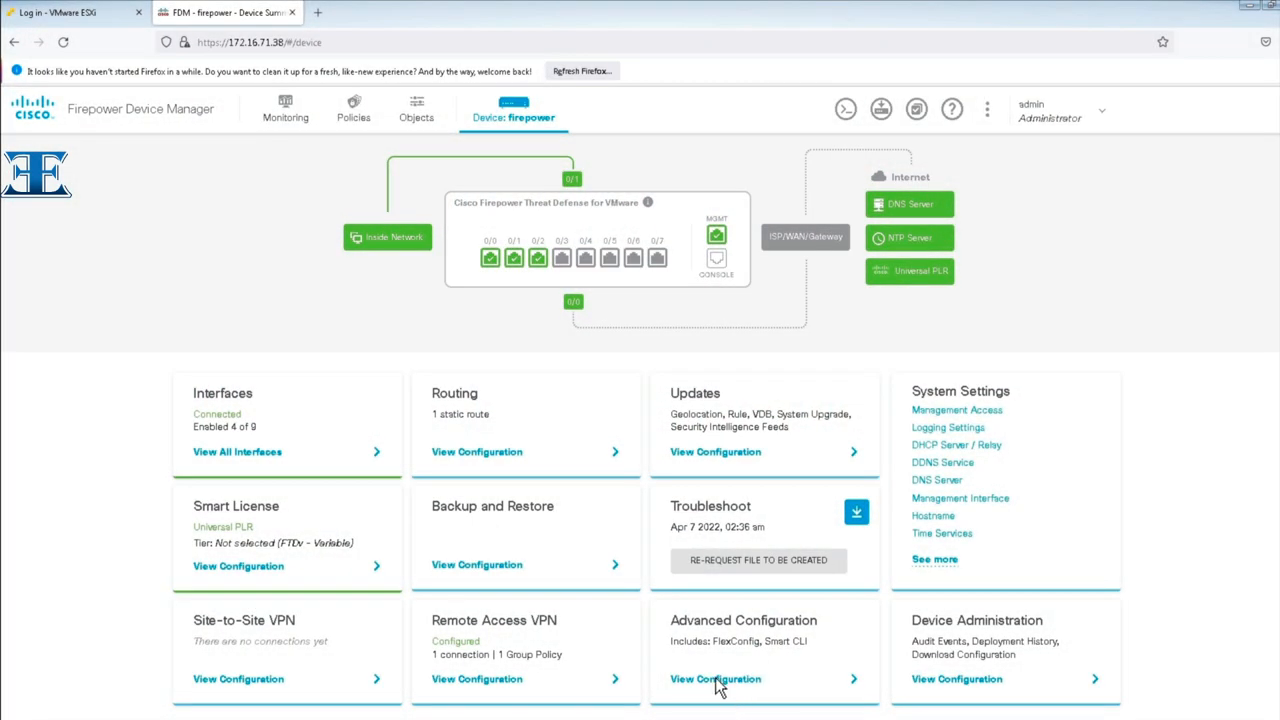
# Create FlexConfig object LDAPattributeMAP with template 'ldap attribute-map TEST'.
pyautogui.click(715, 679)
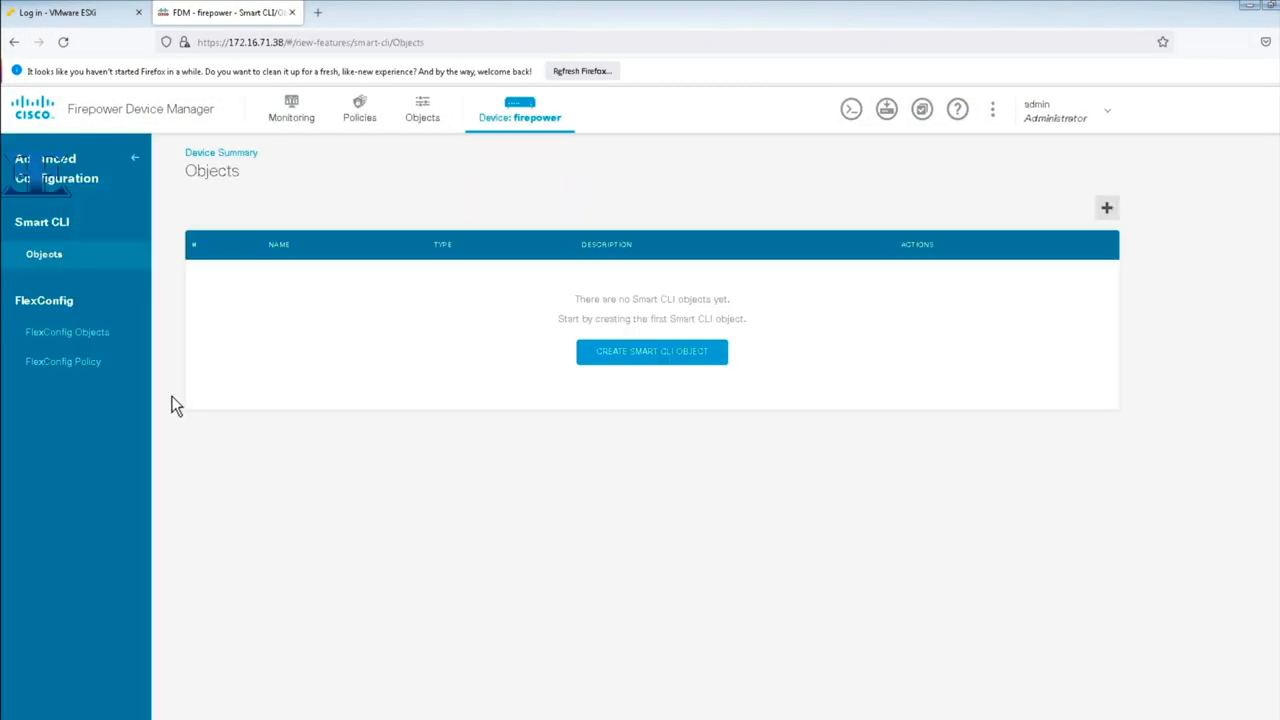
pyautogui.click(68, 331)
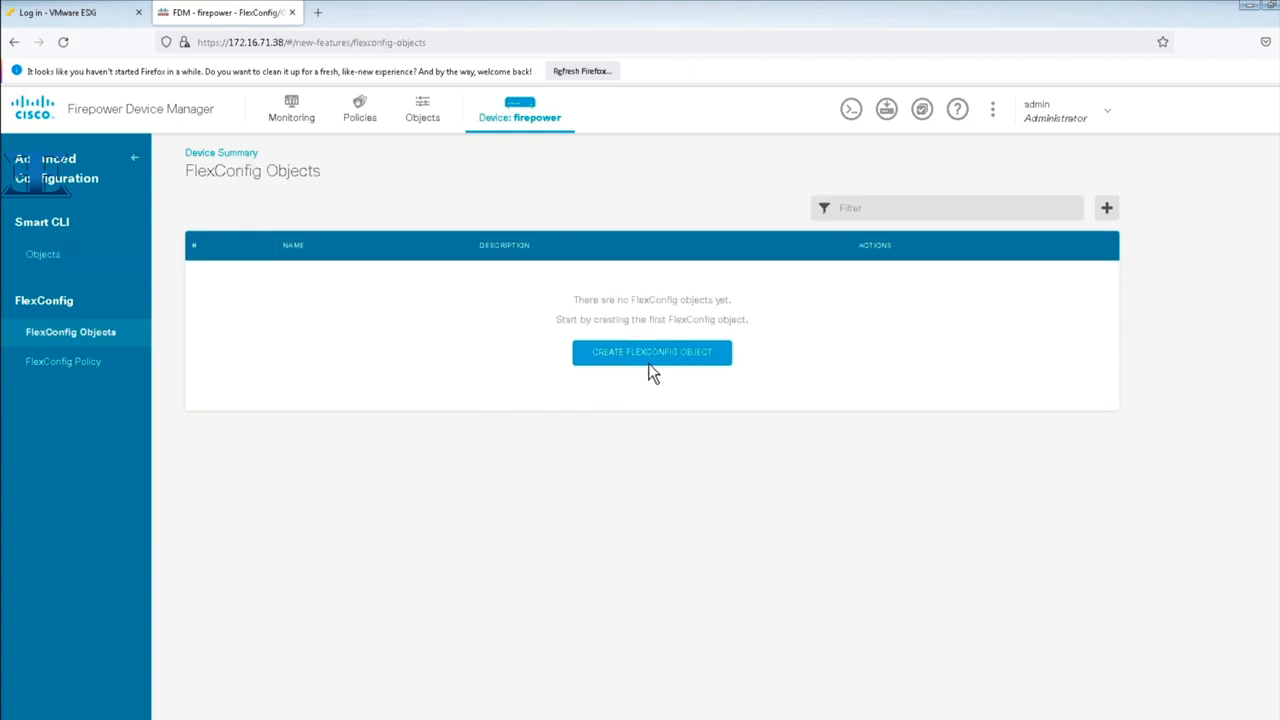
pyautogui.click(652, 352)
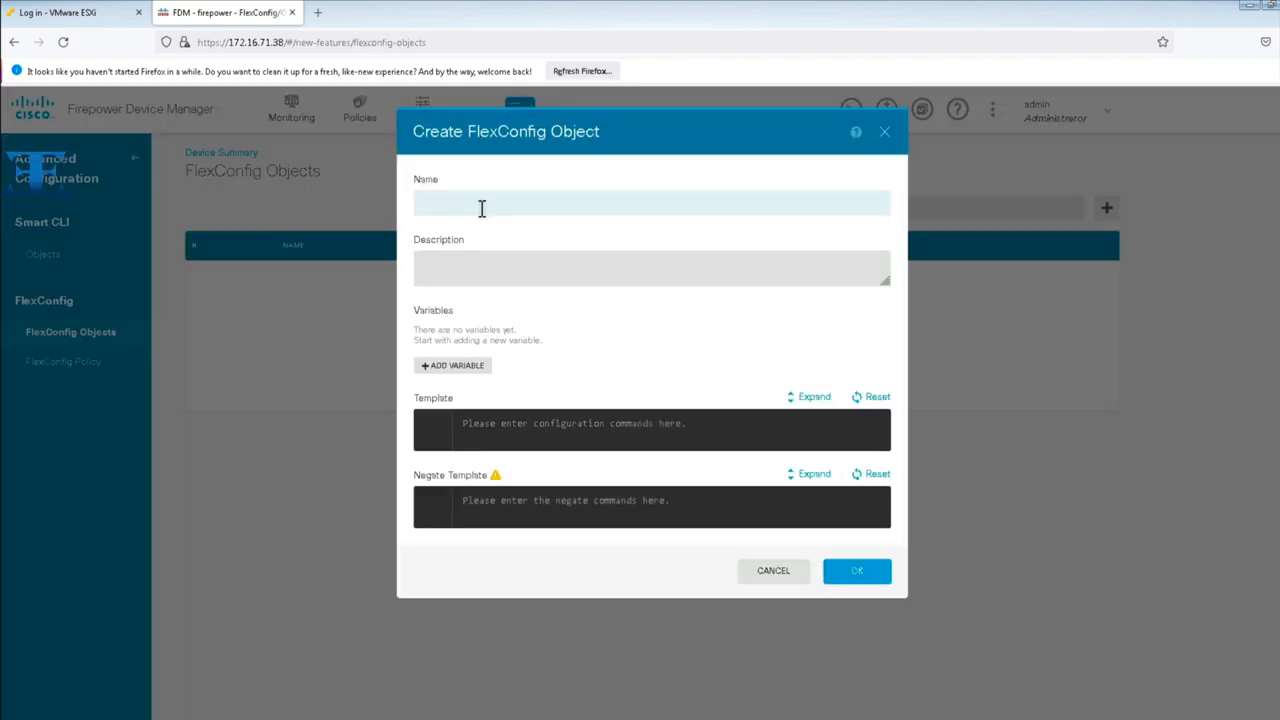
pyautogui.write('LDAPattributeMAP')
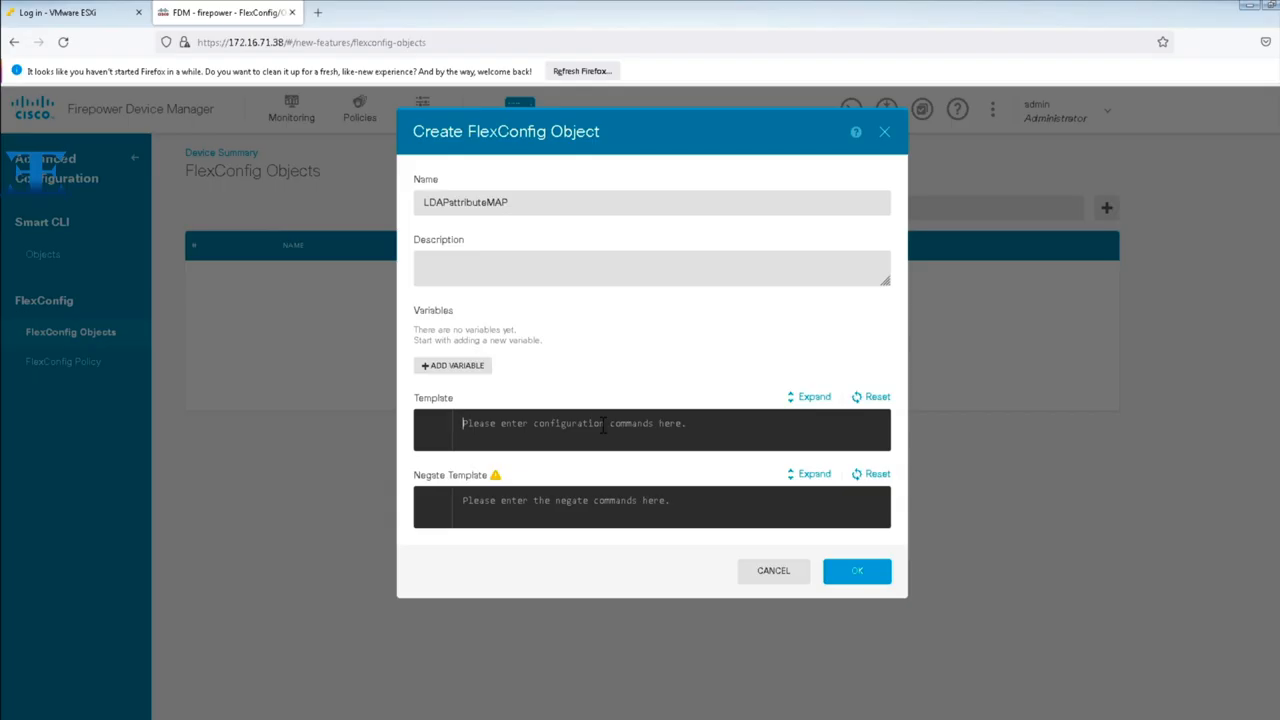
pyautogui.write('ldap attribute-map')
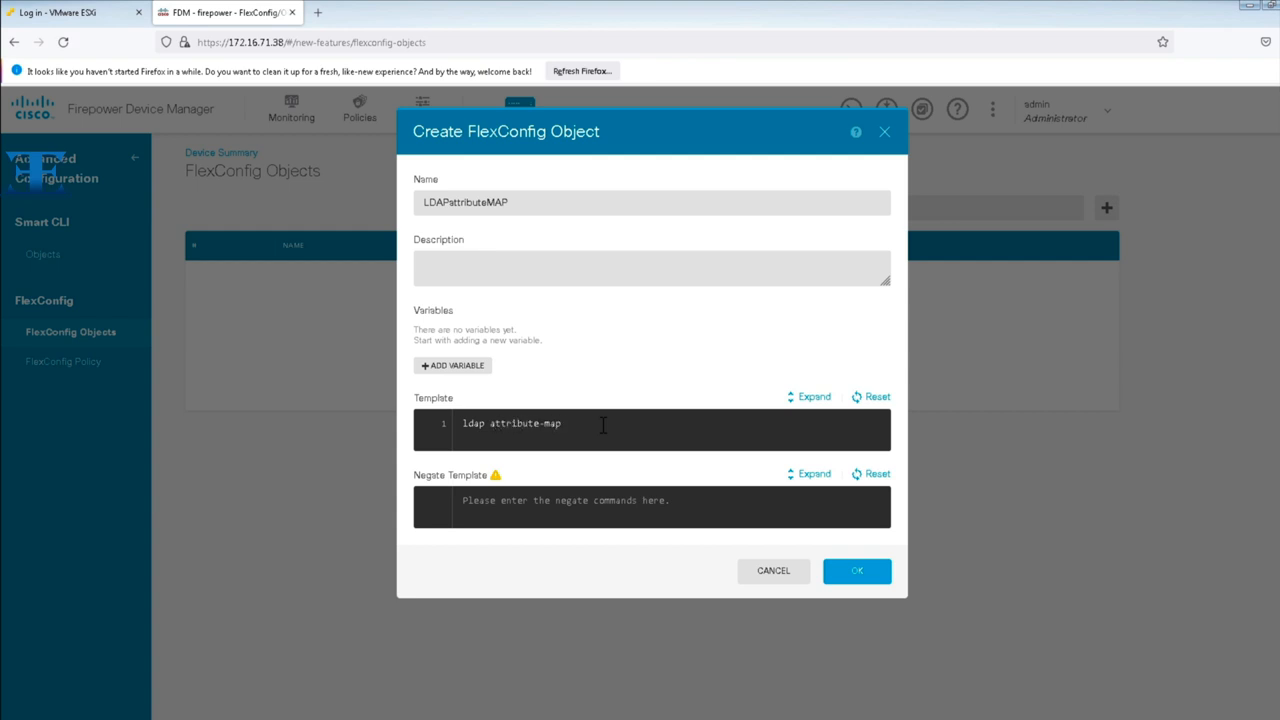
pyautogui.write('TEST')
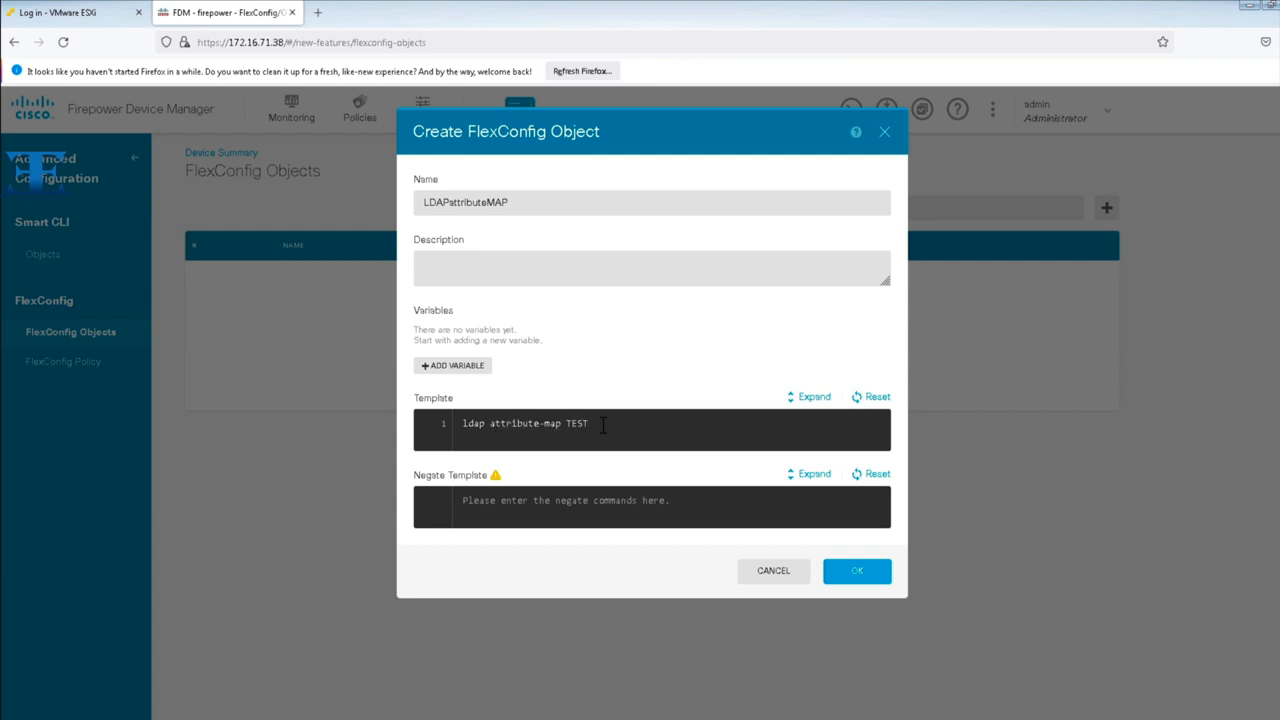
pyautogui.moveTo(856, 571)
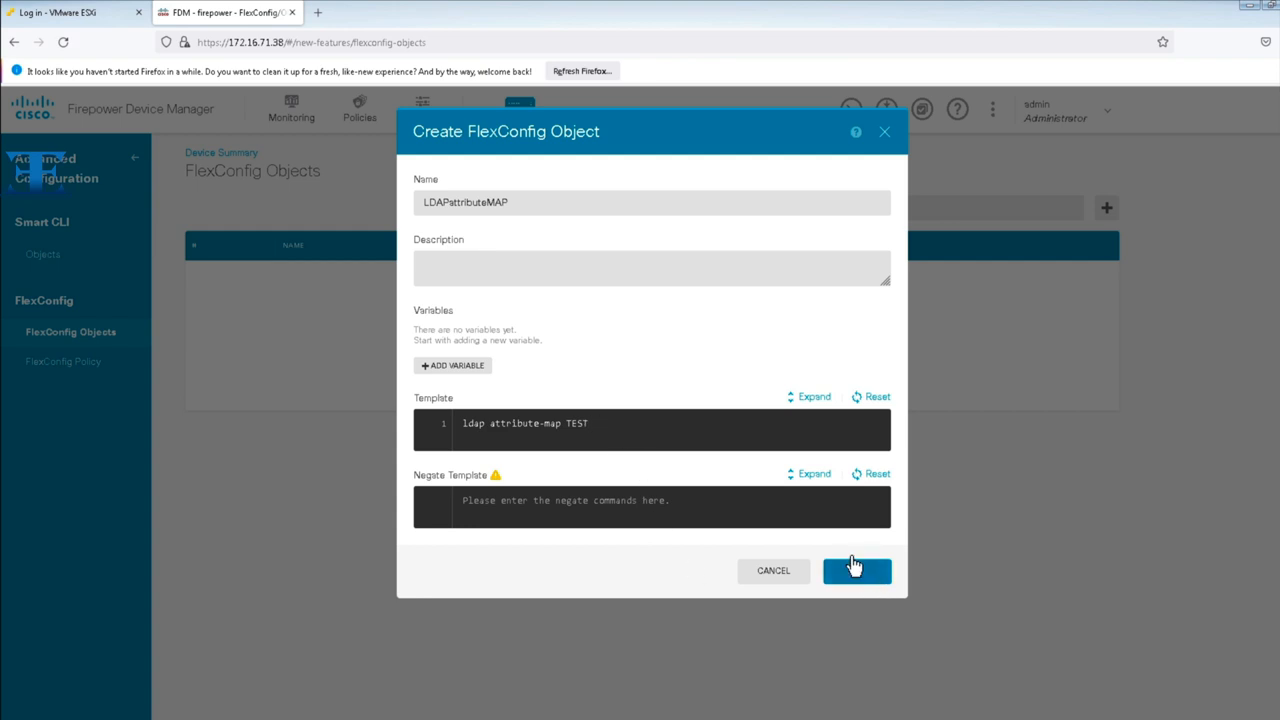
pyautogui.click(856, 571)
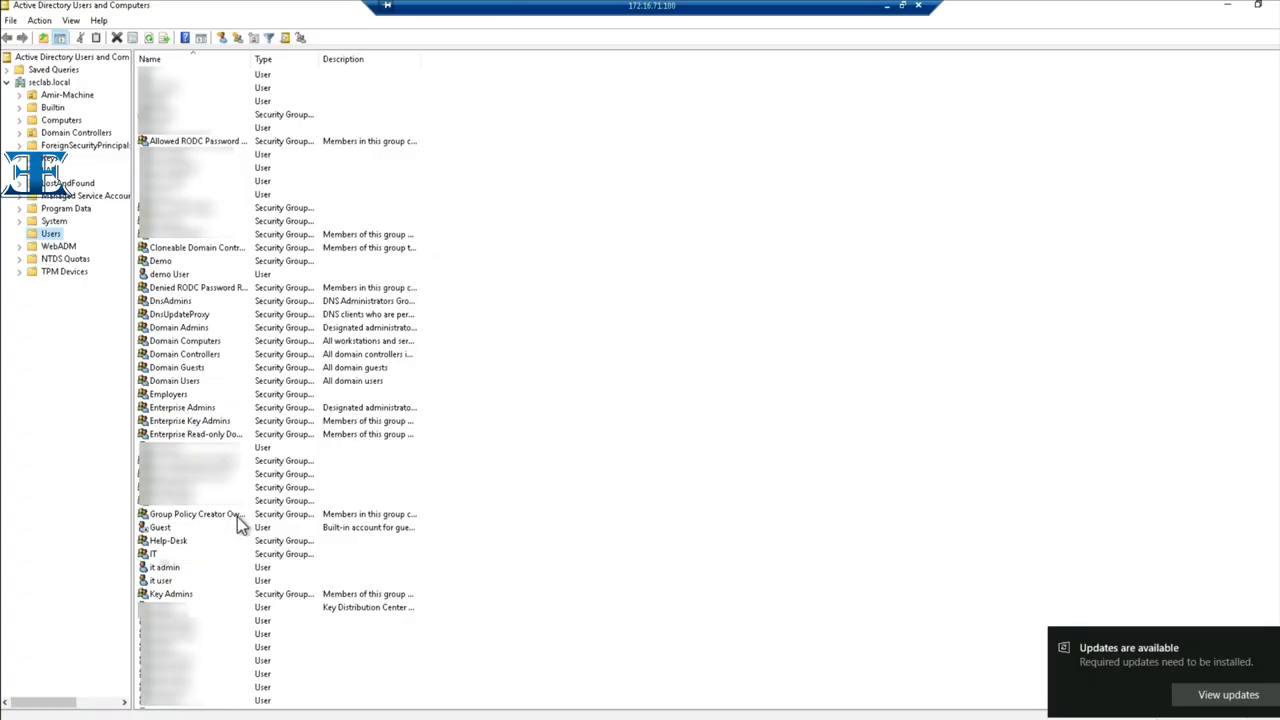
pyautogui.moveTo(207, 587)
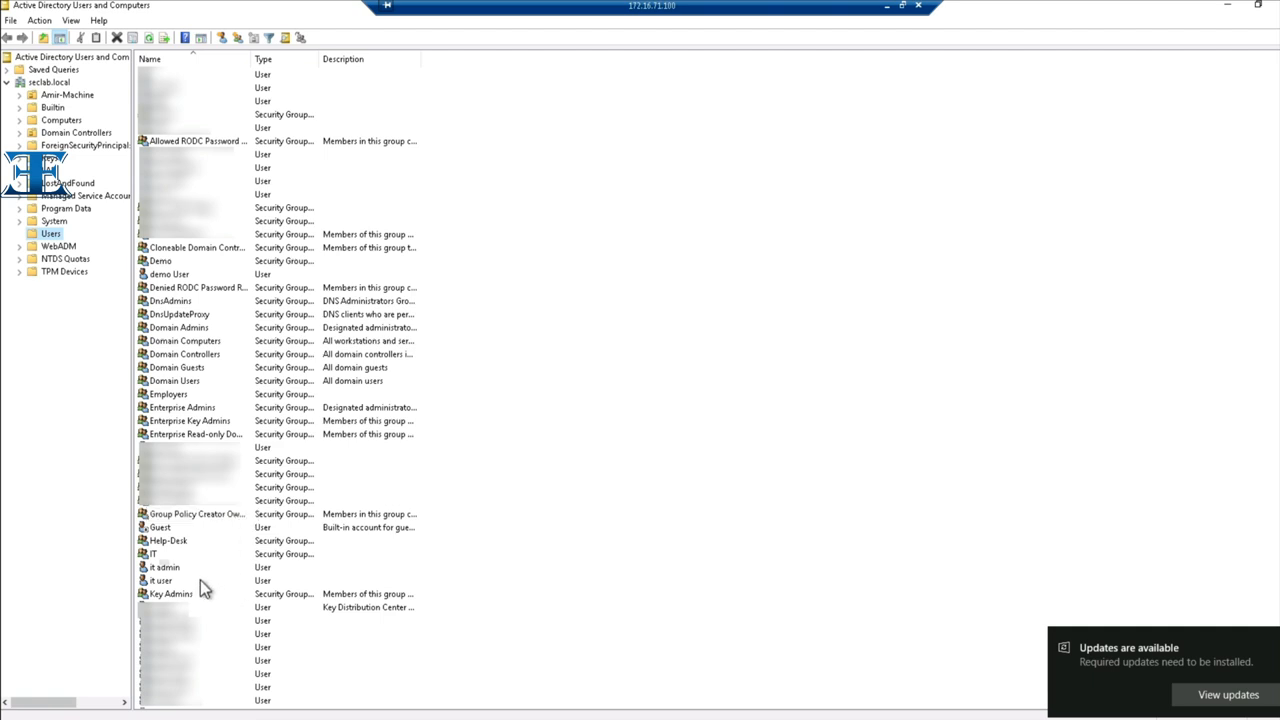
# Give the it admin account's Dial-in tab static IPv4 address 6.6.6.40, with IPv6 unchecked.
pyautogui.doubleClick(165, 580)
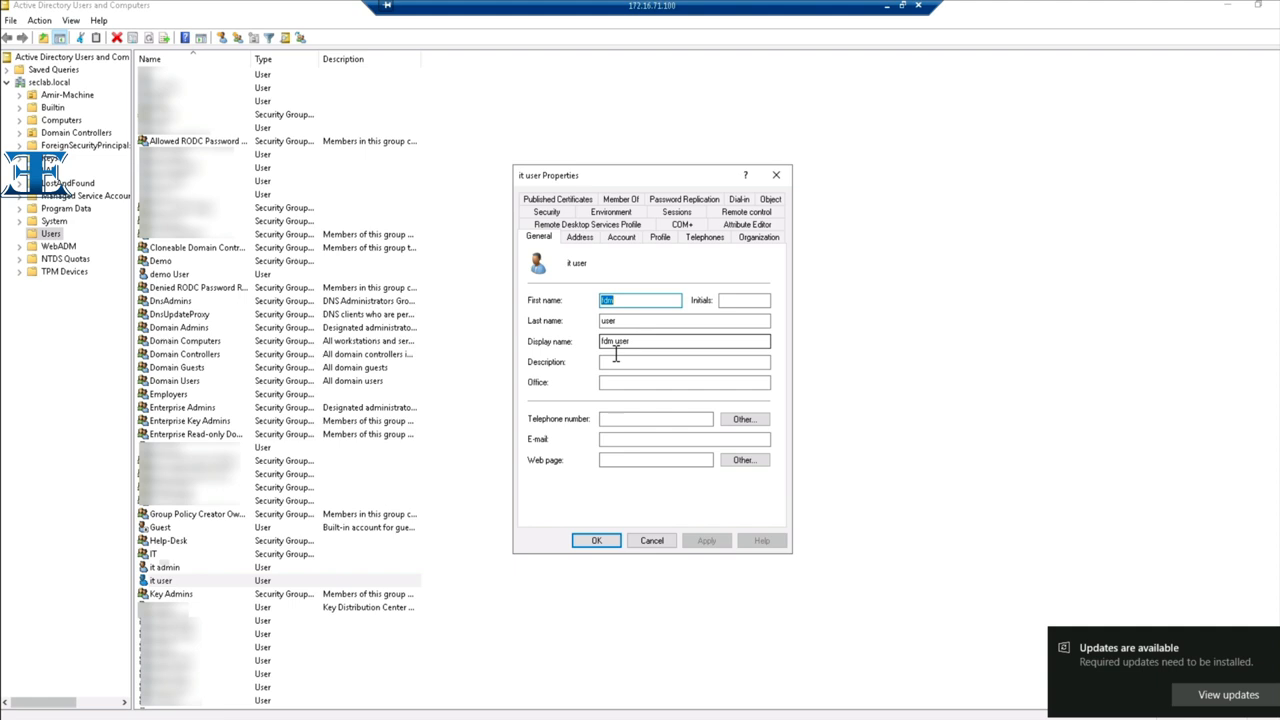
pyautogui.moveTo(188, 580)
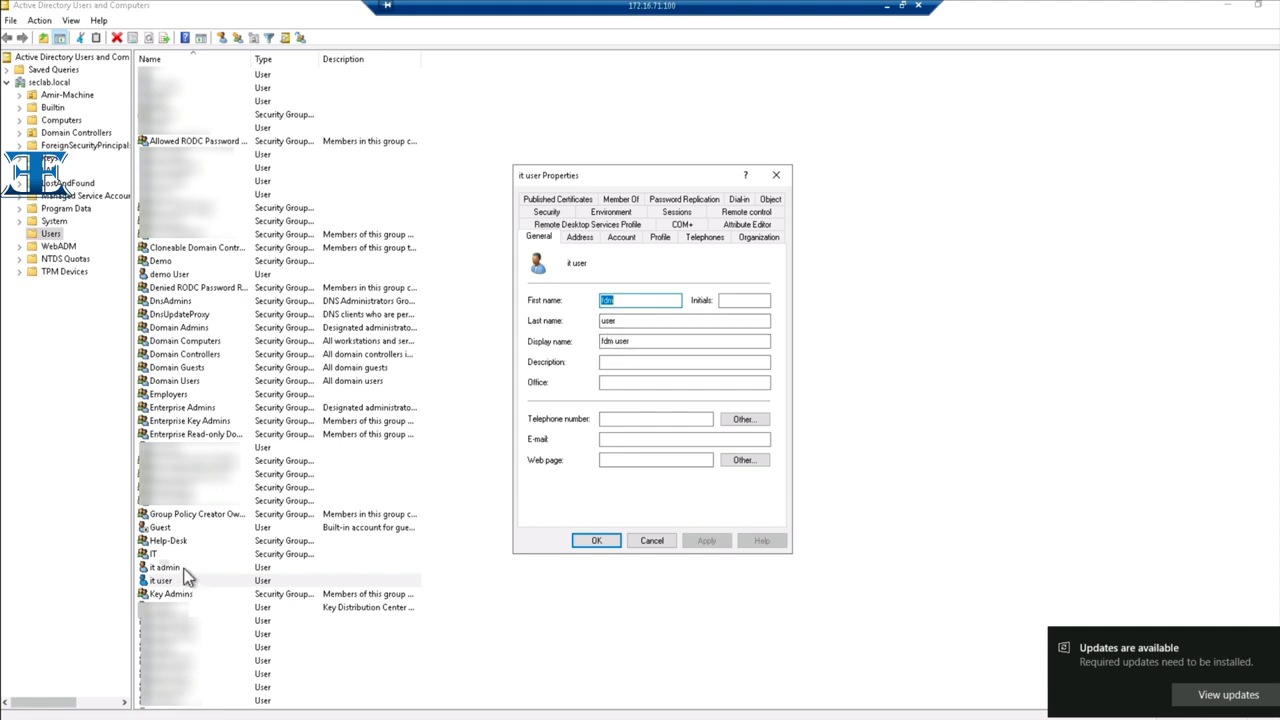
pyautogui.doubleClick(163, 579)
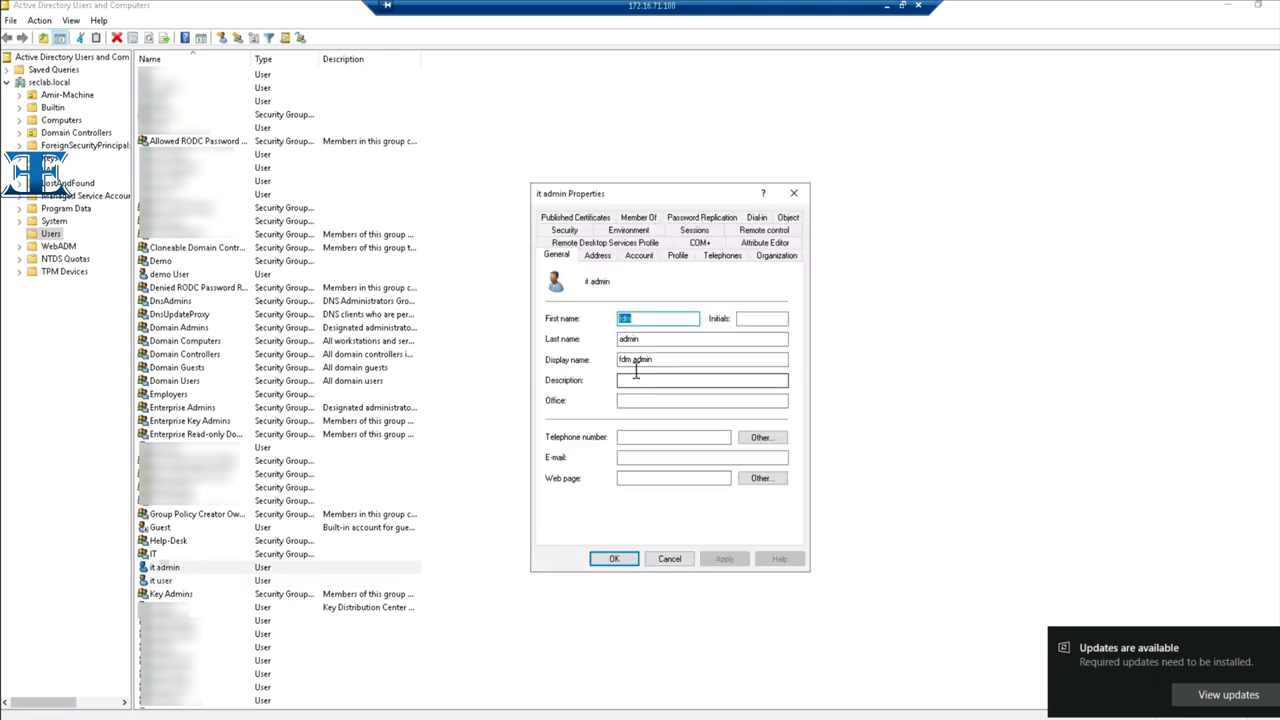
pyautogui.click(638, 255)
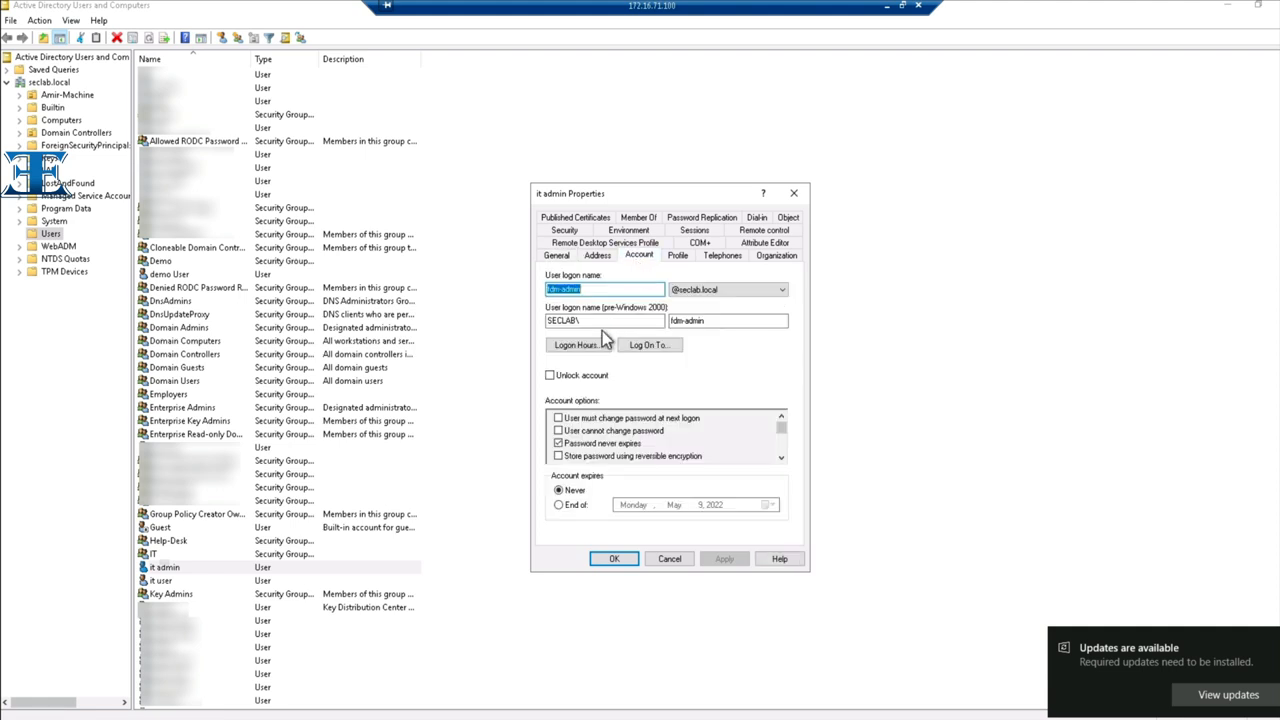
pyautogui.moveTo(717, 258)
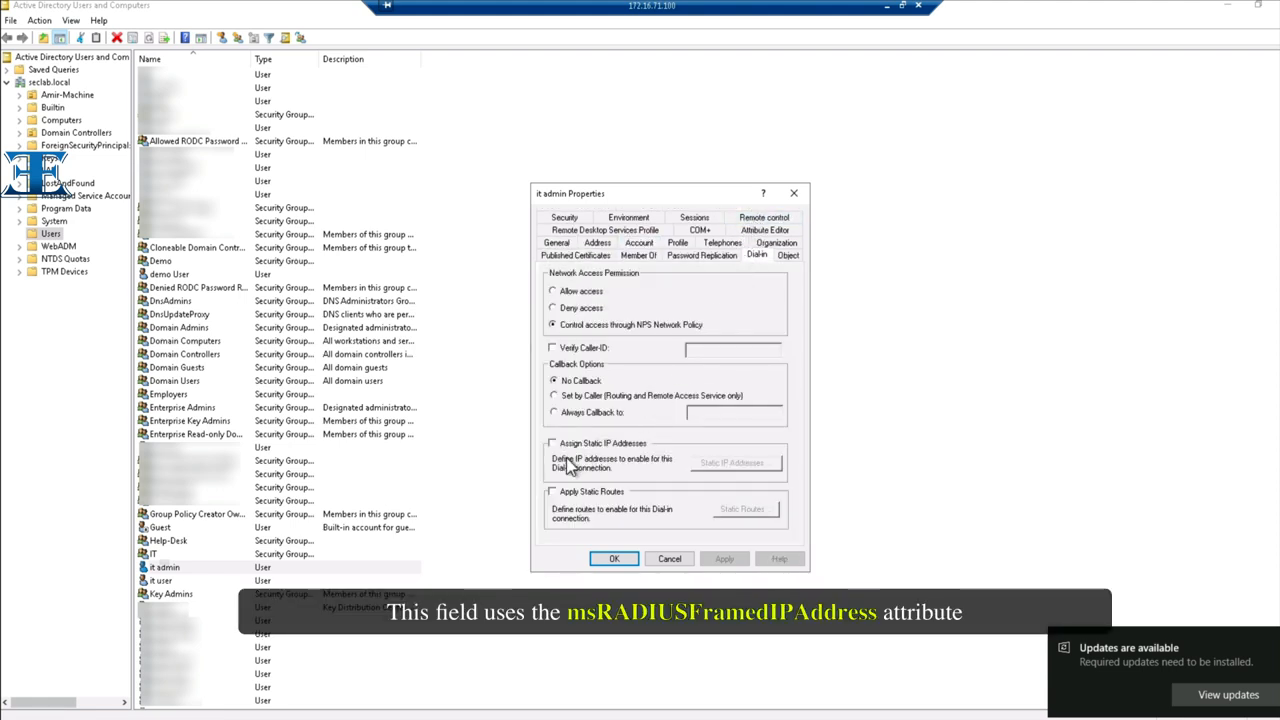
pyautogui.click(734, 461)
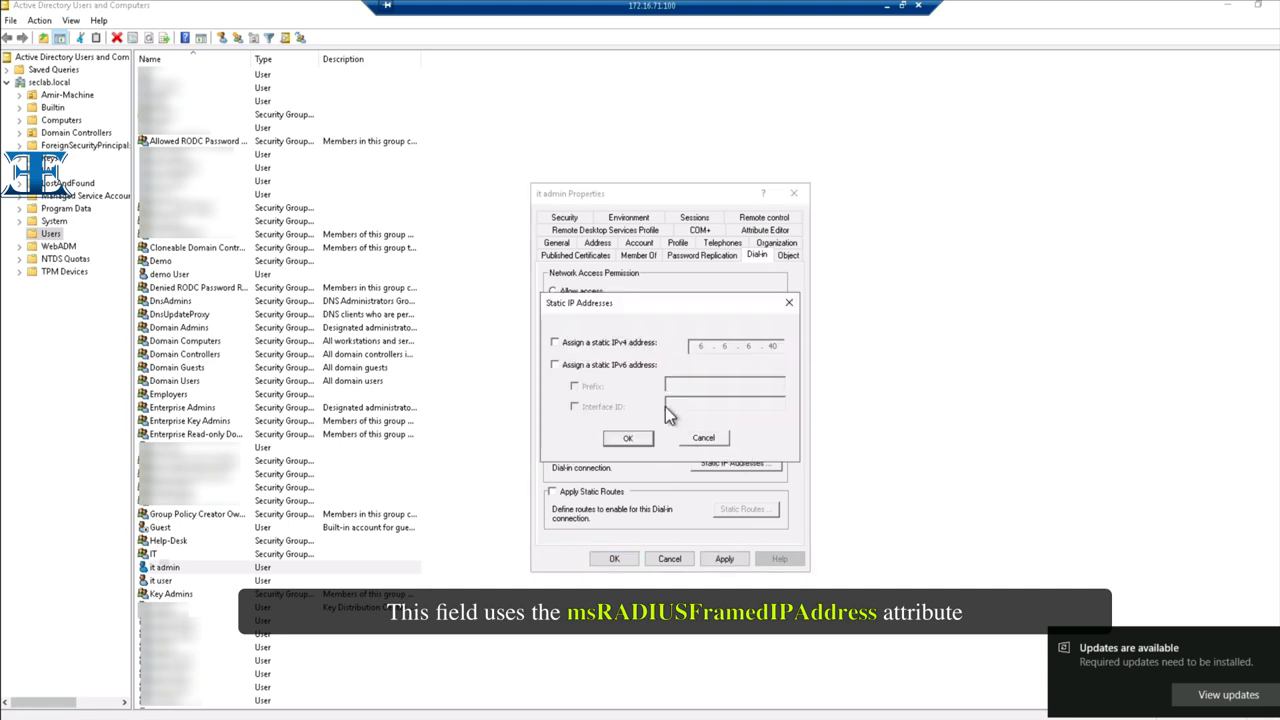
pyautogui.click(554, 342)
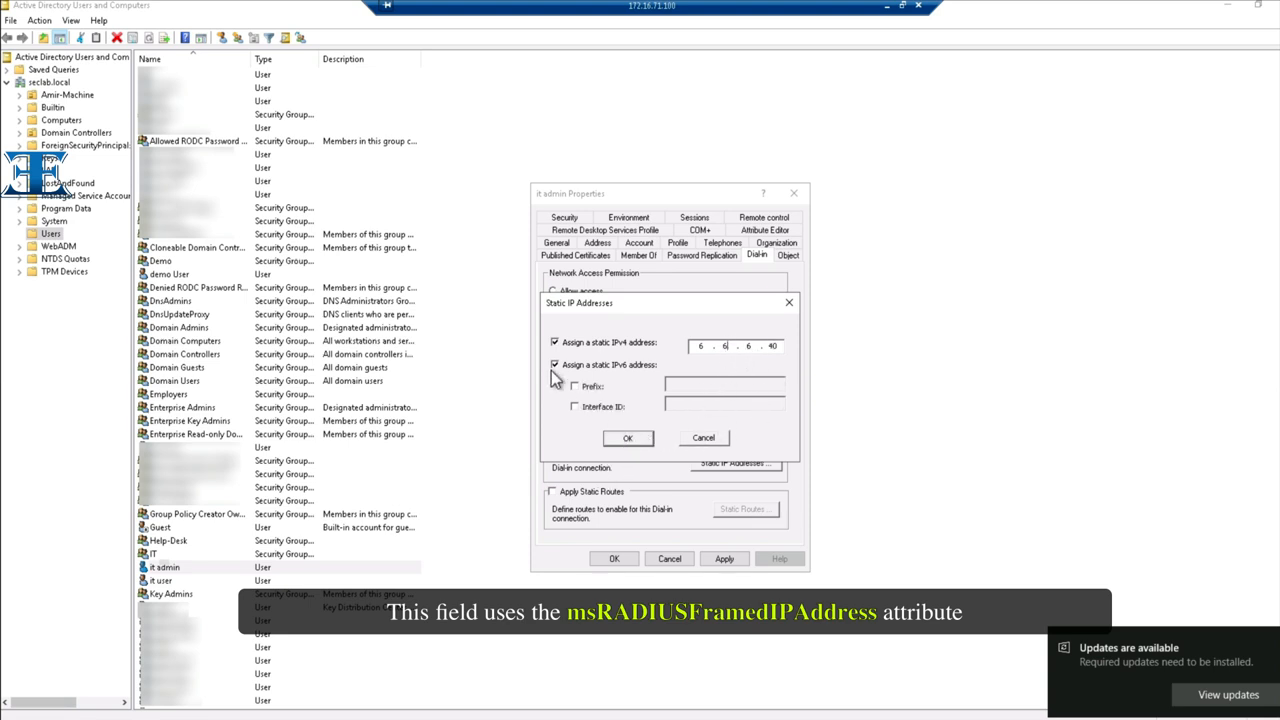
pyautogui.click(555, 364)
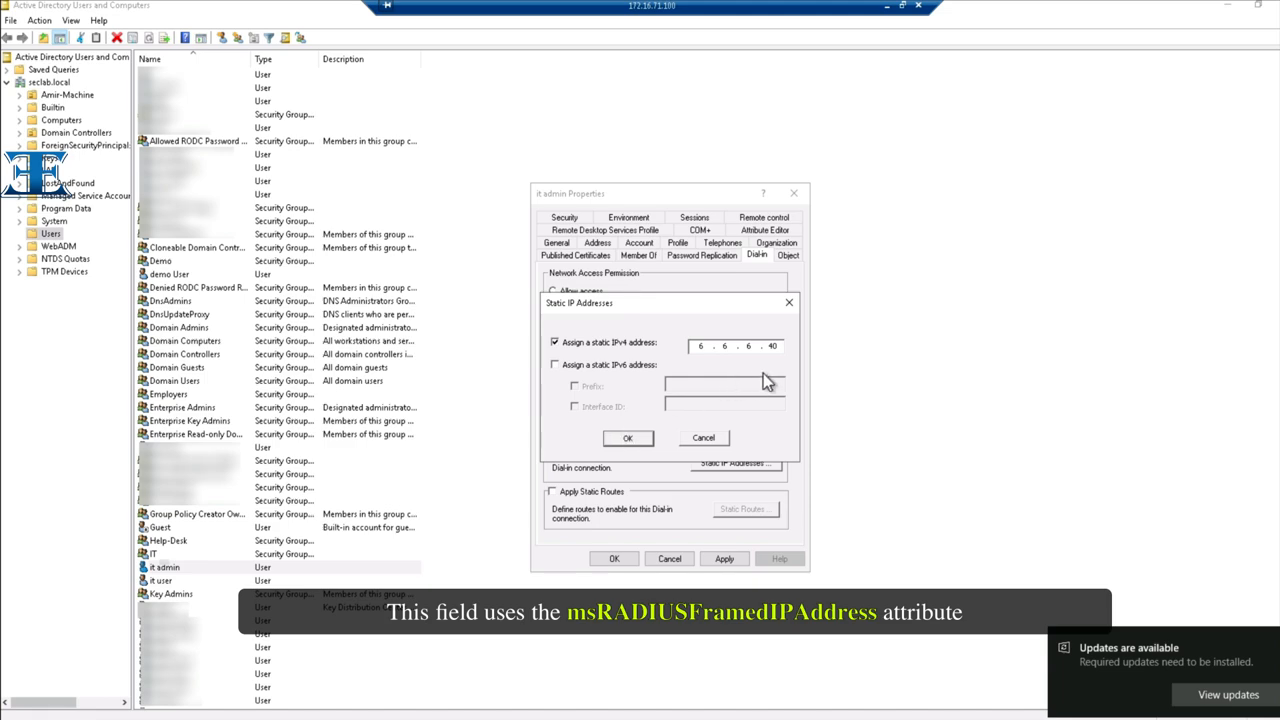
pyautogui.click(627, 438)
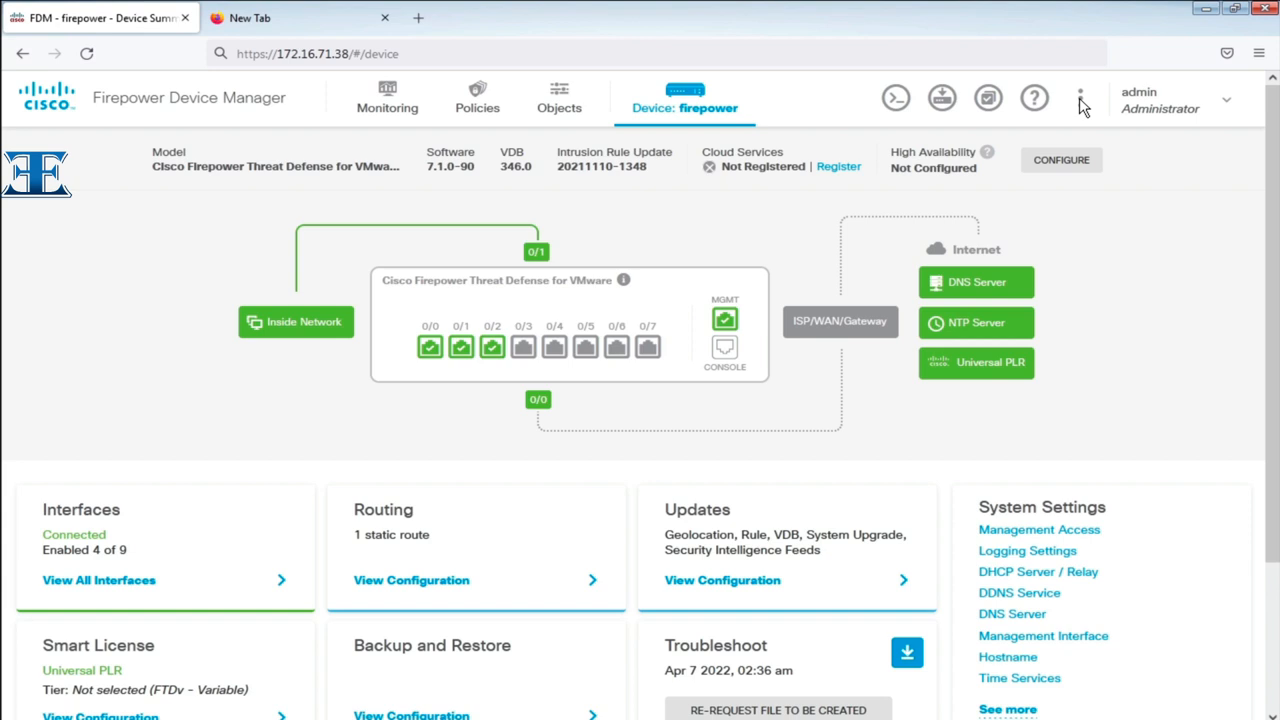
pyautogui.moveTo(1076, 93)
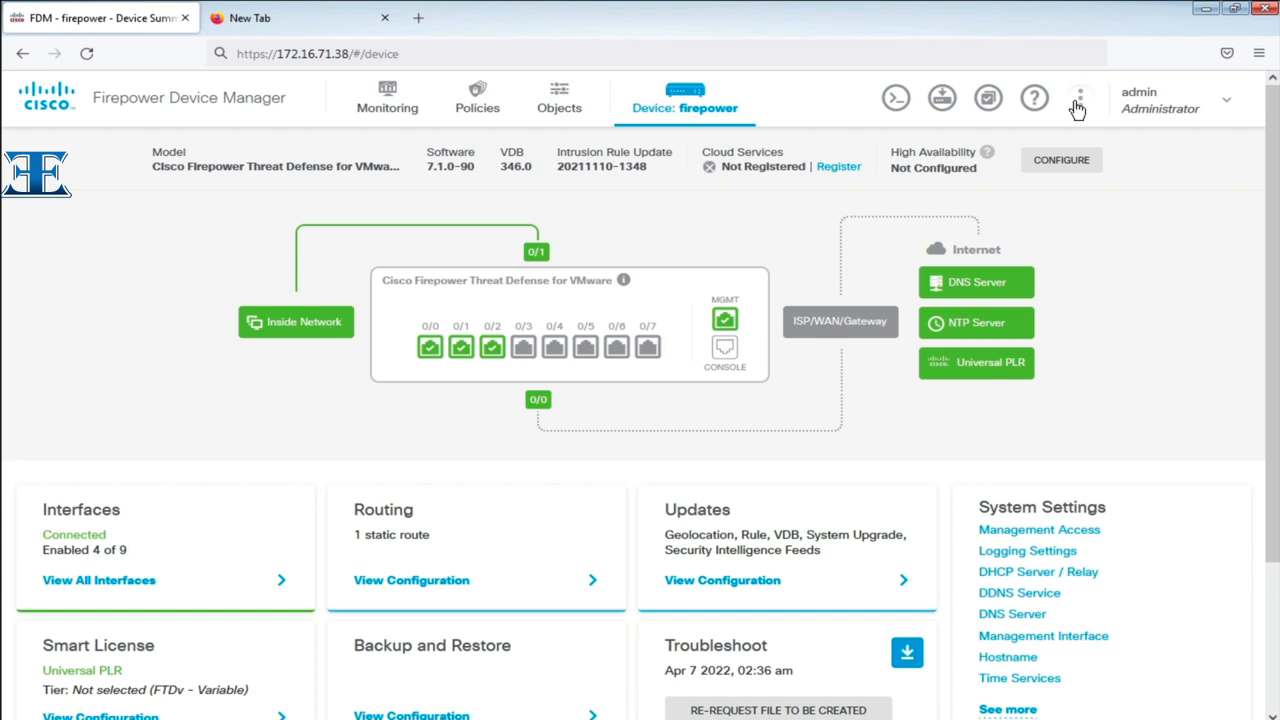
# Open the API Explorer and show example JSON for POST /object/ldapattributemaps.
pyautogui.click(1078, 96)
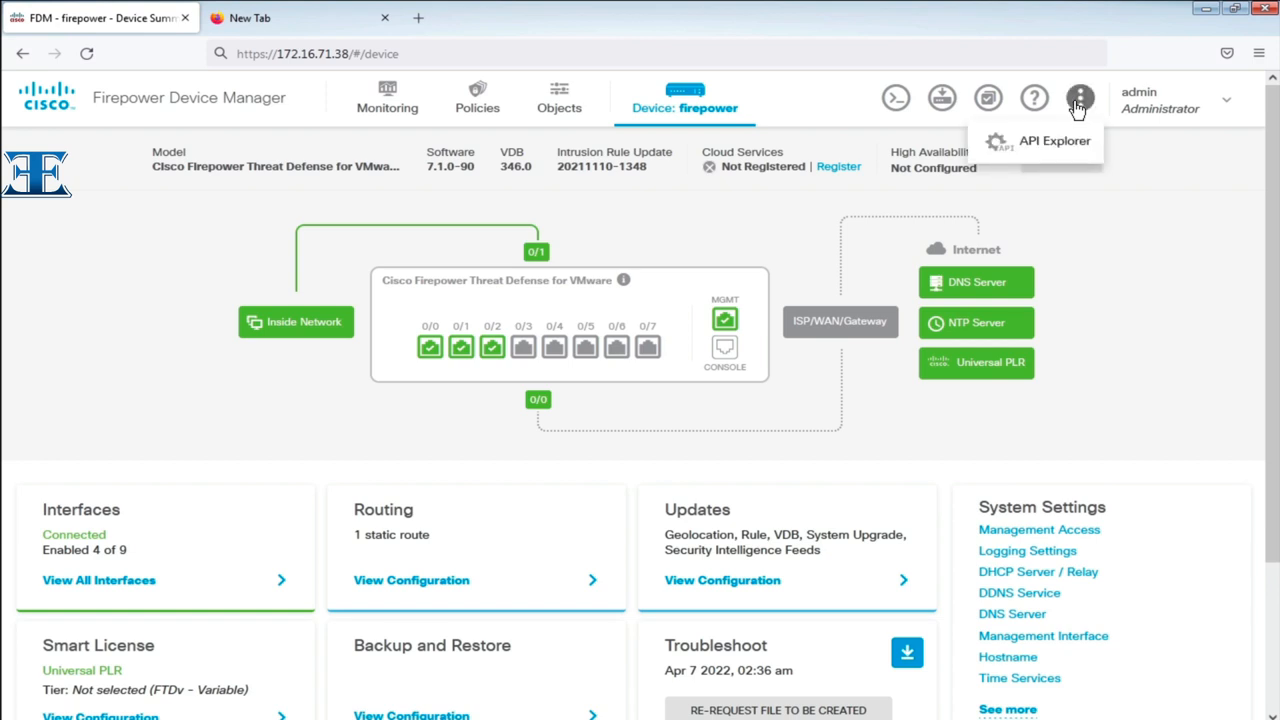
pyautogui.click(1055, 140)
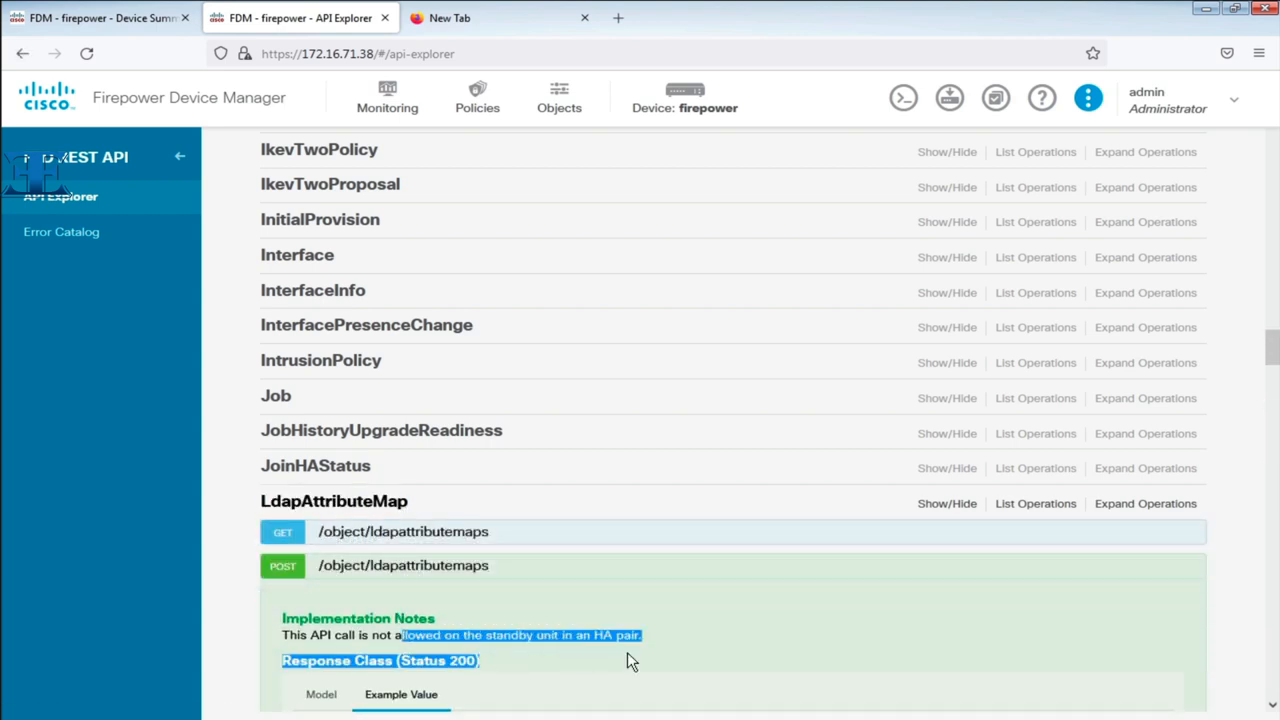
pyautogui.scroll(-3)
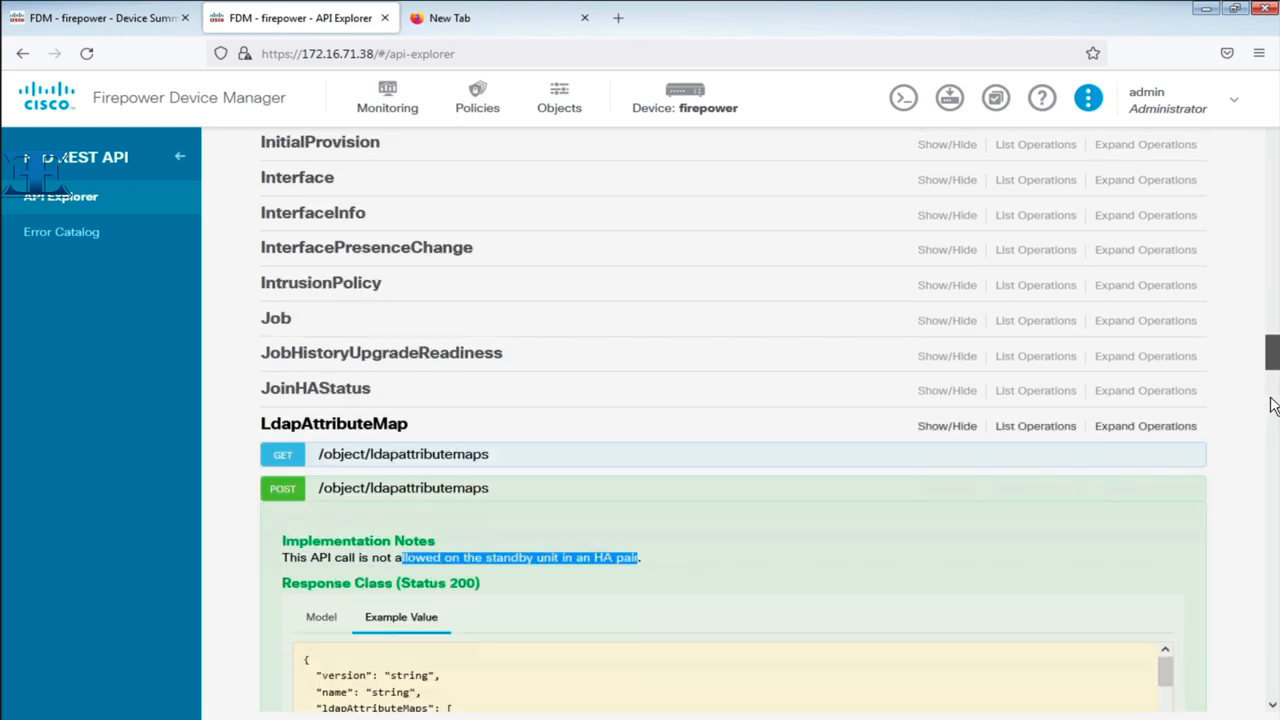
pyautogui.scroll(-3)
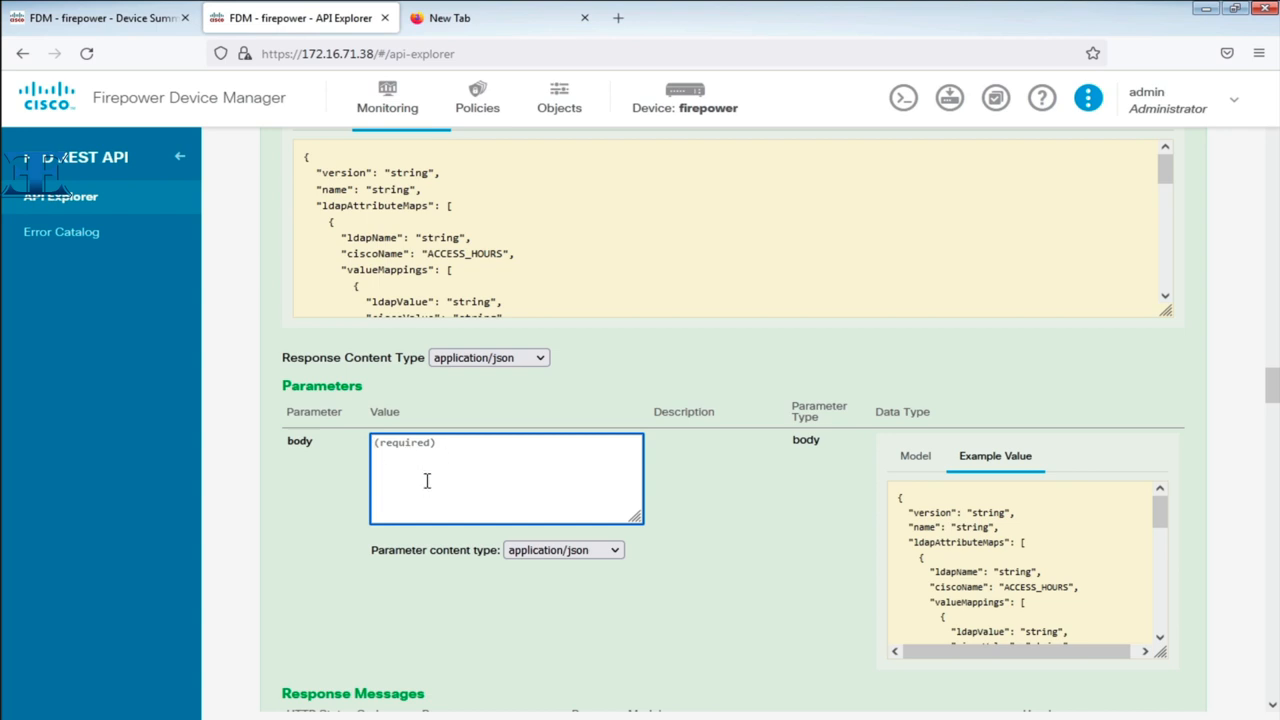
pyautogui.scroll(-3)
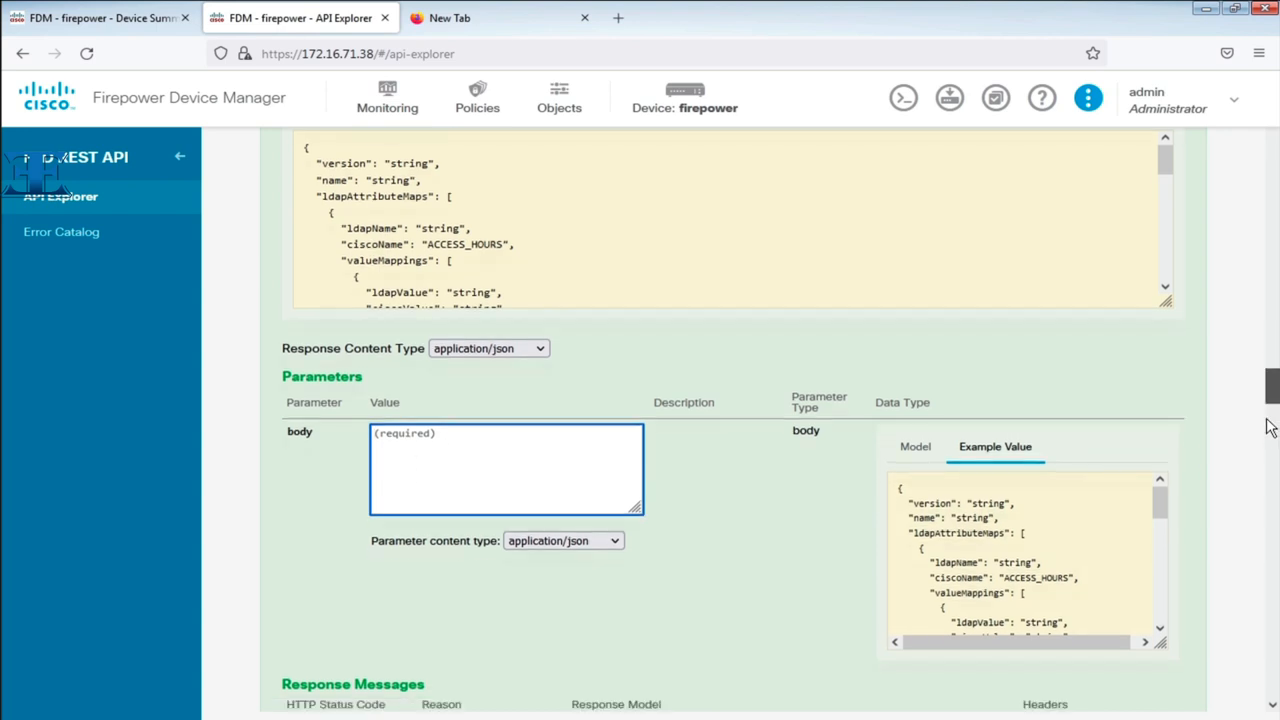
pyautogui.scroll(-3)
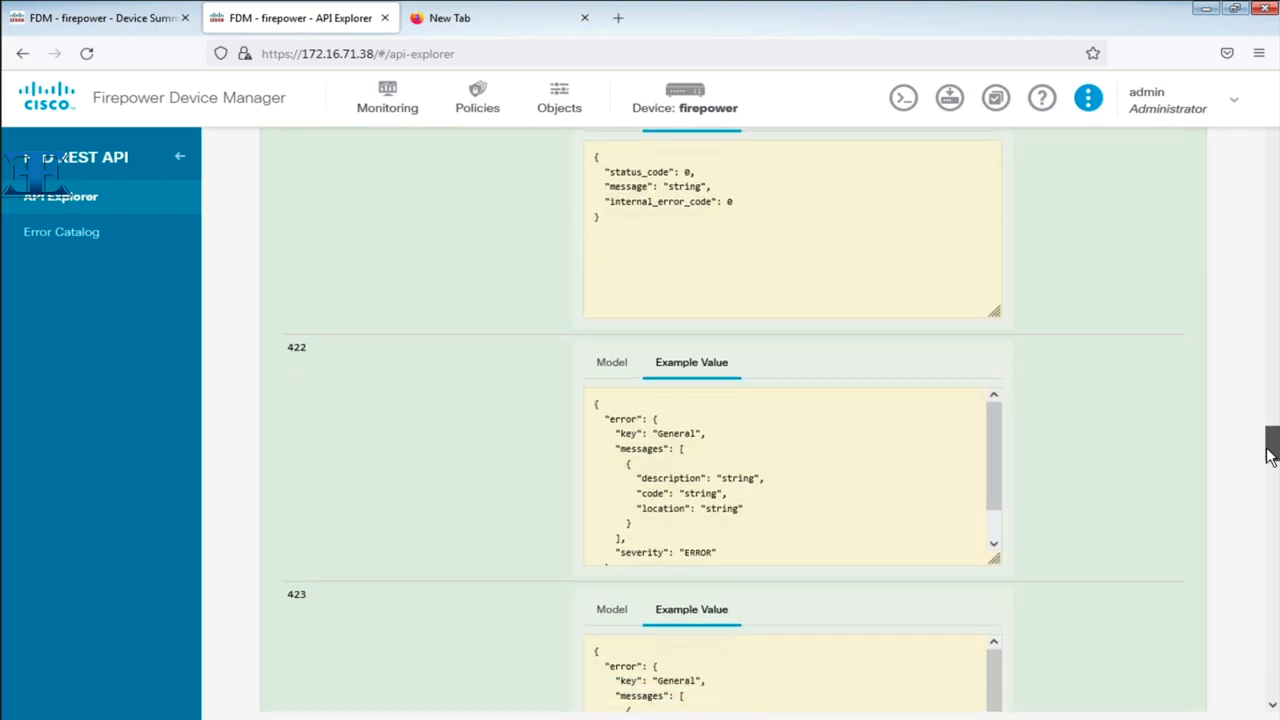
pyautogui.scroll(-3)
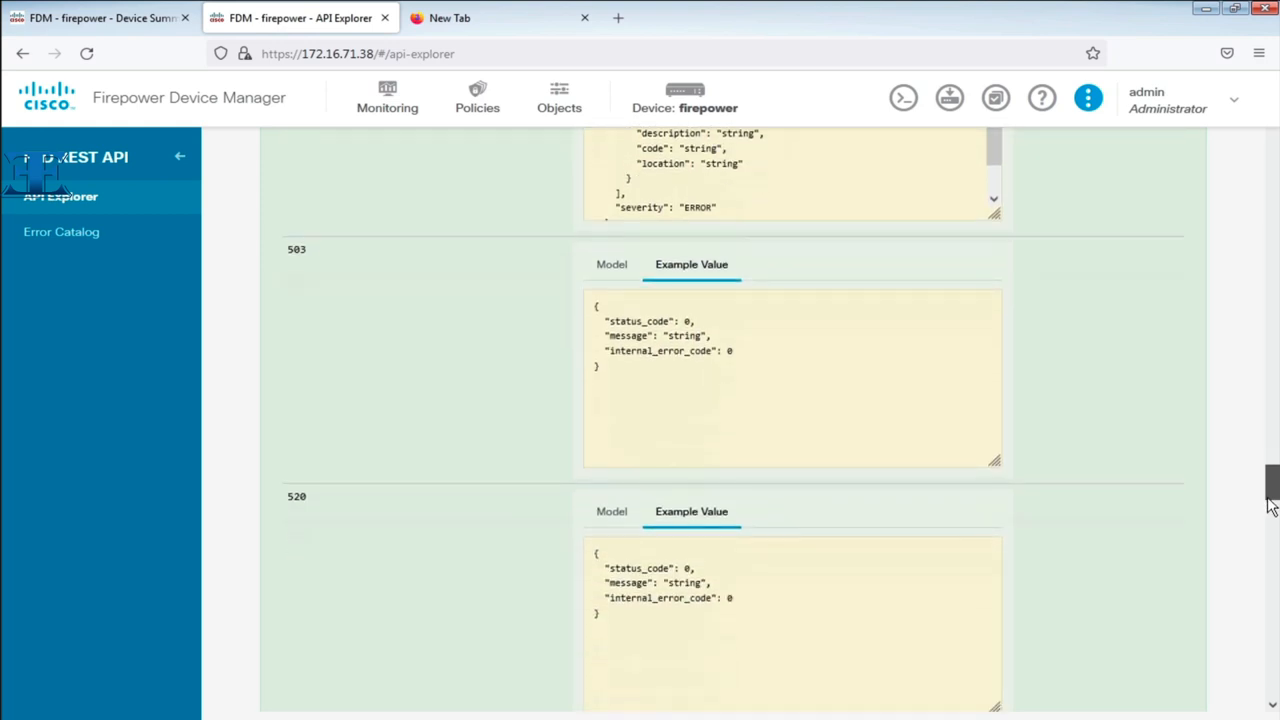
pyautogui.scroll(-3)
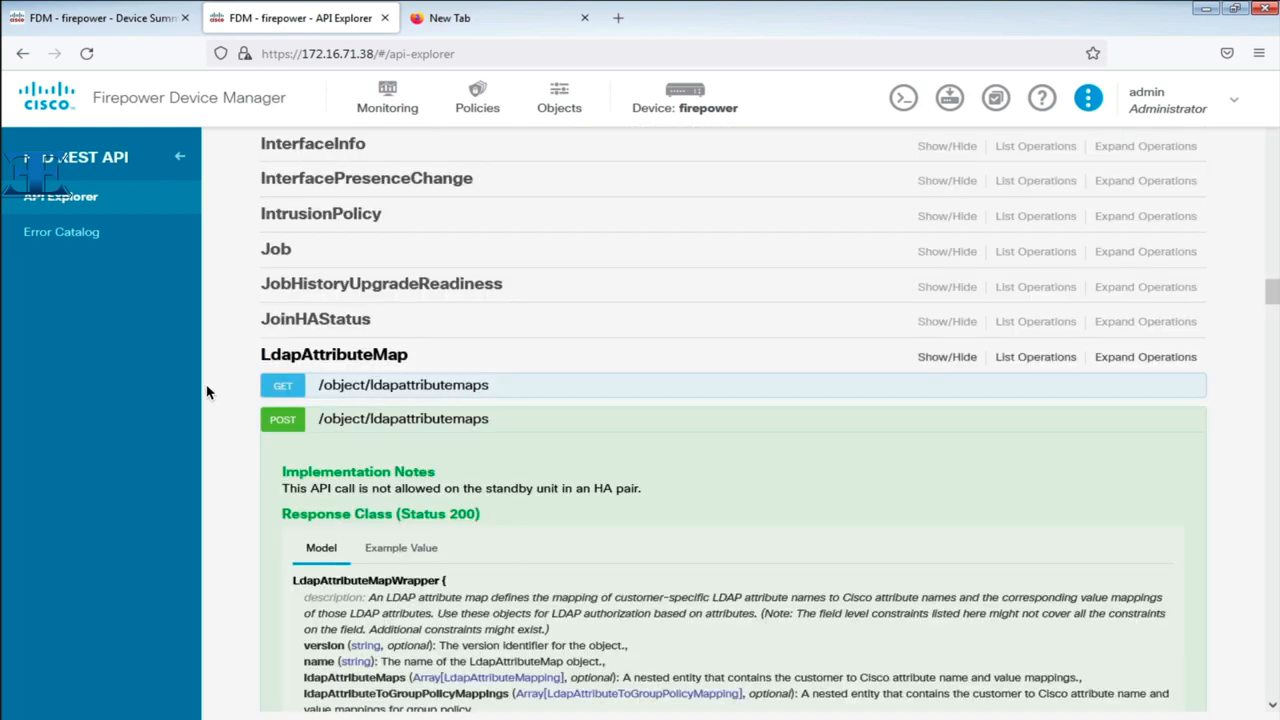
pyautogui.moveTo(313, 423)
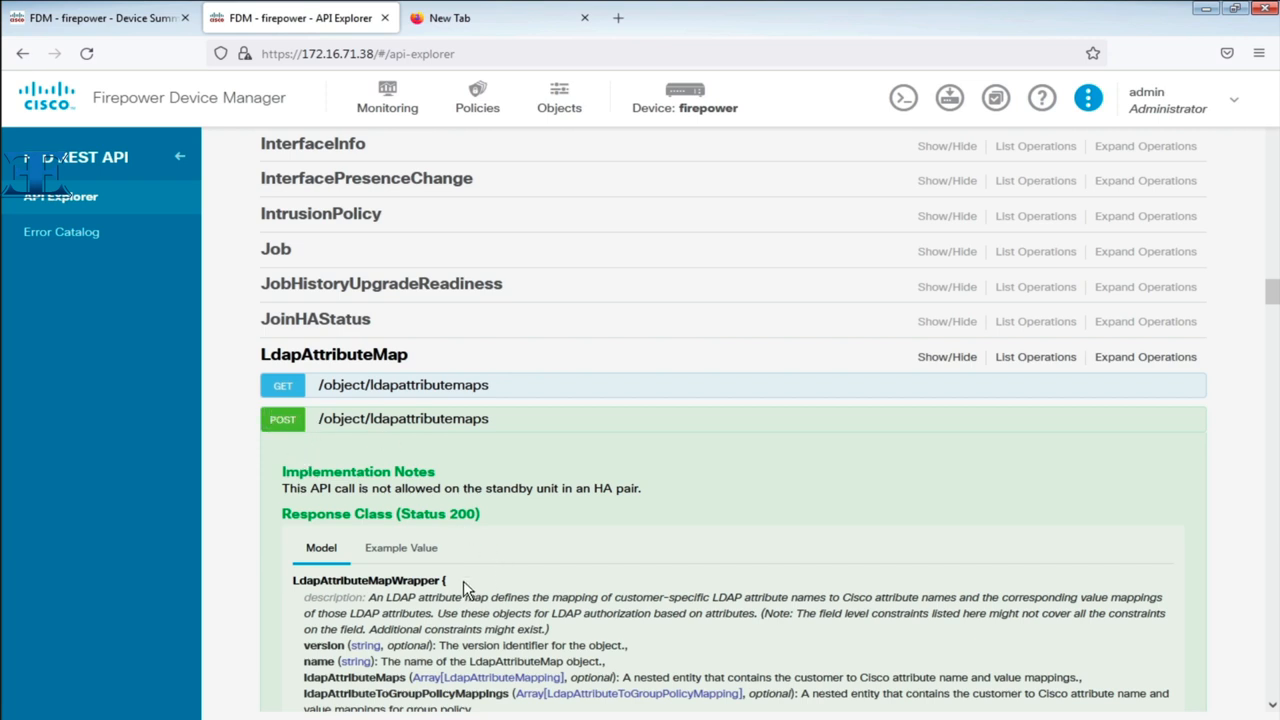
pyautogui.click(400, 548)
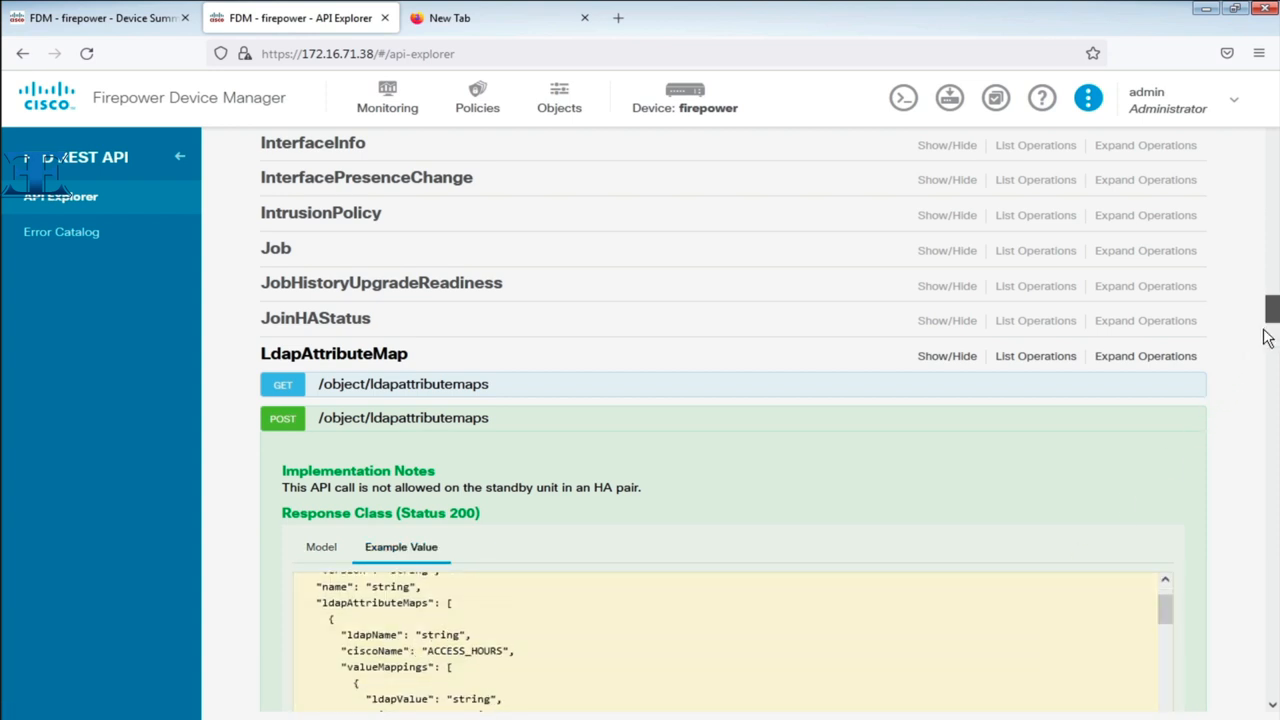
pyautogui.scroll(-3)
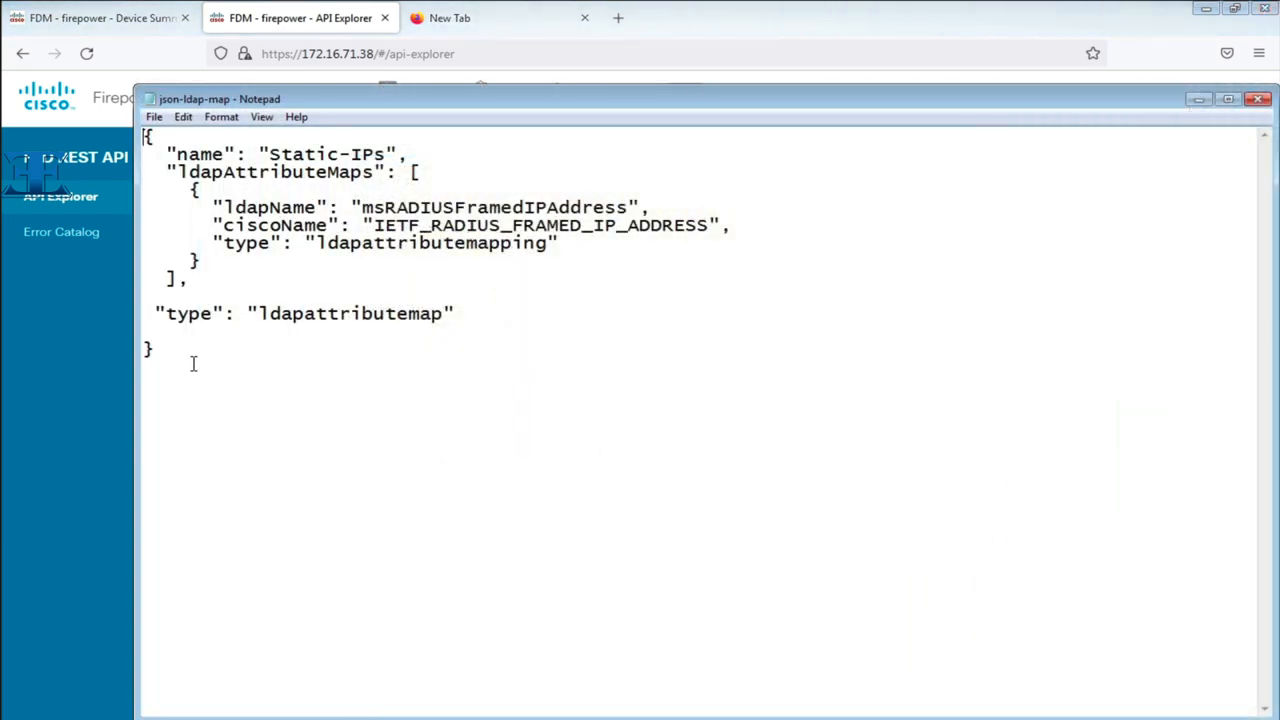
# Select and copy the Static-IPs attribute map JSON in Notepad.
pyautogui.moveTo(258, 313); pyautogui.dragTo(435, 313)
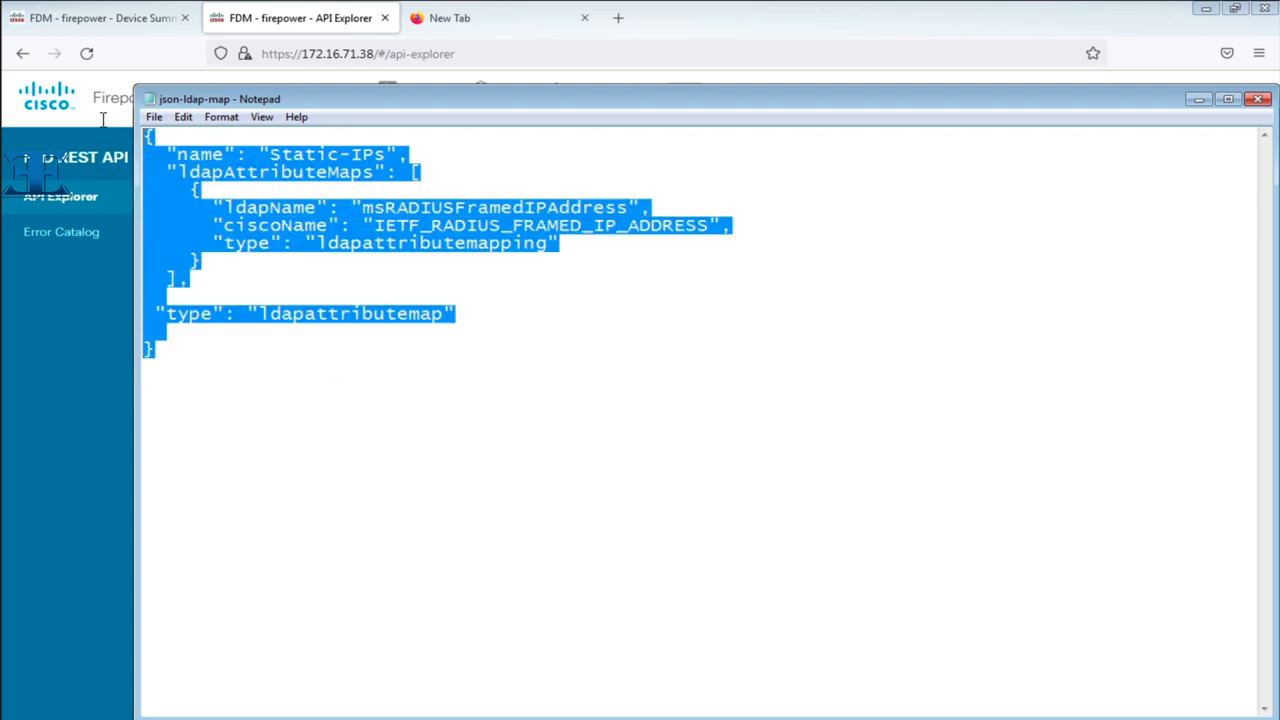
pyautogui.doubleClick(305, 154)
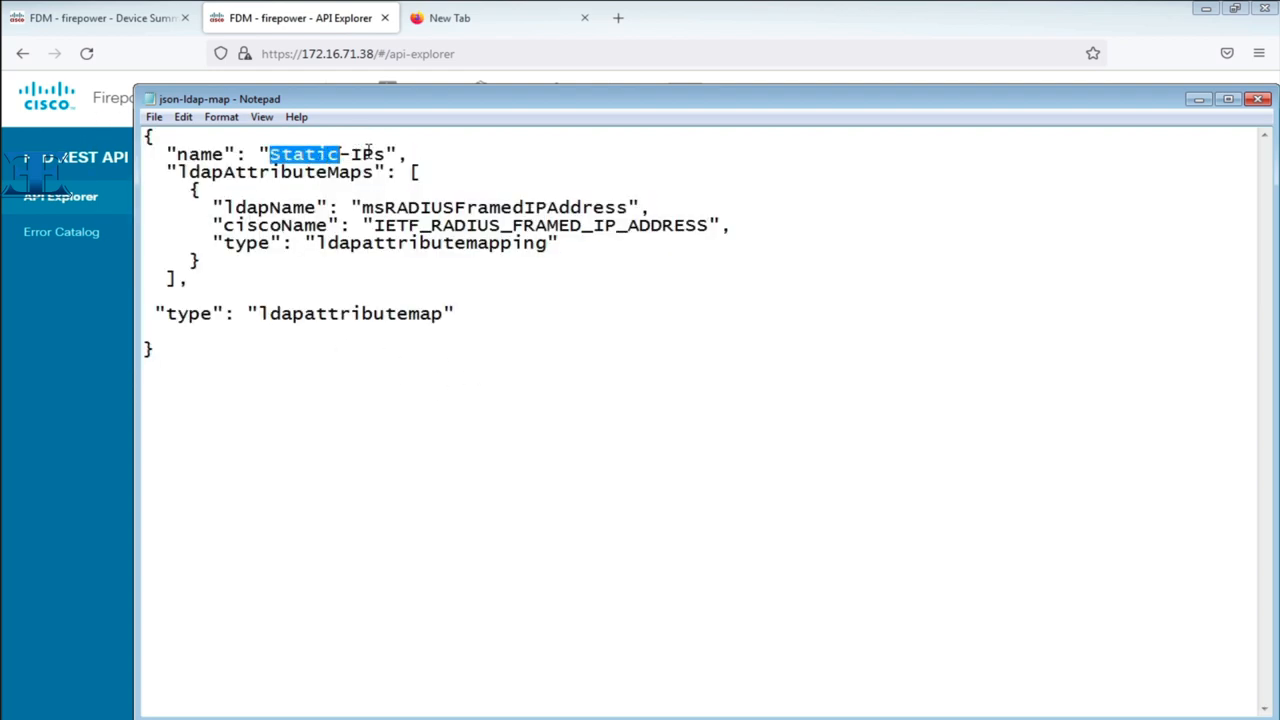
pyautogui.press('ctrl+a')
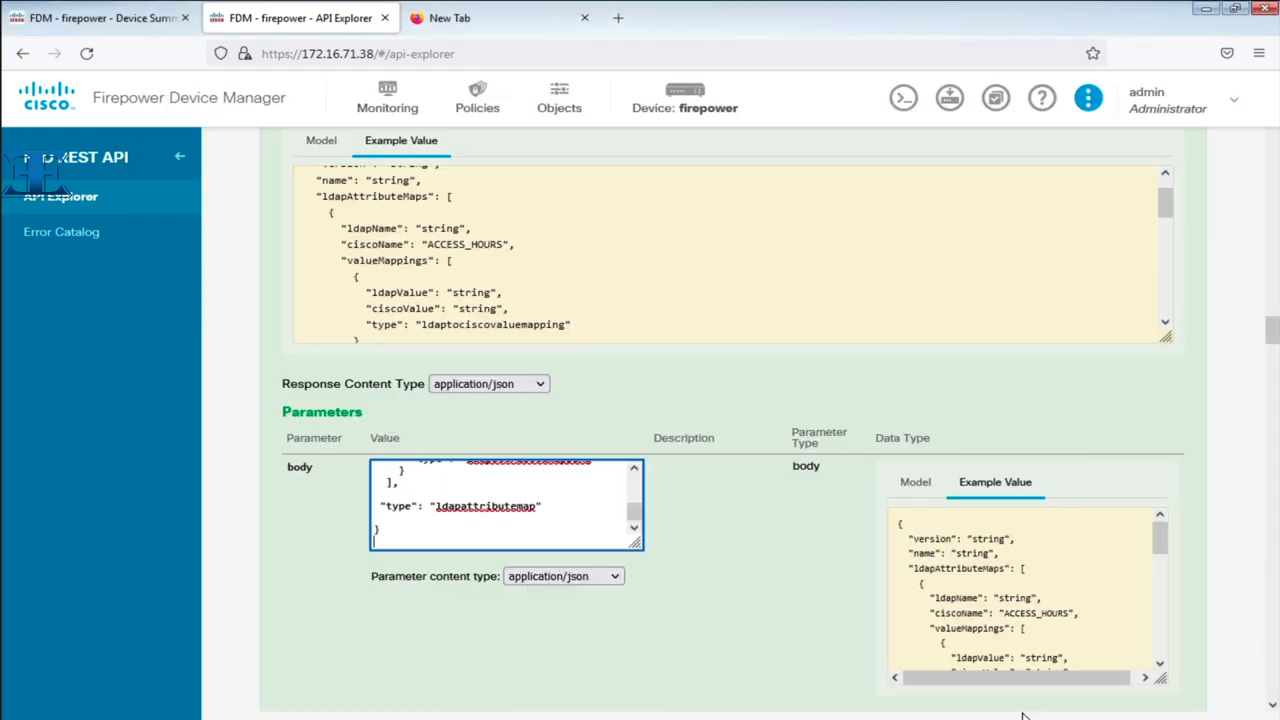
# Post the attribute map and review it among the pending changes awaiting deployment.
pyautogui.scroll(-3)
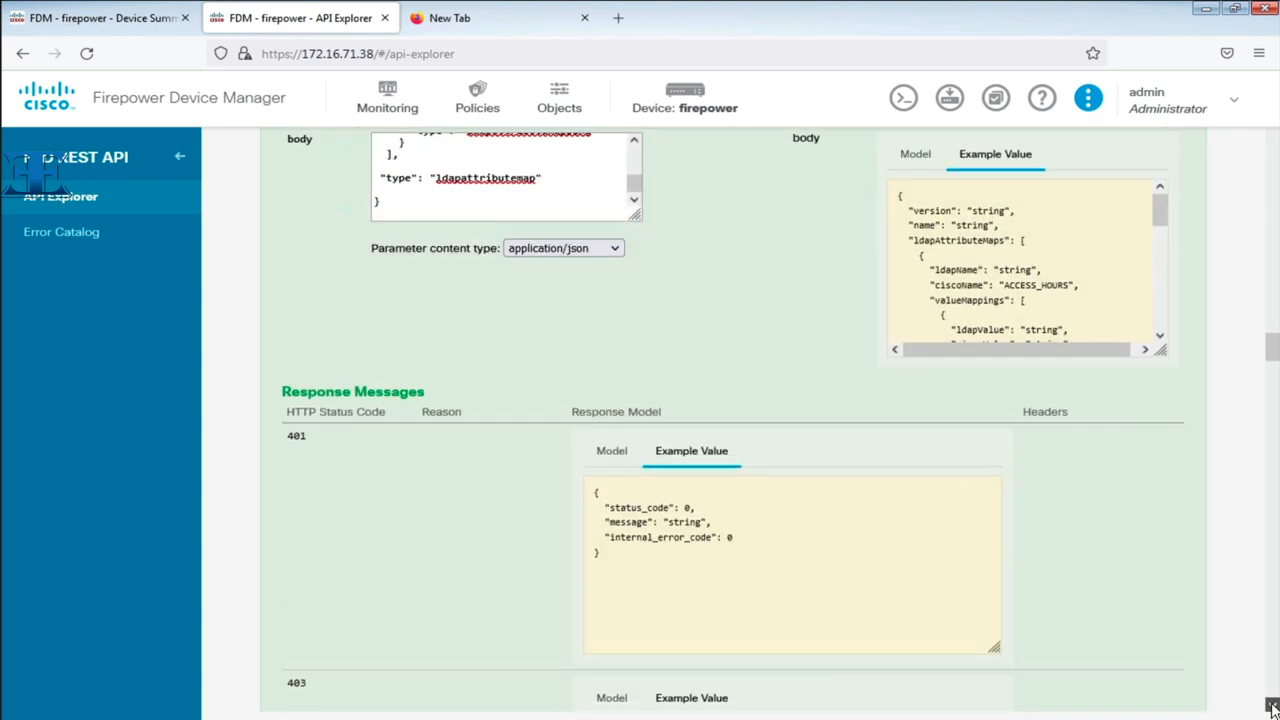
pyautogui.scroll(-3)
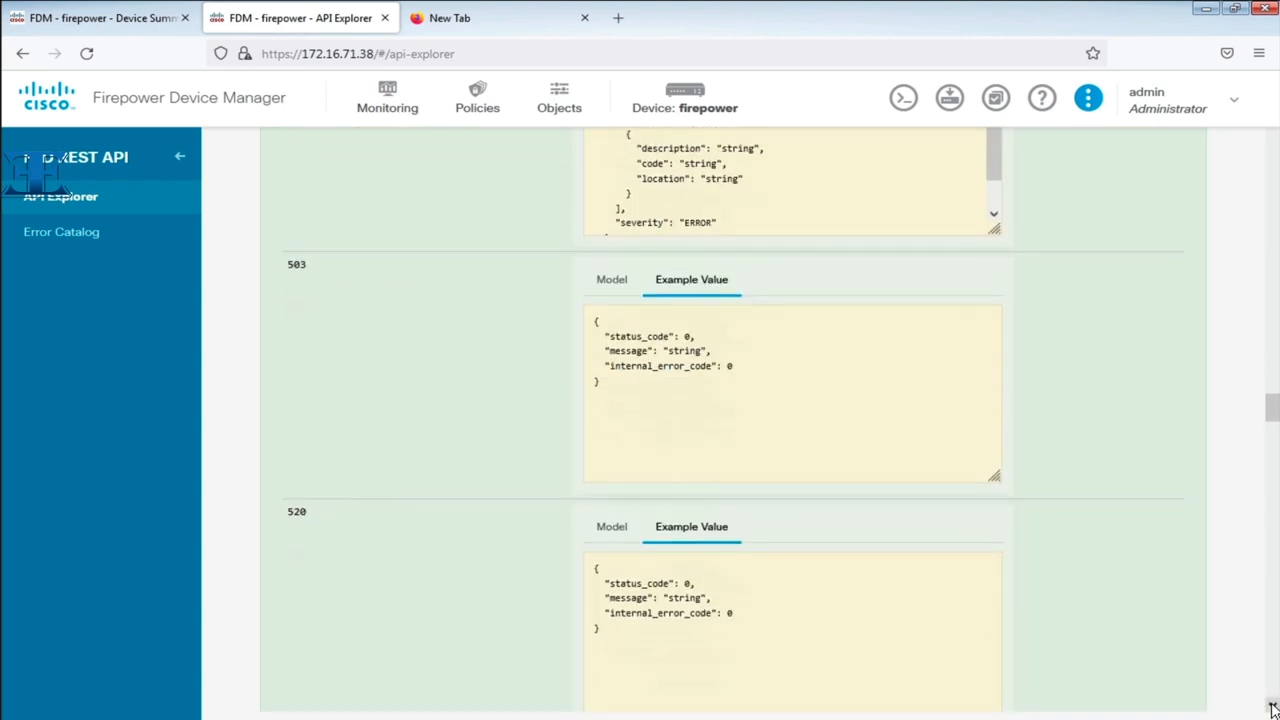
pyautogui.scroll(-3)
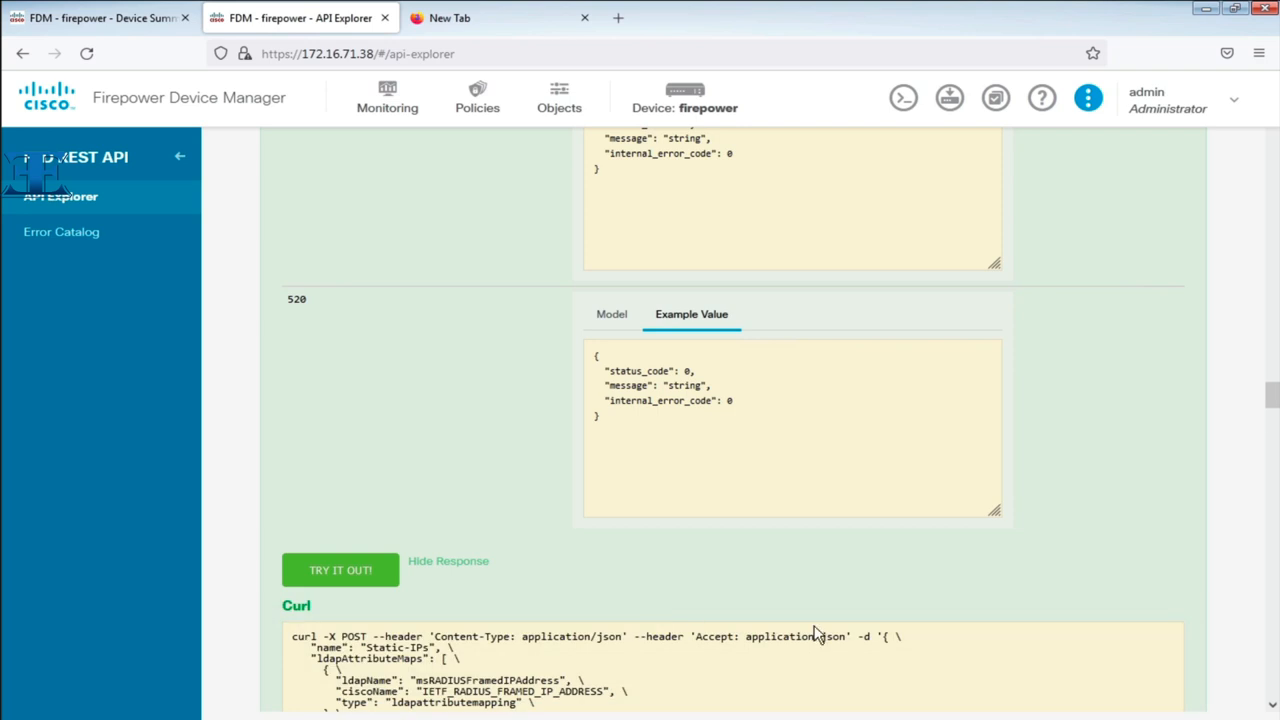
pyautogui.scroll(-3)
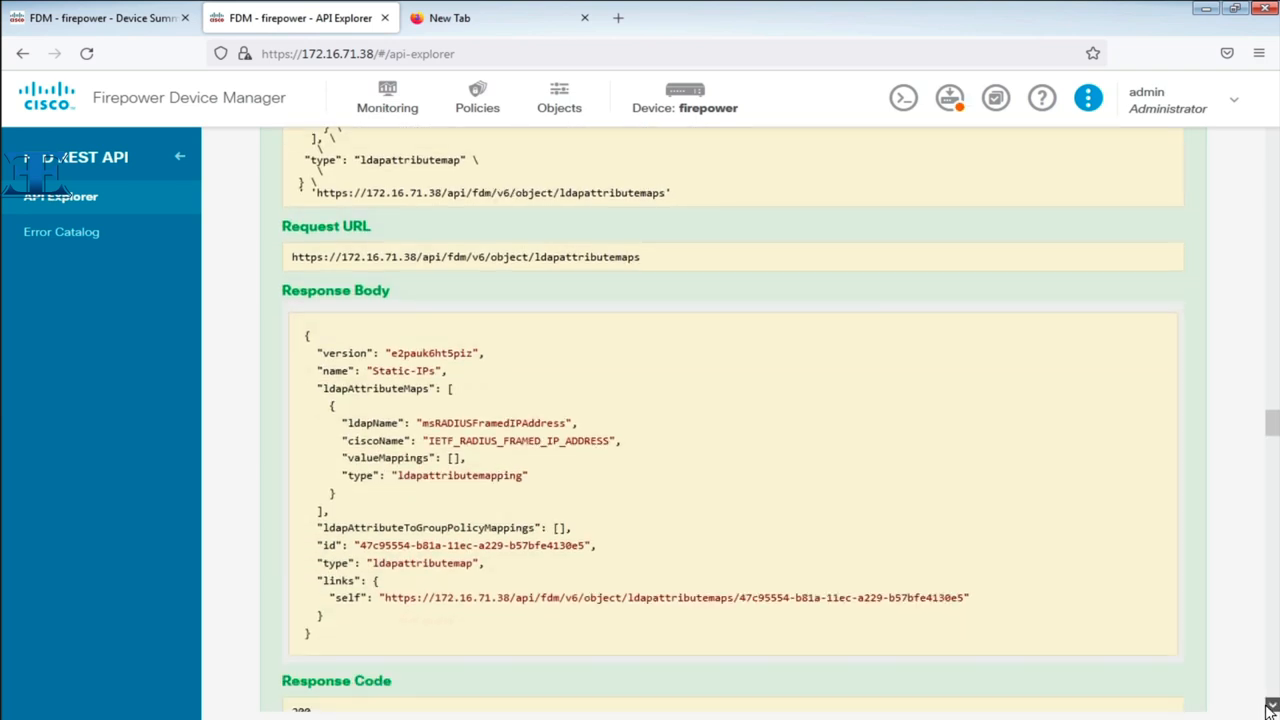
pyautogui.scroll(-3)
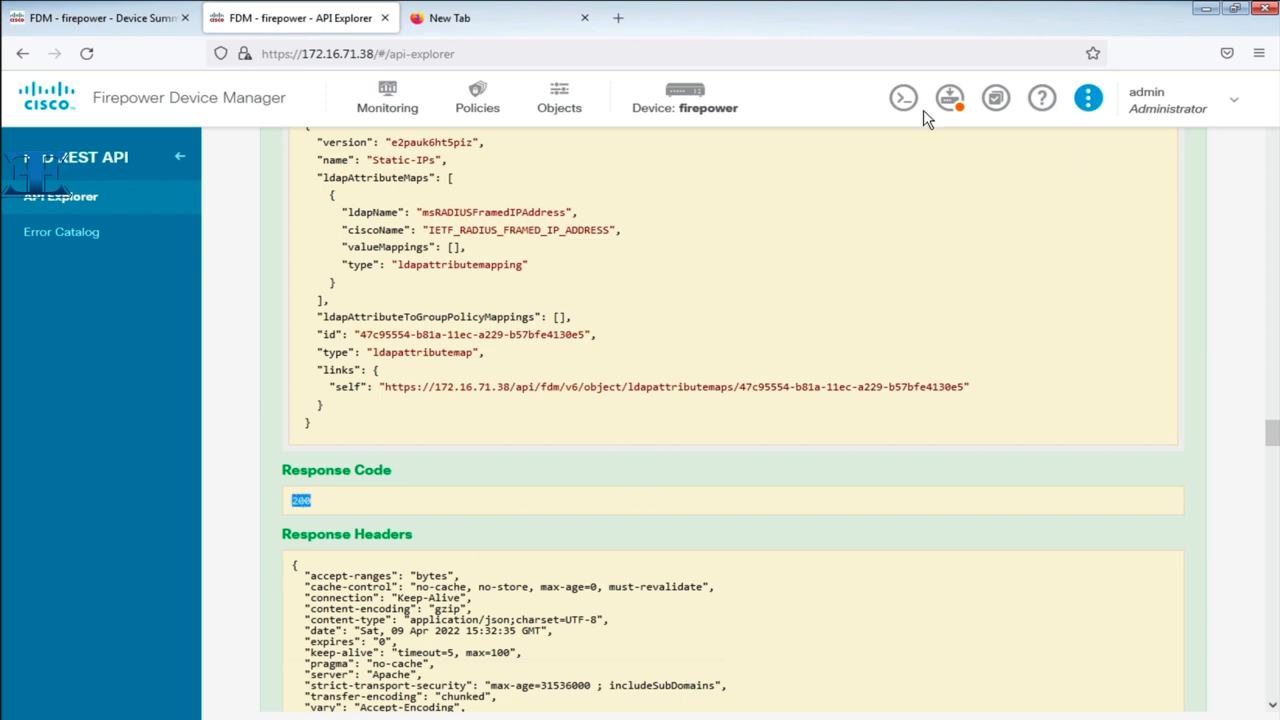
pyautogui.moveTo(950, 98)
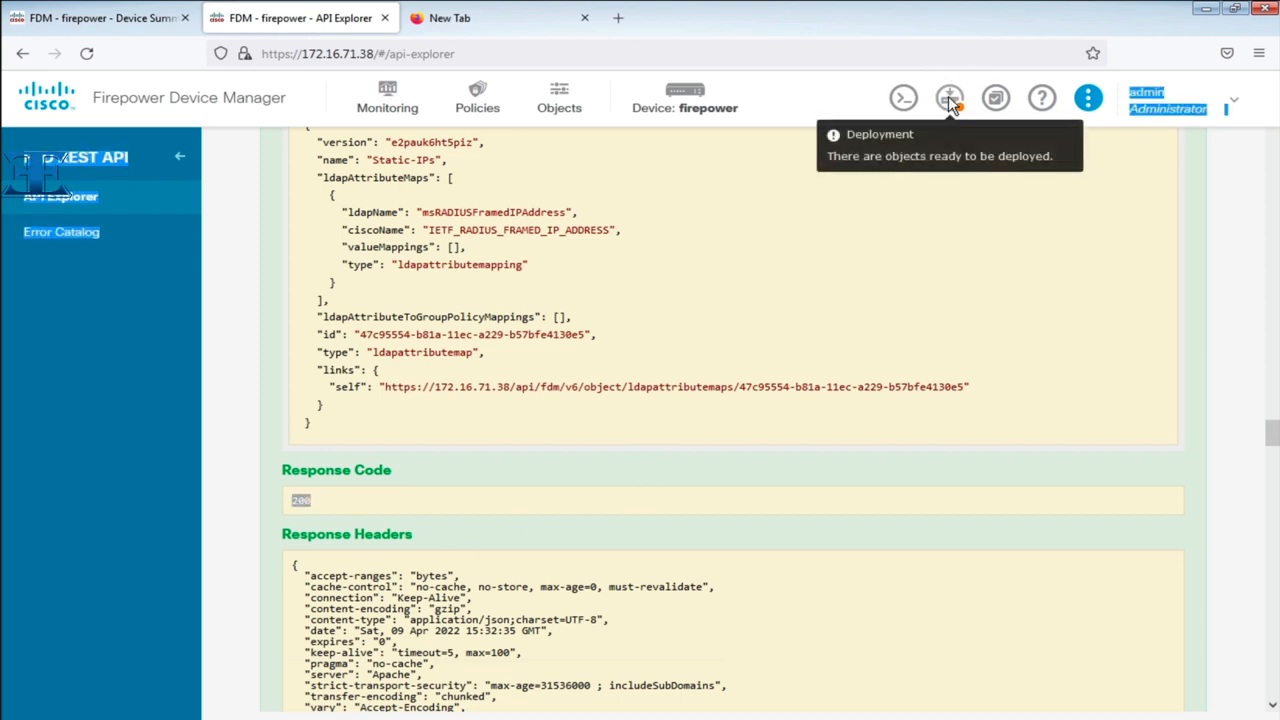
pyautogui.click(946, 96)
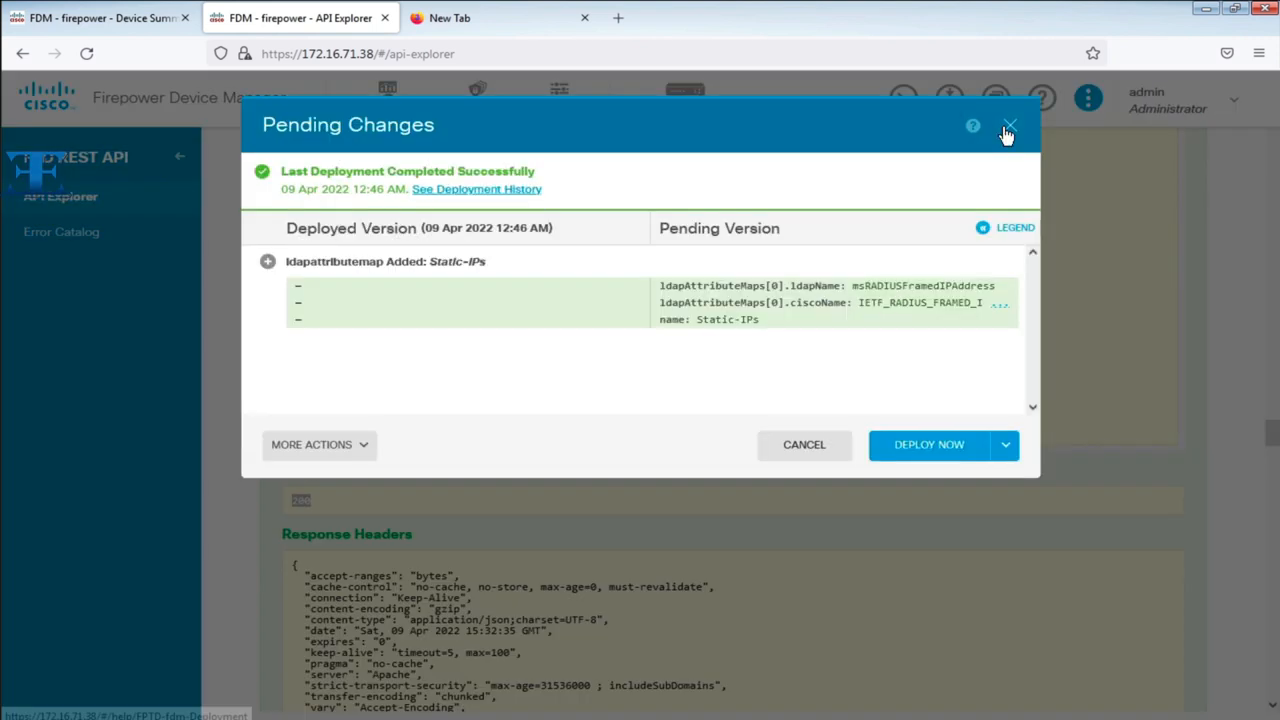
pyautogui.click(1009, 128)
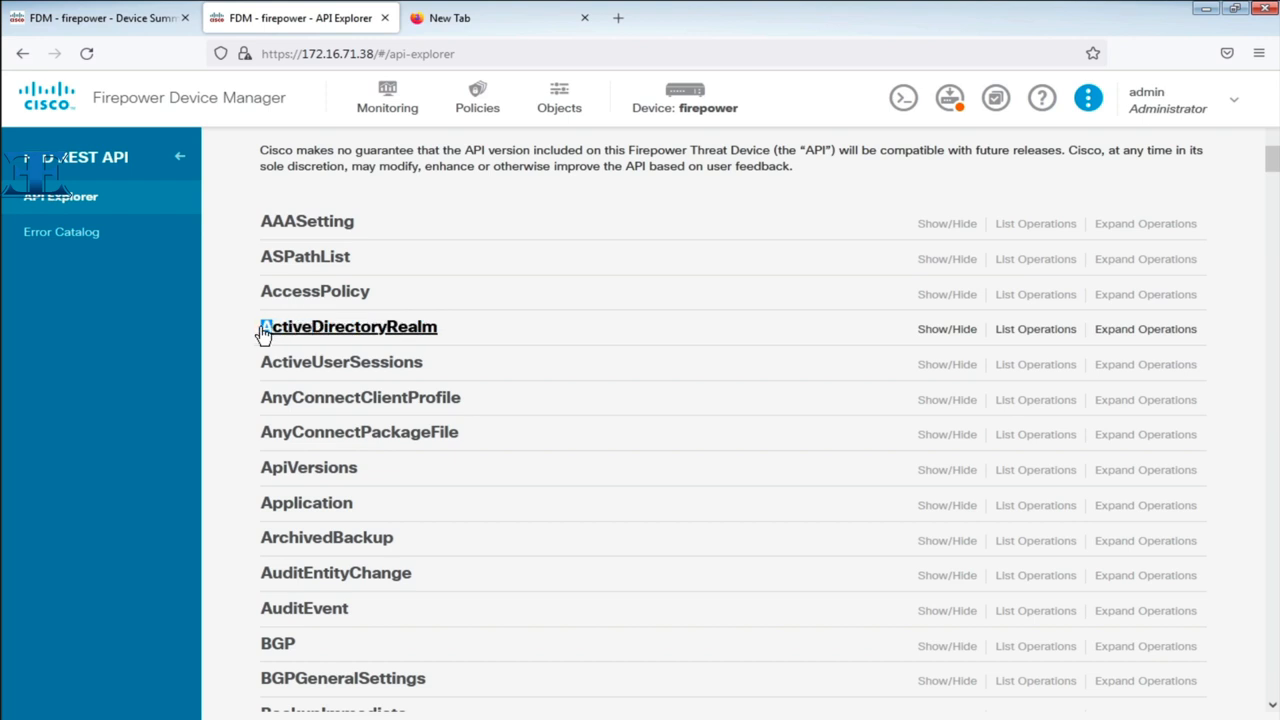
# Run ActiveDirectoryRealm GET /object/realms and view the LDAP_SSL realm in the response.
pyautogui.click(348, 326)
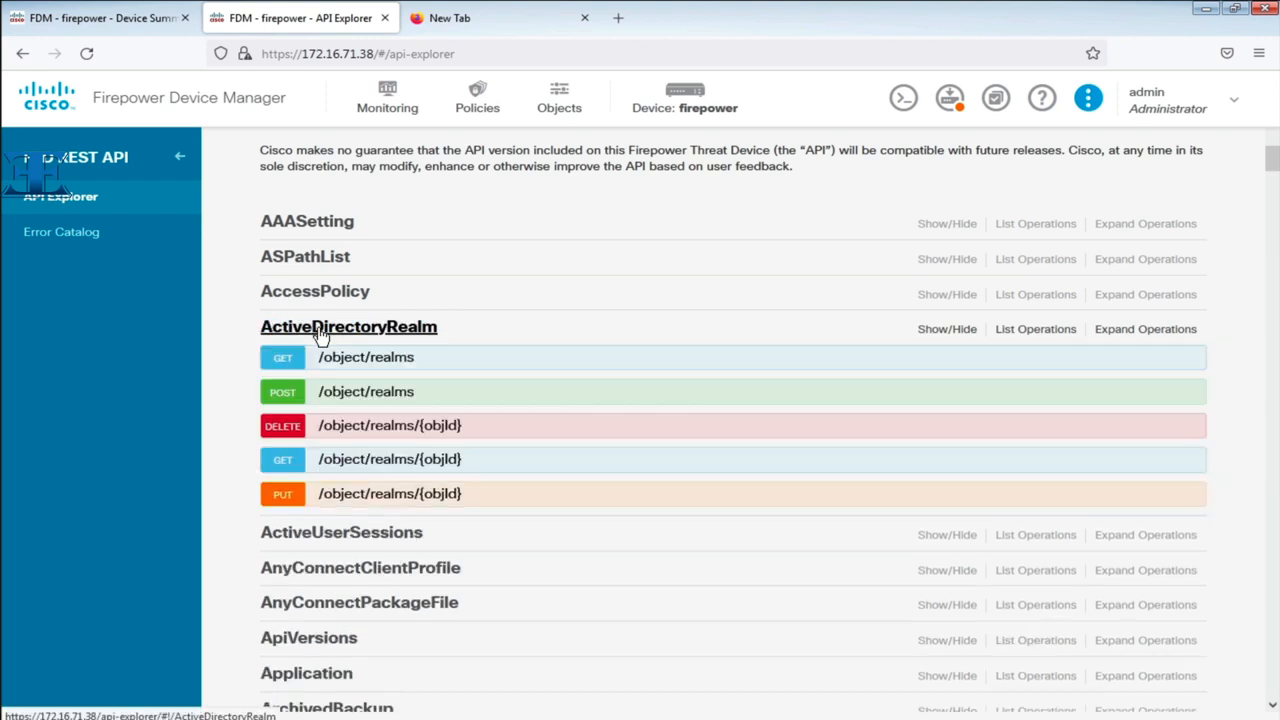
pyautogui.moveTo(370, 363)
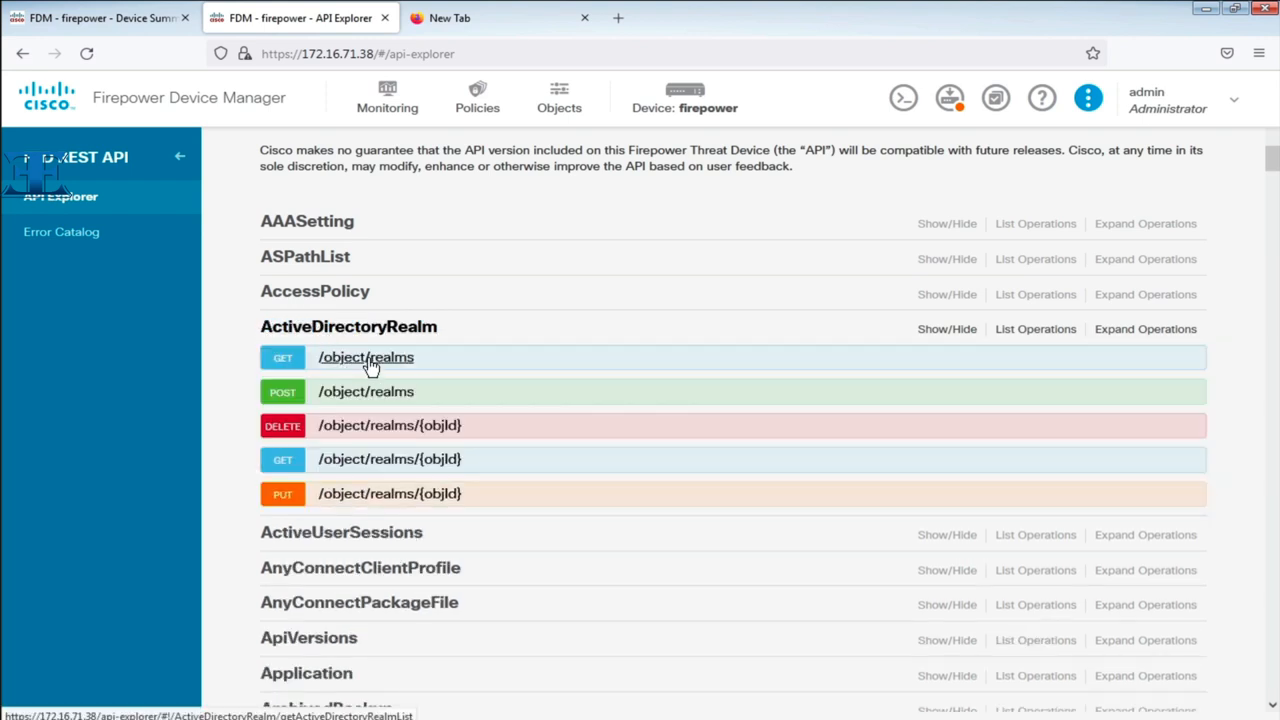
pyautogui.click(366, 357)
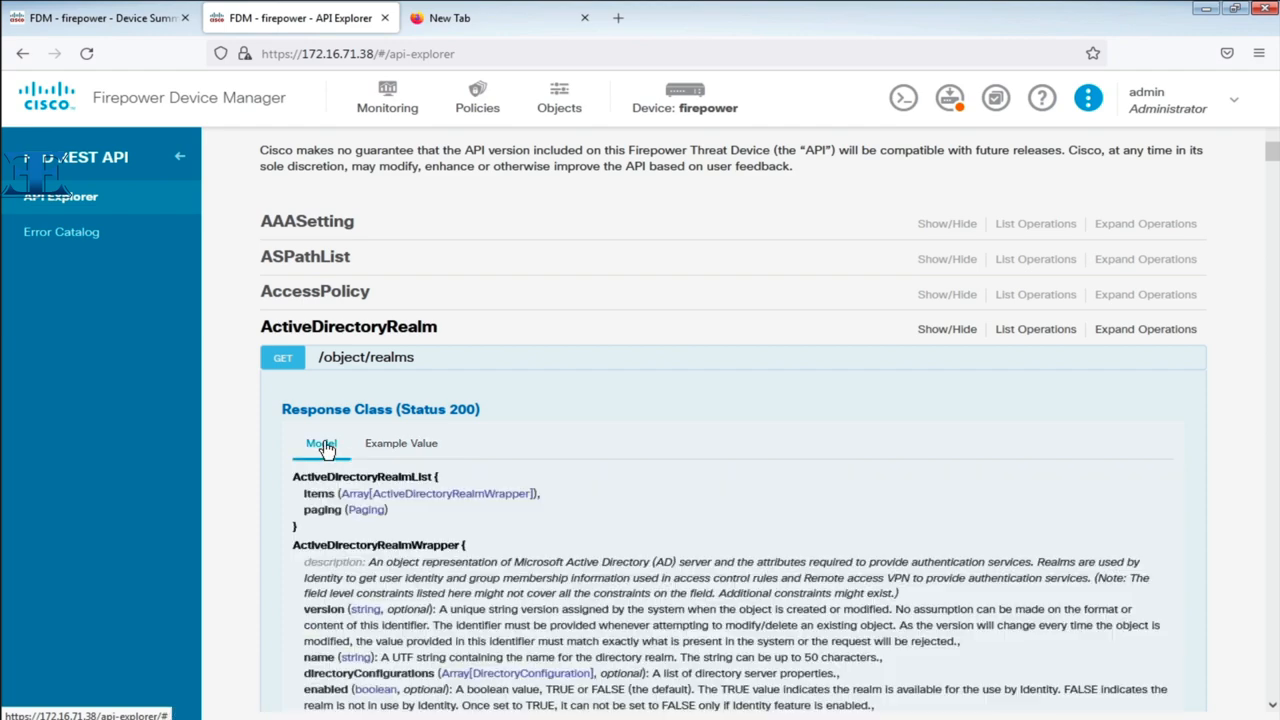
pyautogui.scroll(-3)
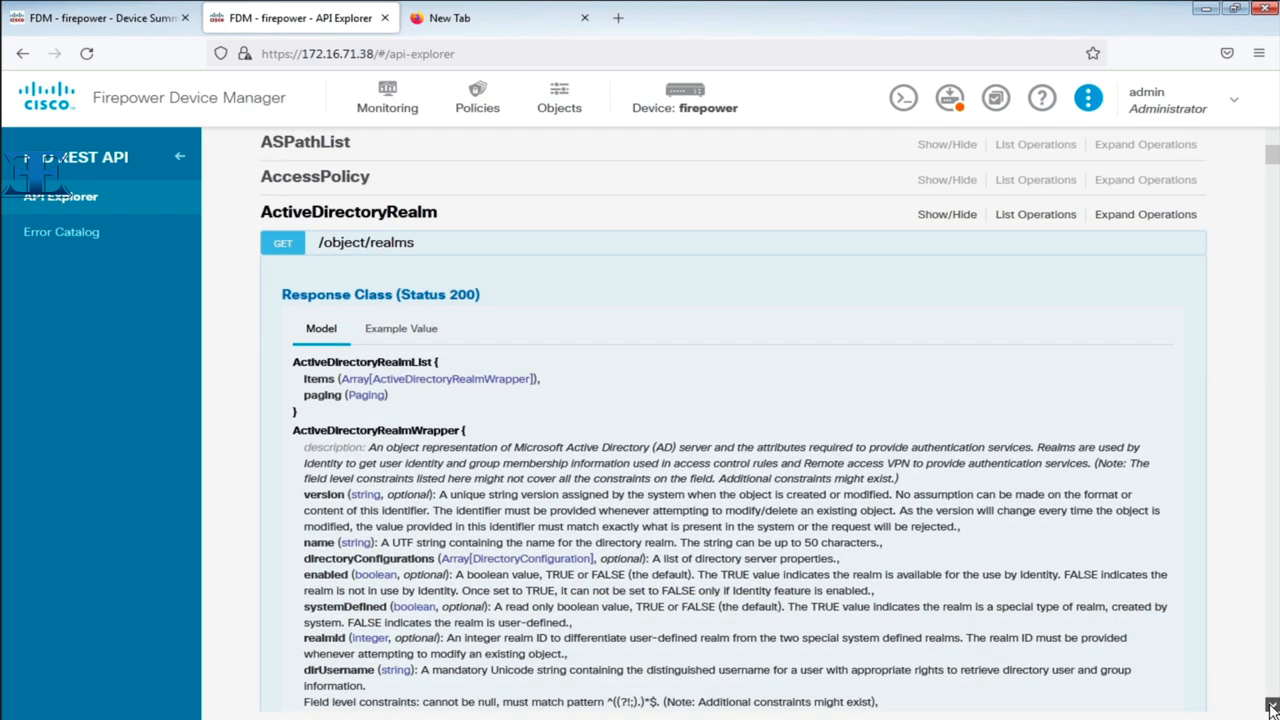
pyautogui.scroll(-3)
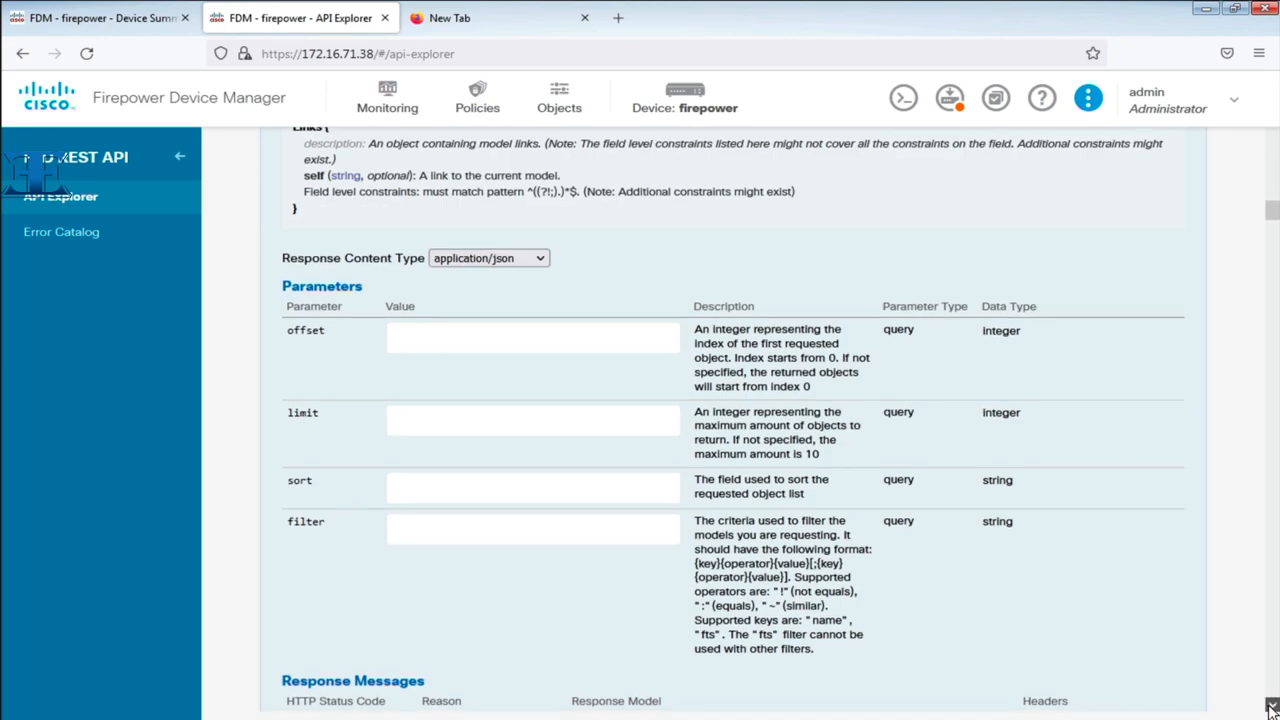
pyautogui.scroll(-3)
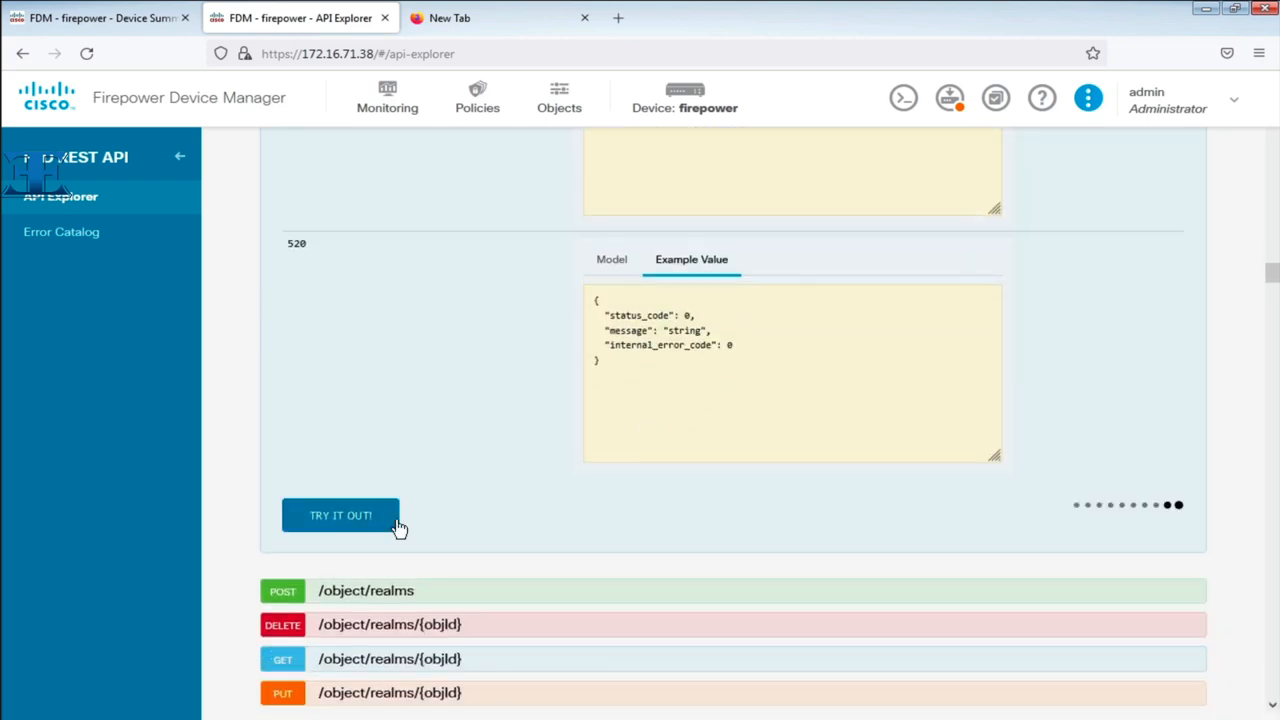
pyautogui.click(340, 515)
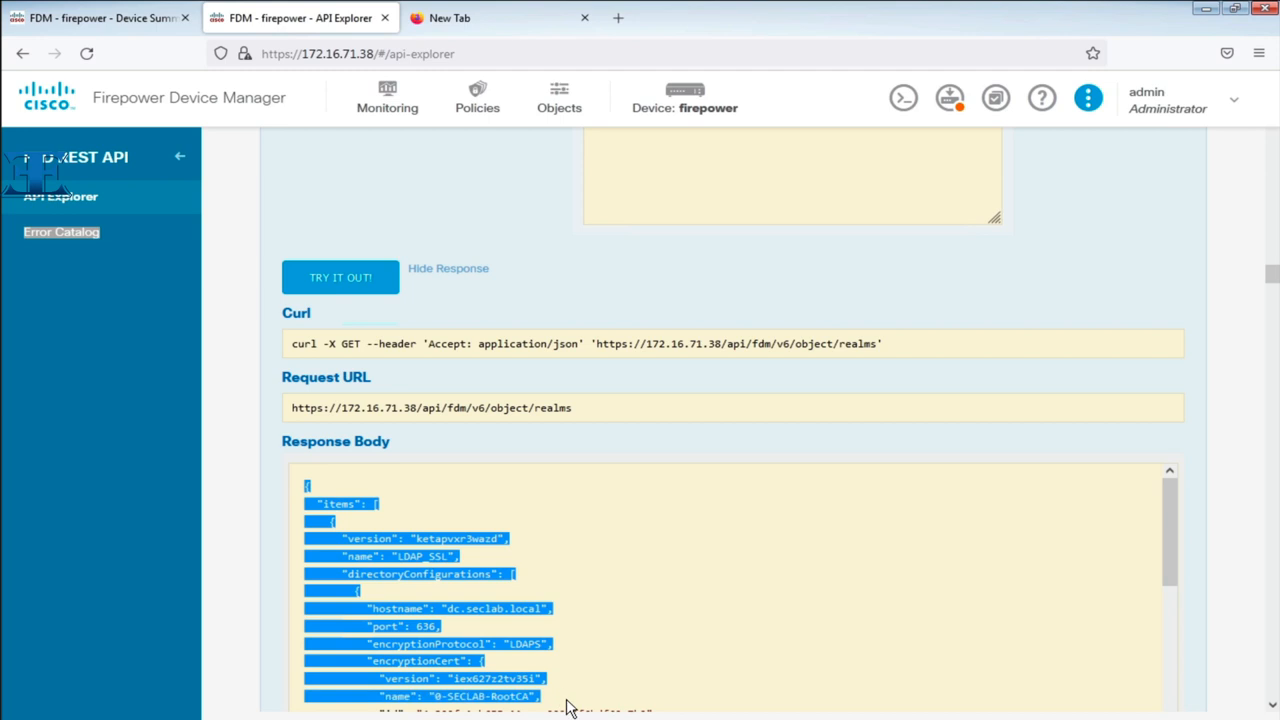
pyautogui.scroll(-3)
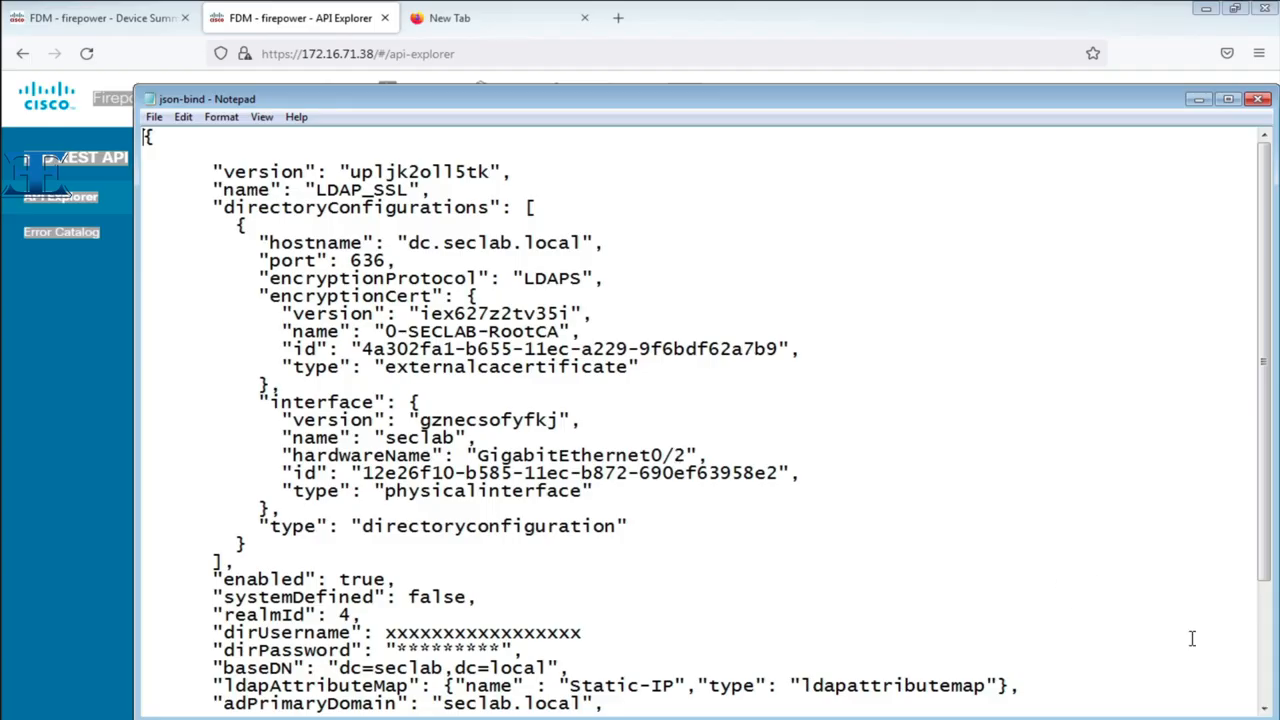
# Copy the json-bind realm JSON, including the ldapAttributeMap line referencing Static-IP.
pyautogui.scroll(-3)
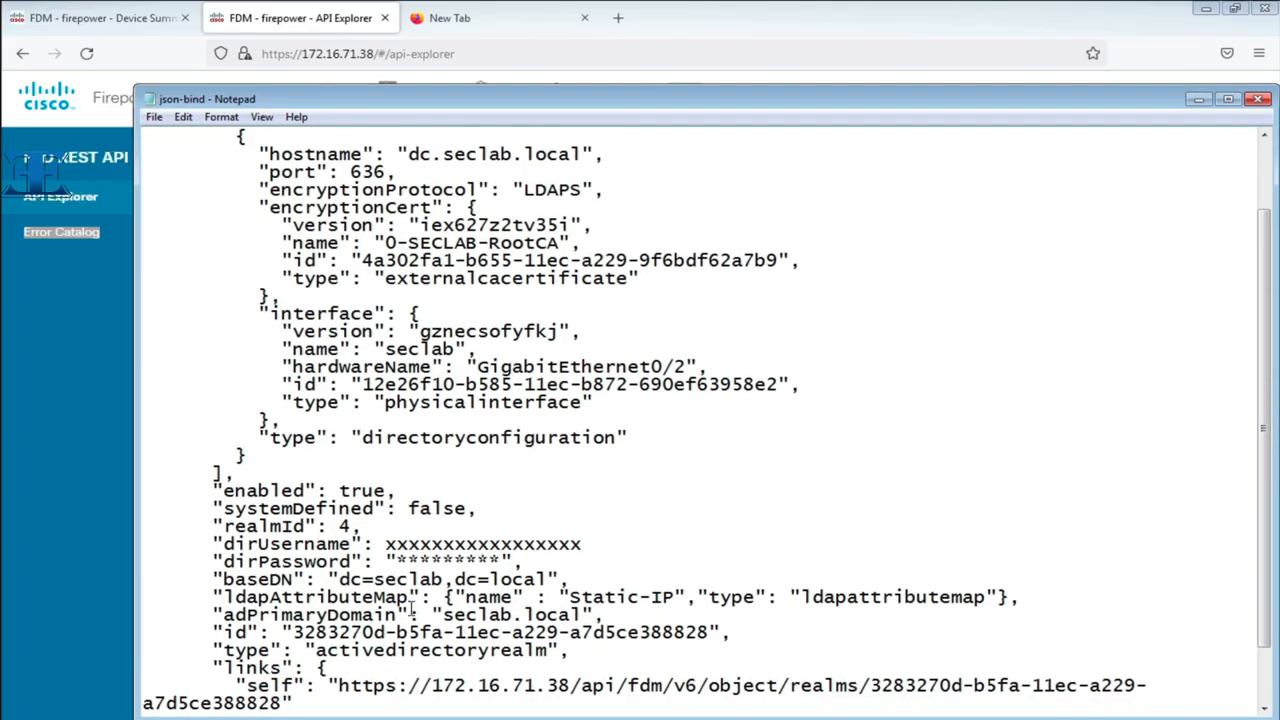
pyautogui.moveTo(210, 596); pyautogui.dragTo(590, 614)
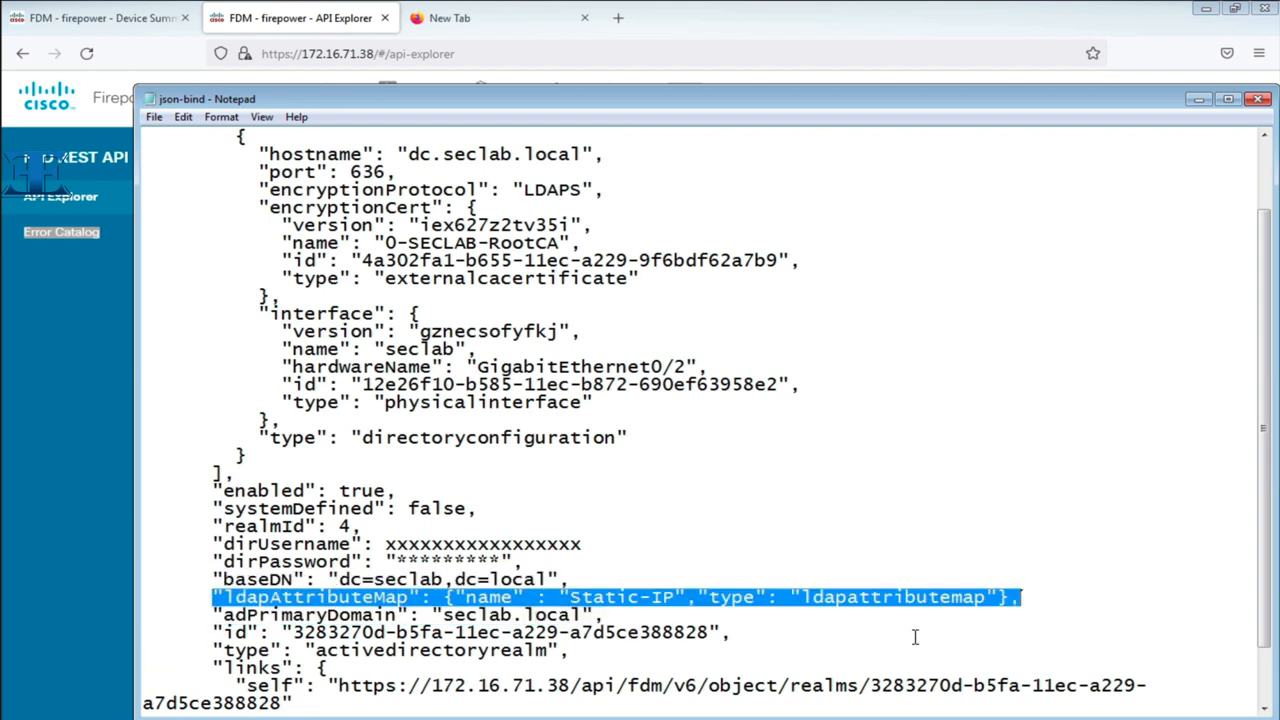
pyautogui.moveTo(910, 631)
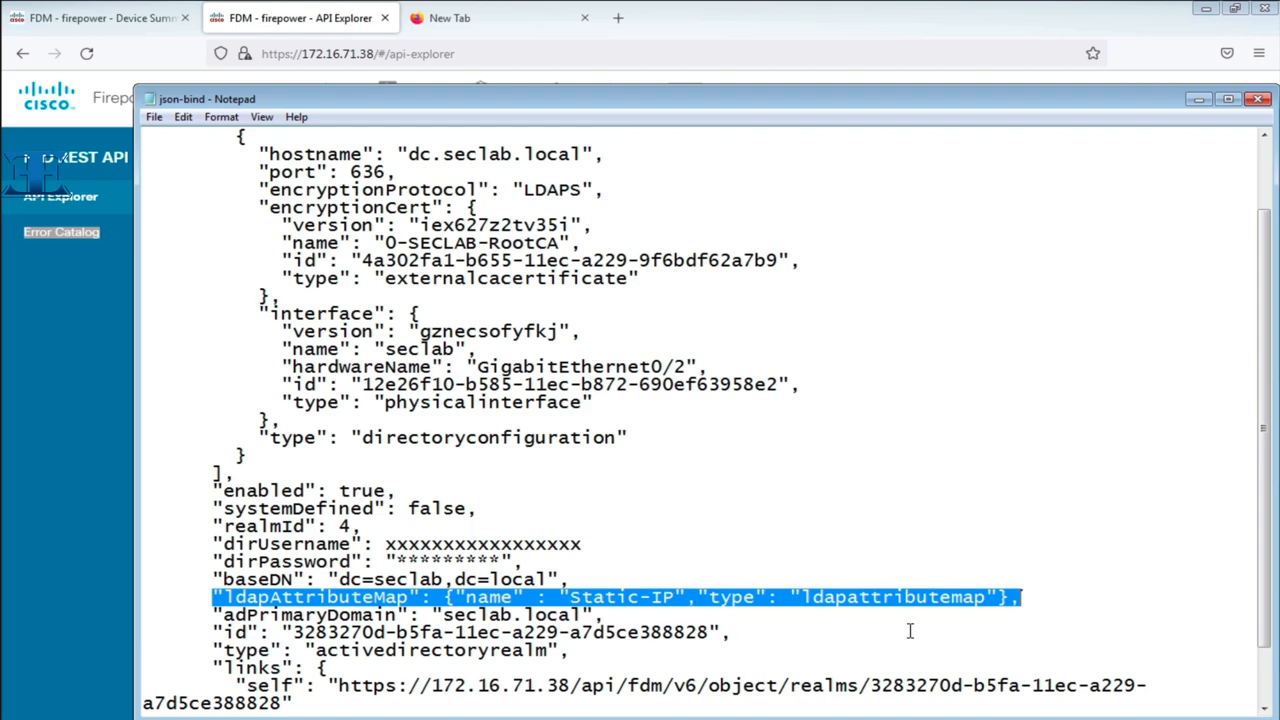
pyautogui.rightClick(380, 236)
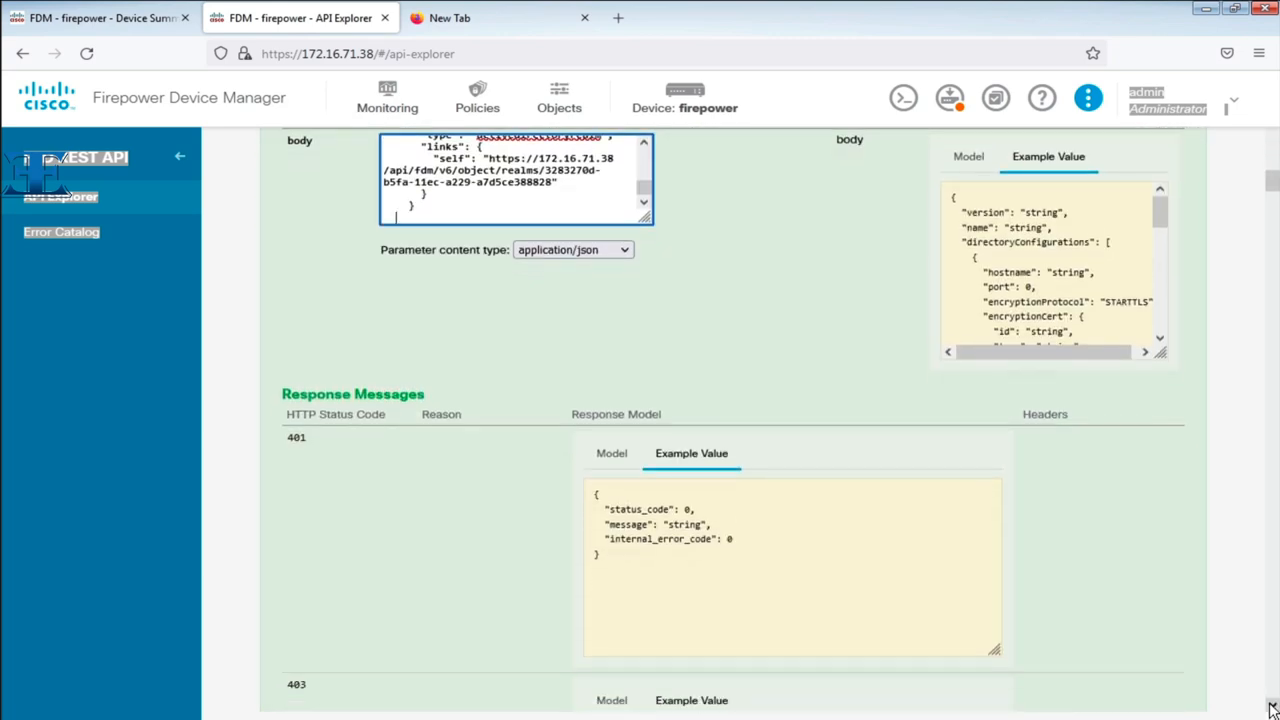
# Scroll to the PUT /object/realms/{objId} body field for the edited realm JSON.
pyautogui.scroll(-3)
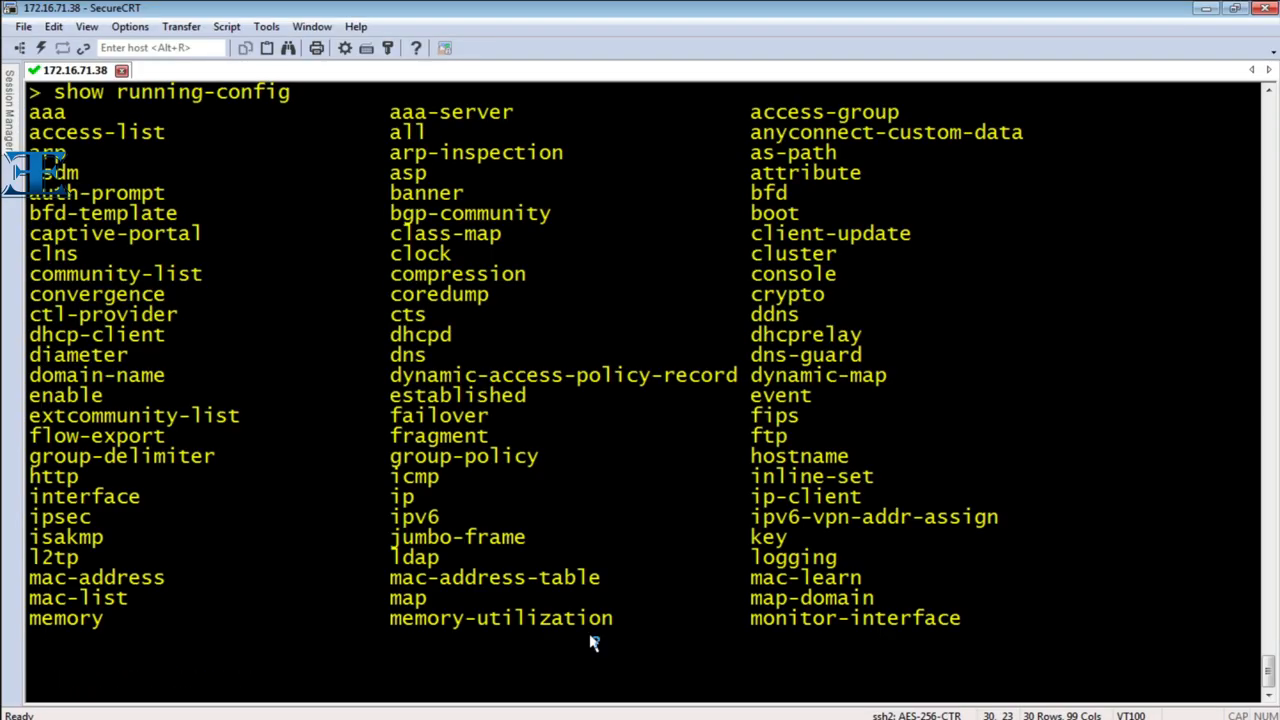
# Filter running-config by 'ldap' and 'map', confirming LDAP_SSL uses ldap-attribute-map Static-IP.
pyautogui.write('show running-config | include ldap')
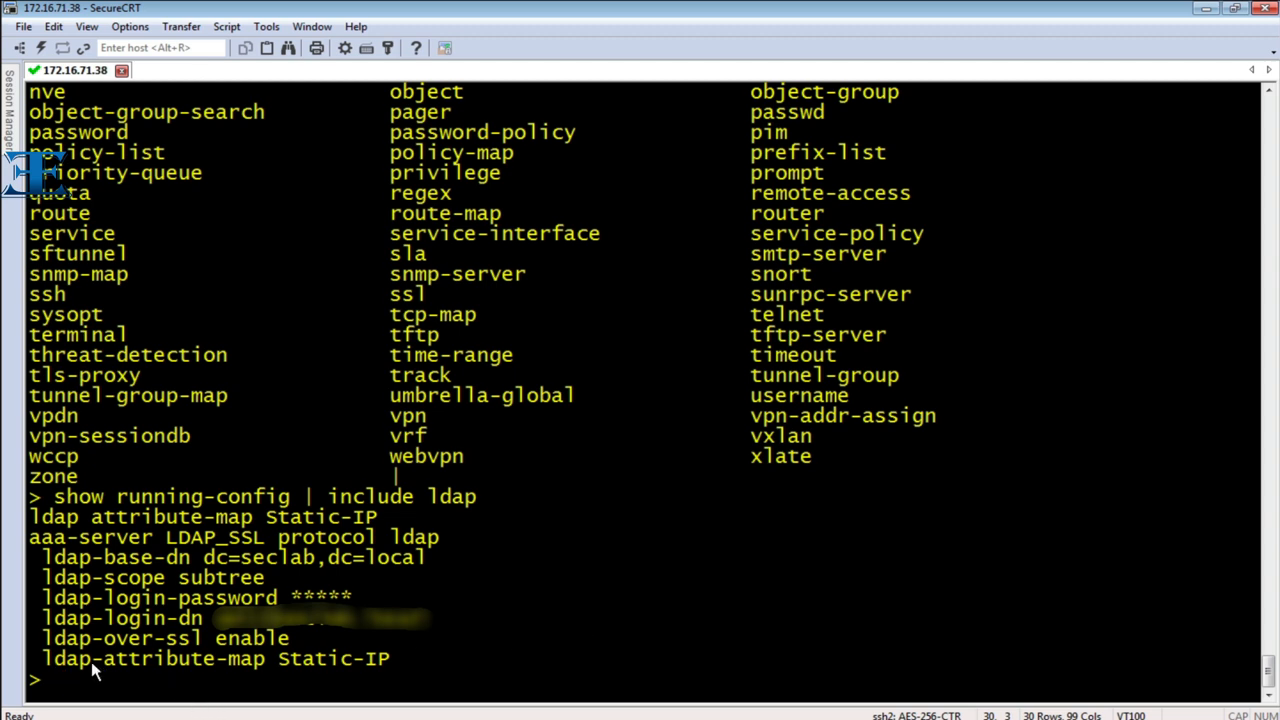
pyautogui.moveTo(42, 658); pyautogui.dragTo(390, 658)
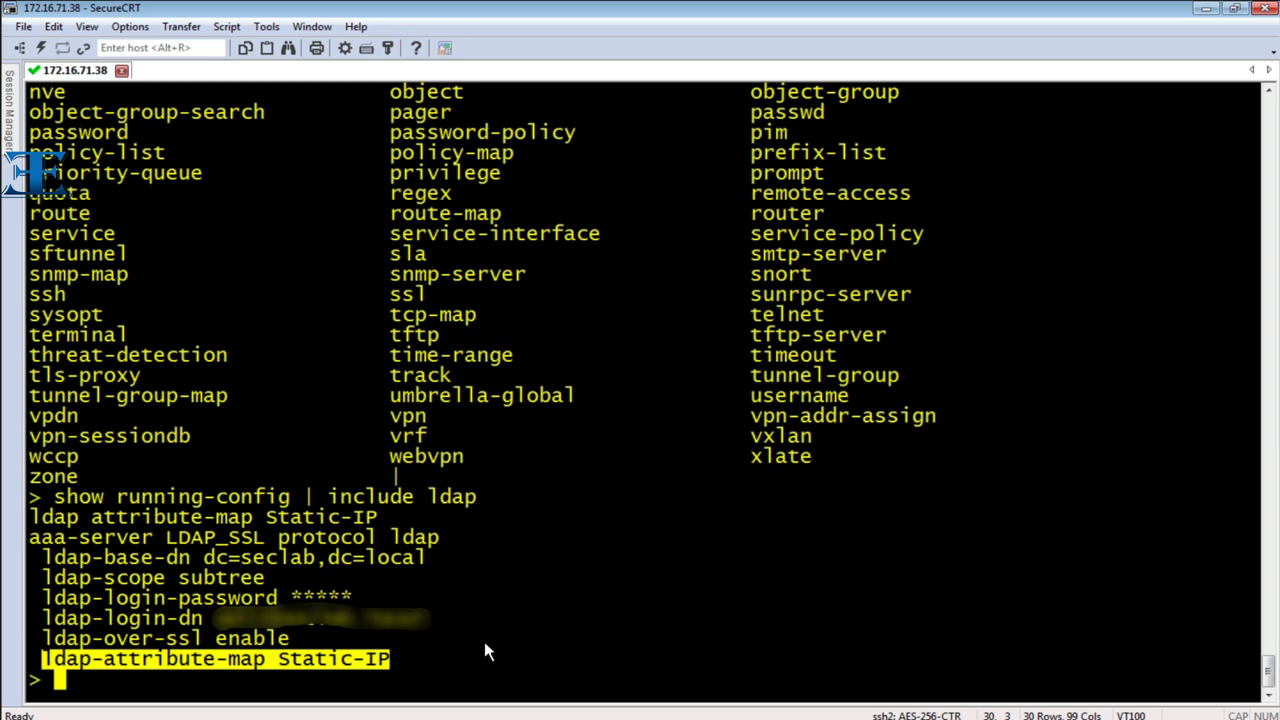
pyautogui.write('show')
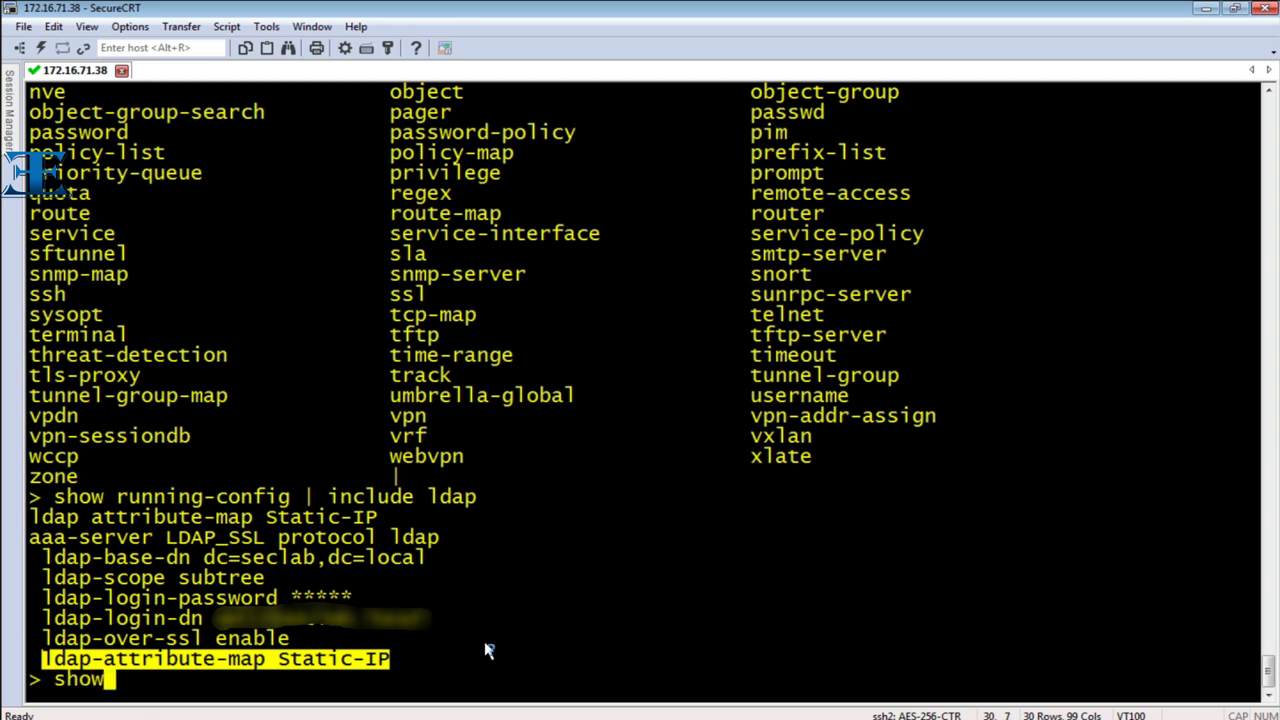
pyautogui.write('ru')
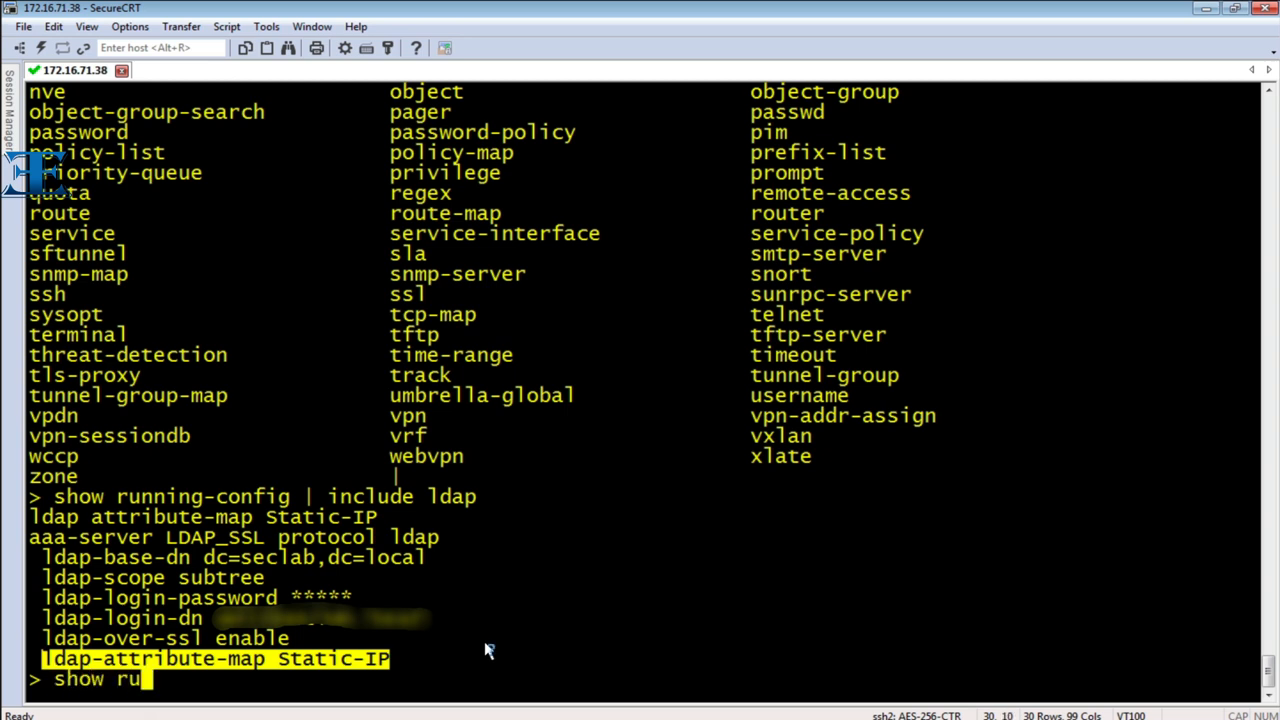
pyautogui.write('nning-config')
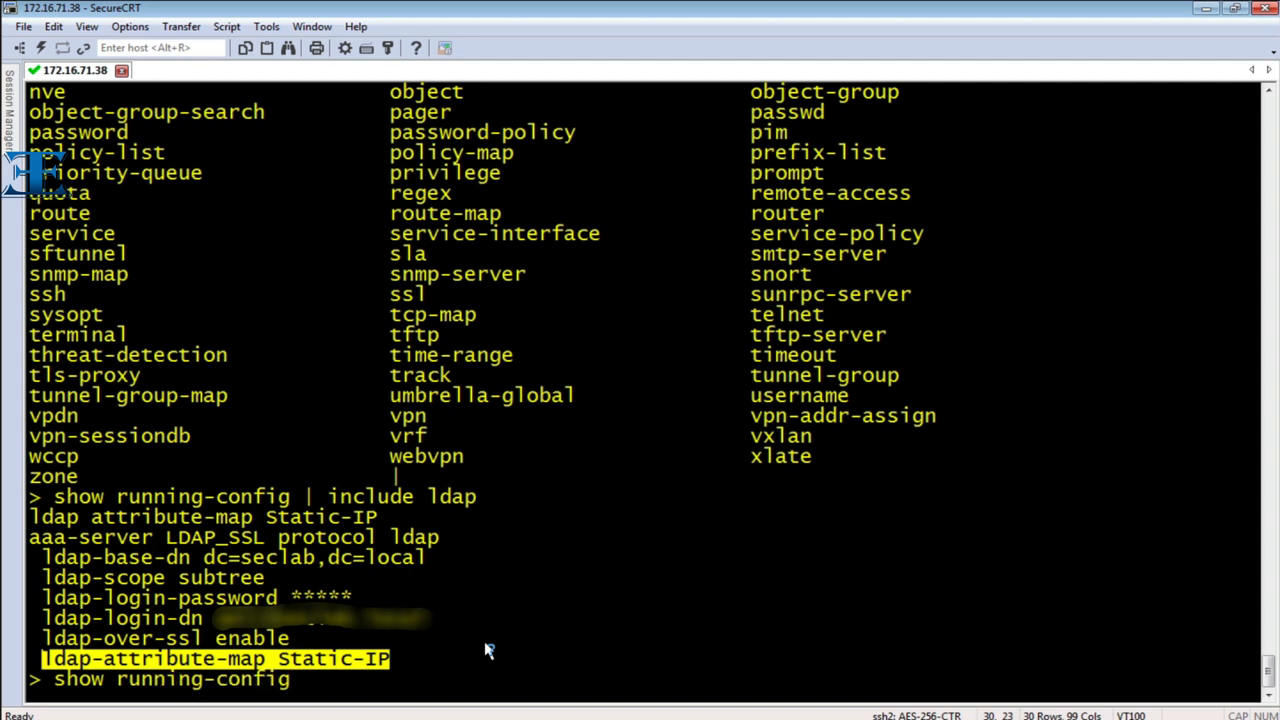
pyautogui.write('show running-config | include map')
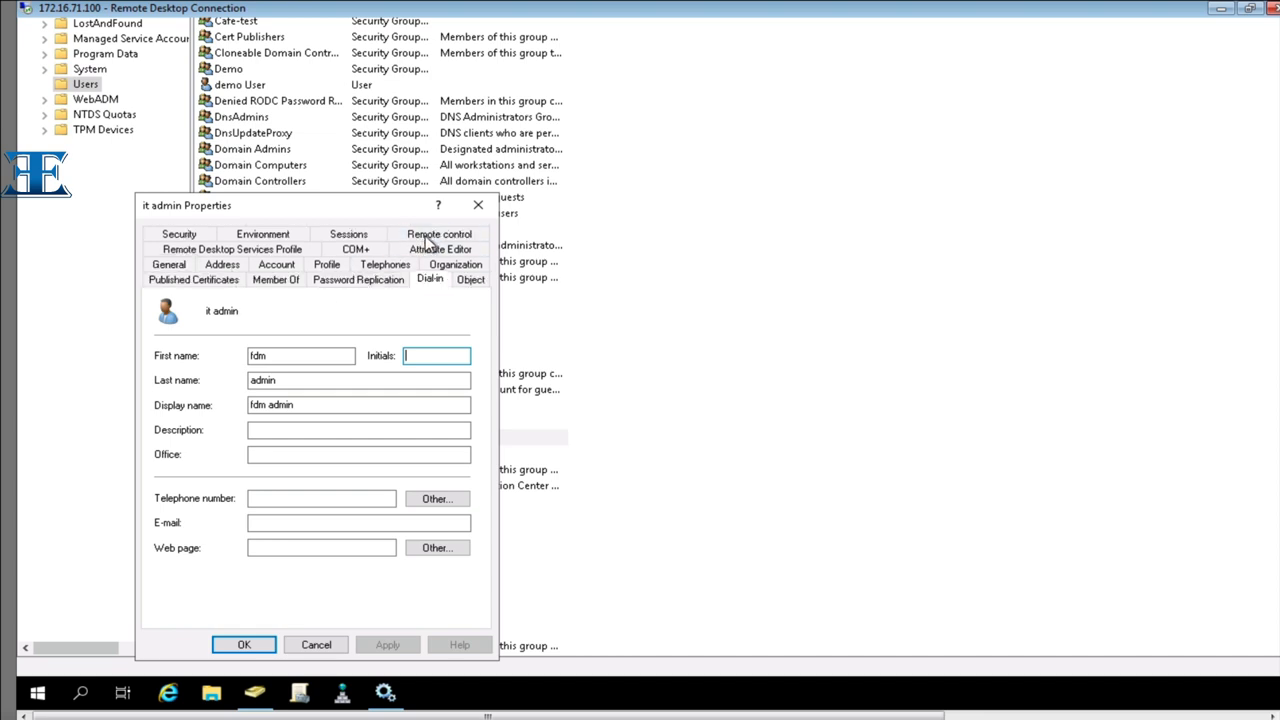
# Confirm the it admin account's Dial-in static IPv4 address is 6.6.6.40.
pyautogui.click(430, 278)
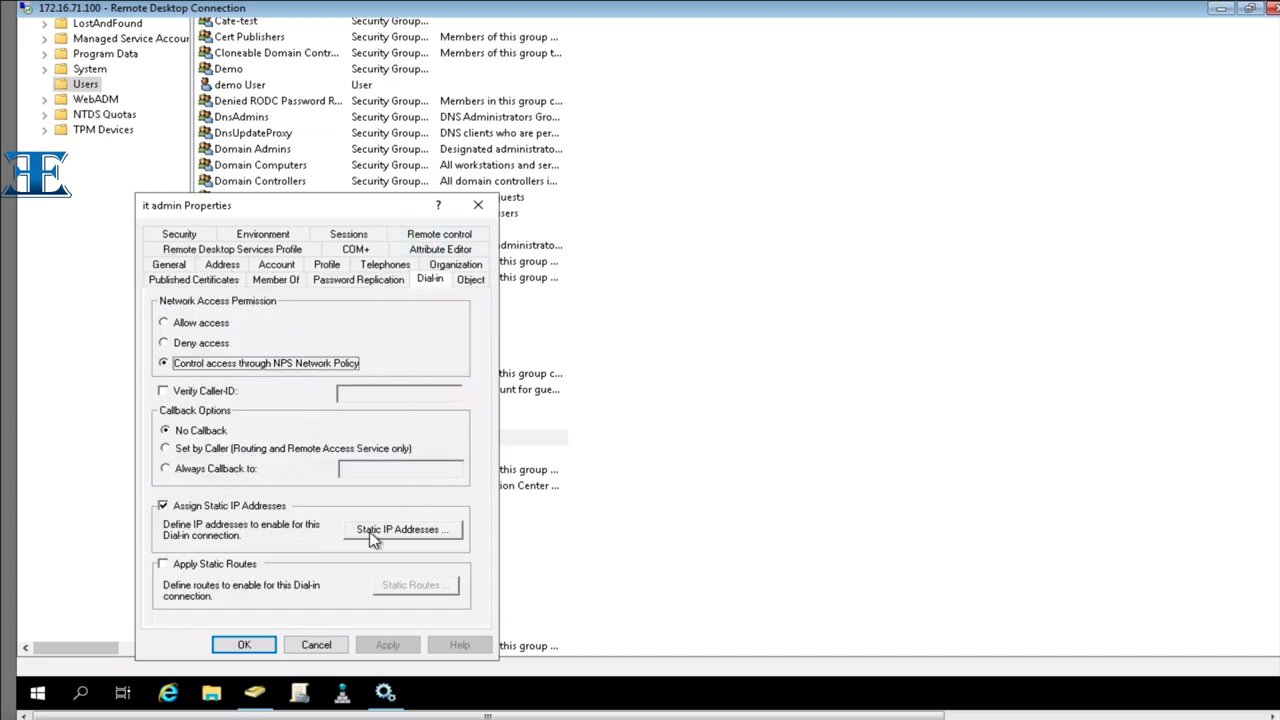
pyautogui.click(402, 529)
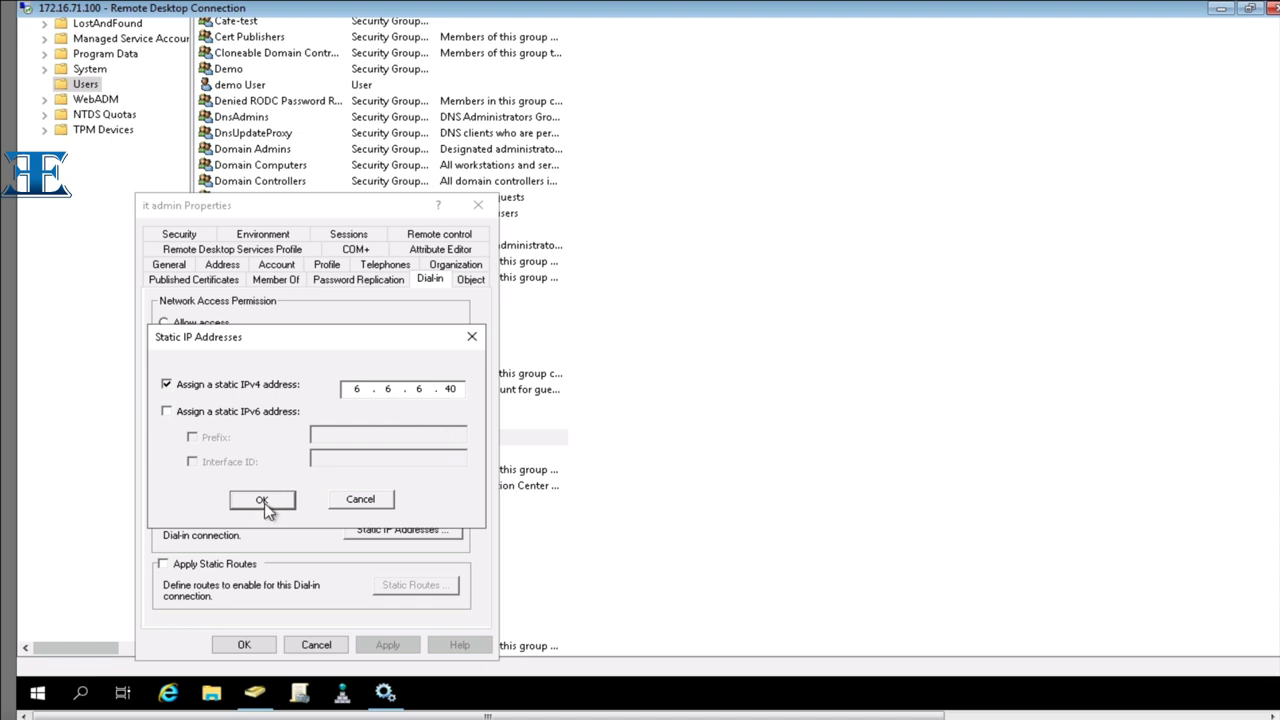
pyautogui.click(263, 500)
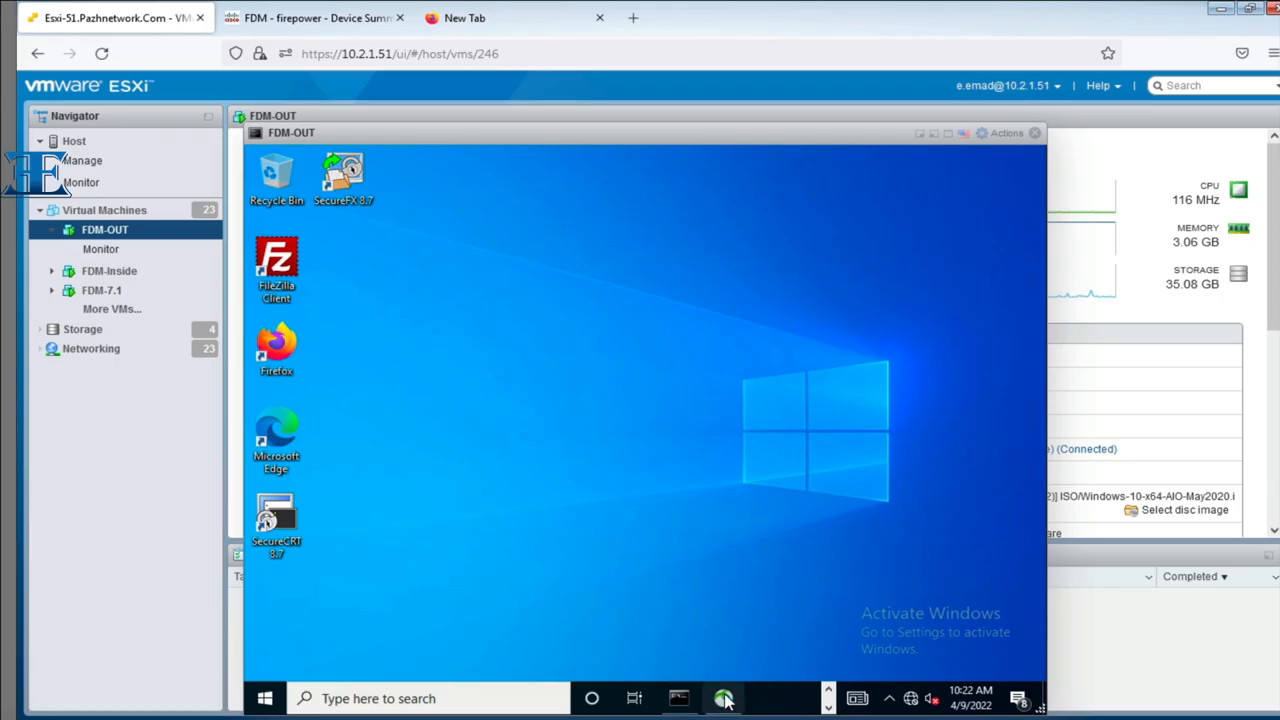
# Connect AnyConnect to 20.20.20.1 with group RA despite the certificate warning, then view statistics.
pyautogui.click(725, 698)
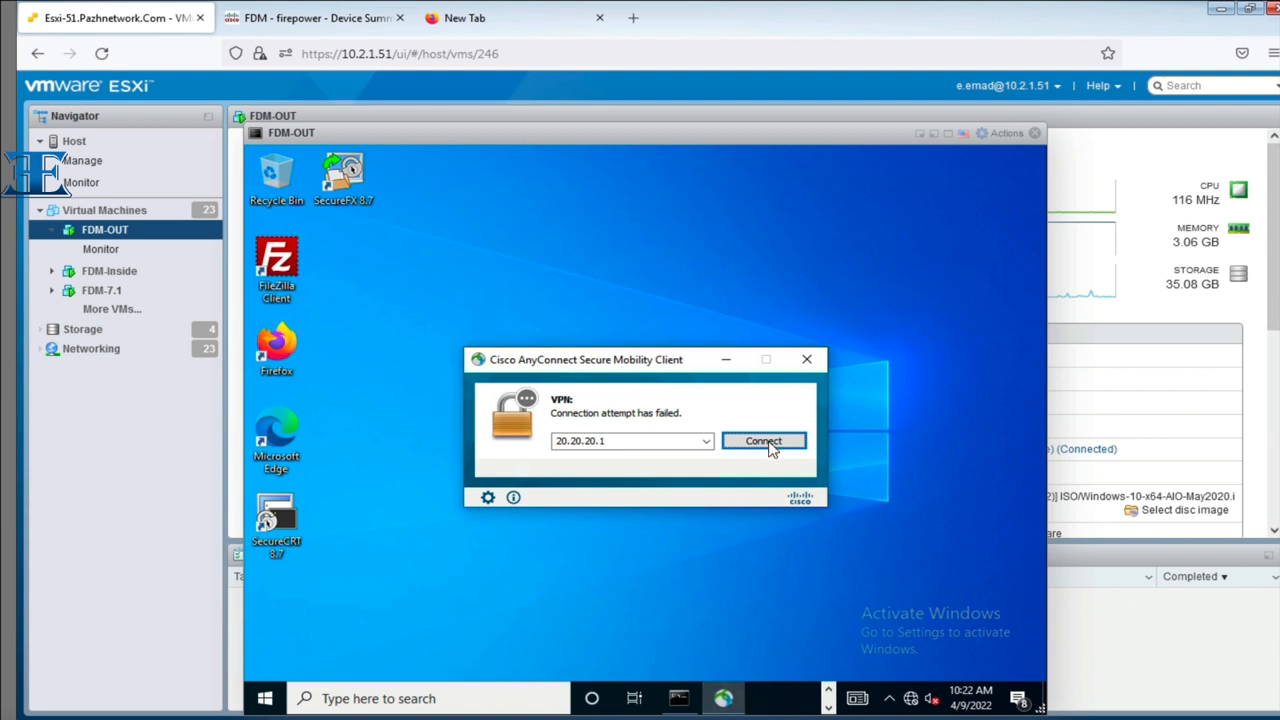
pyautogui.click(763, 441)
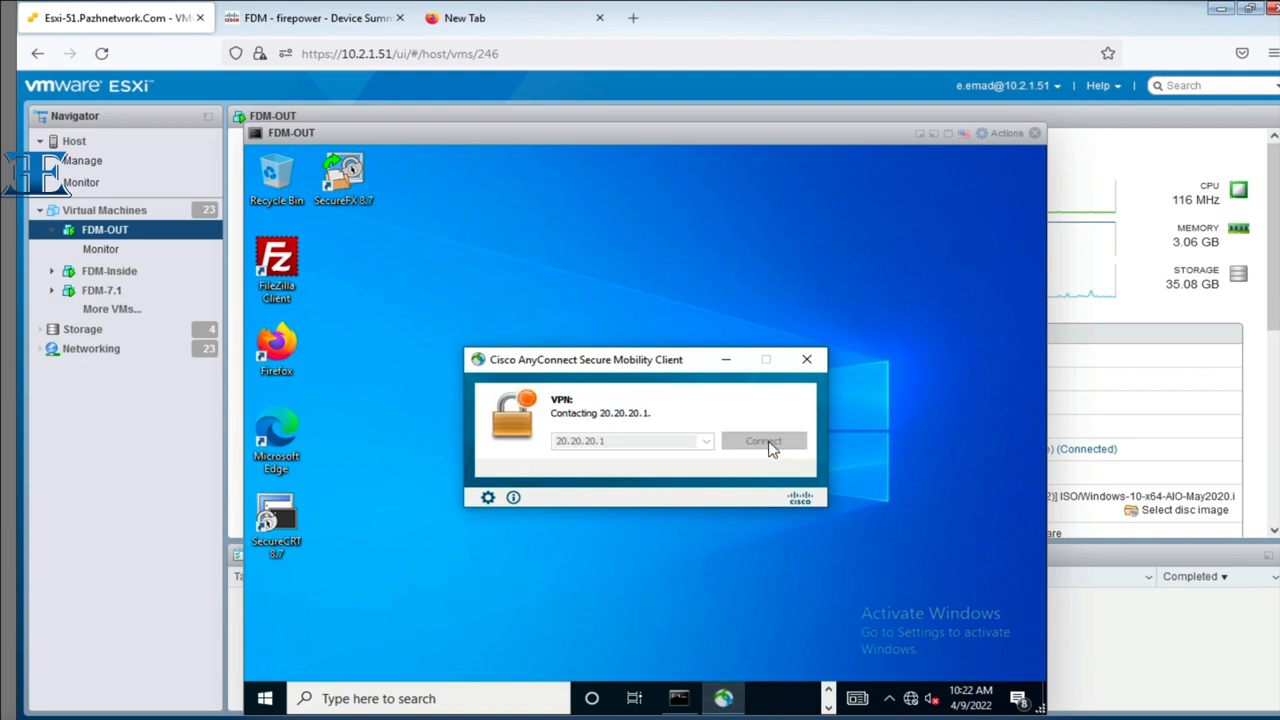
pyautogui.click(764, 441)
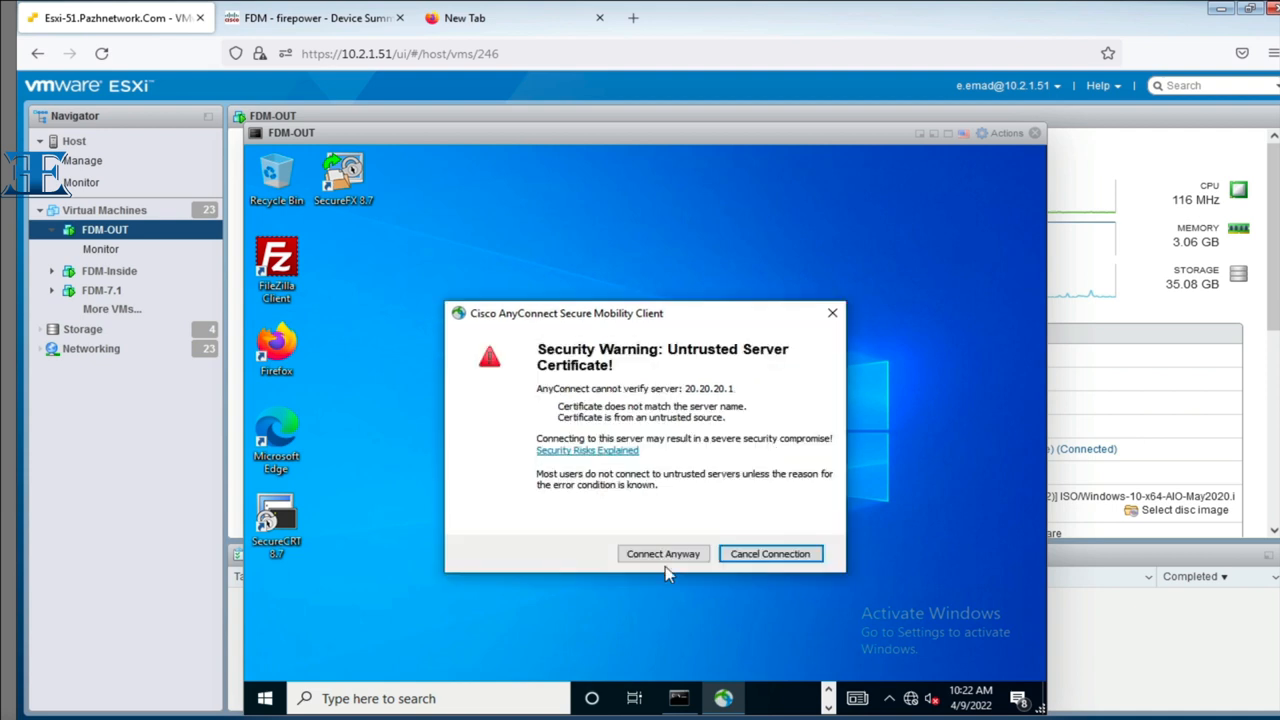
pyautogui.click(663, 553)
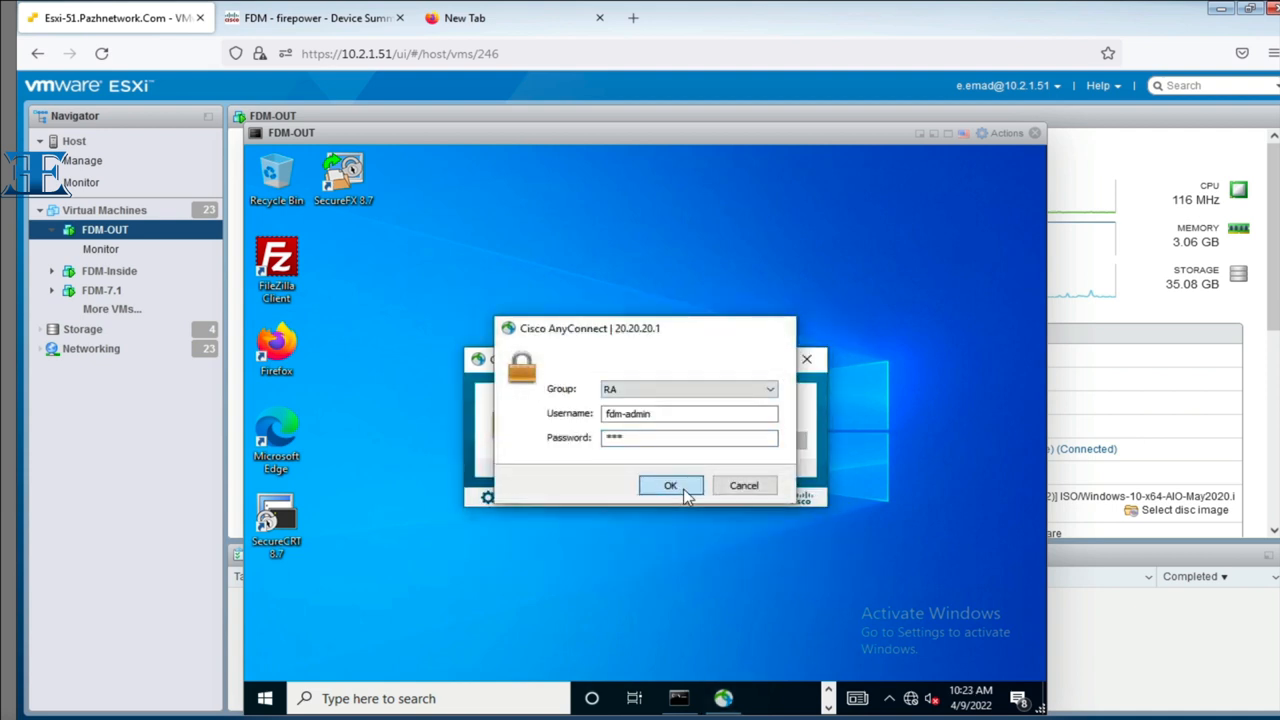
pyautogui.click(670, 485)
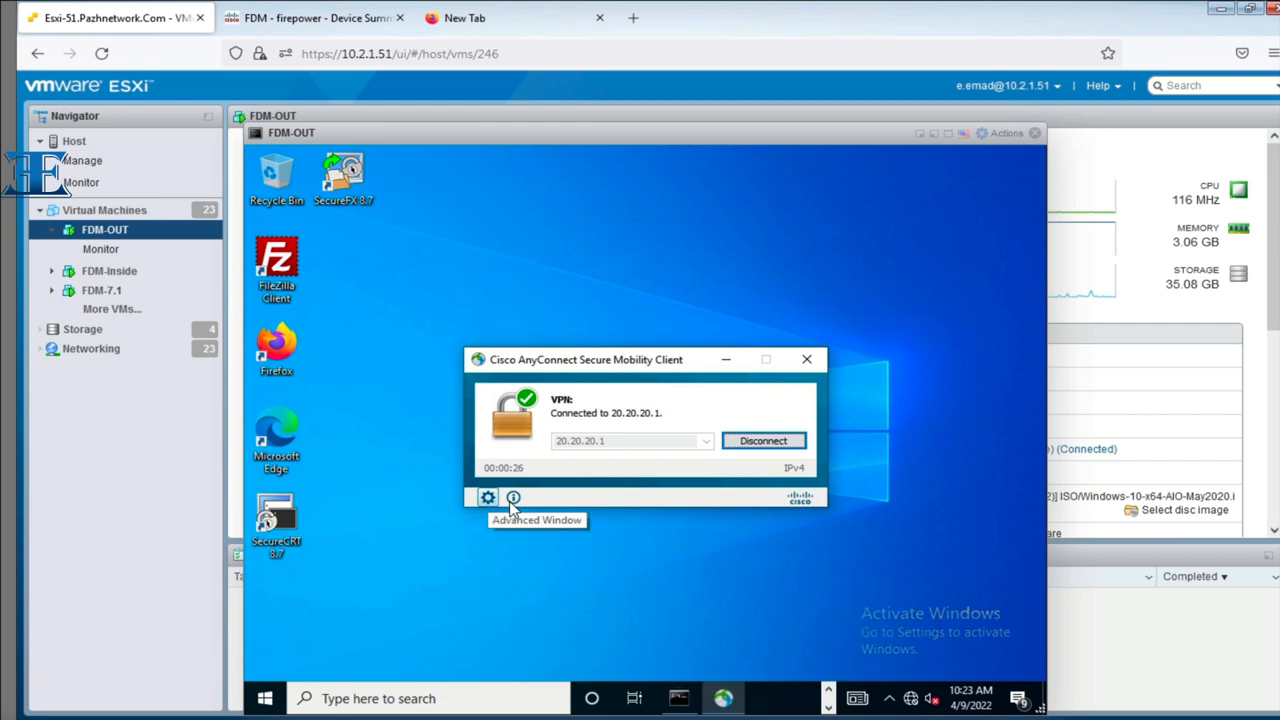
pyautogui.click(488, 498)
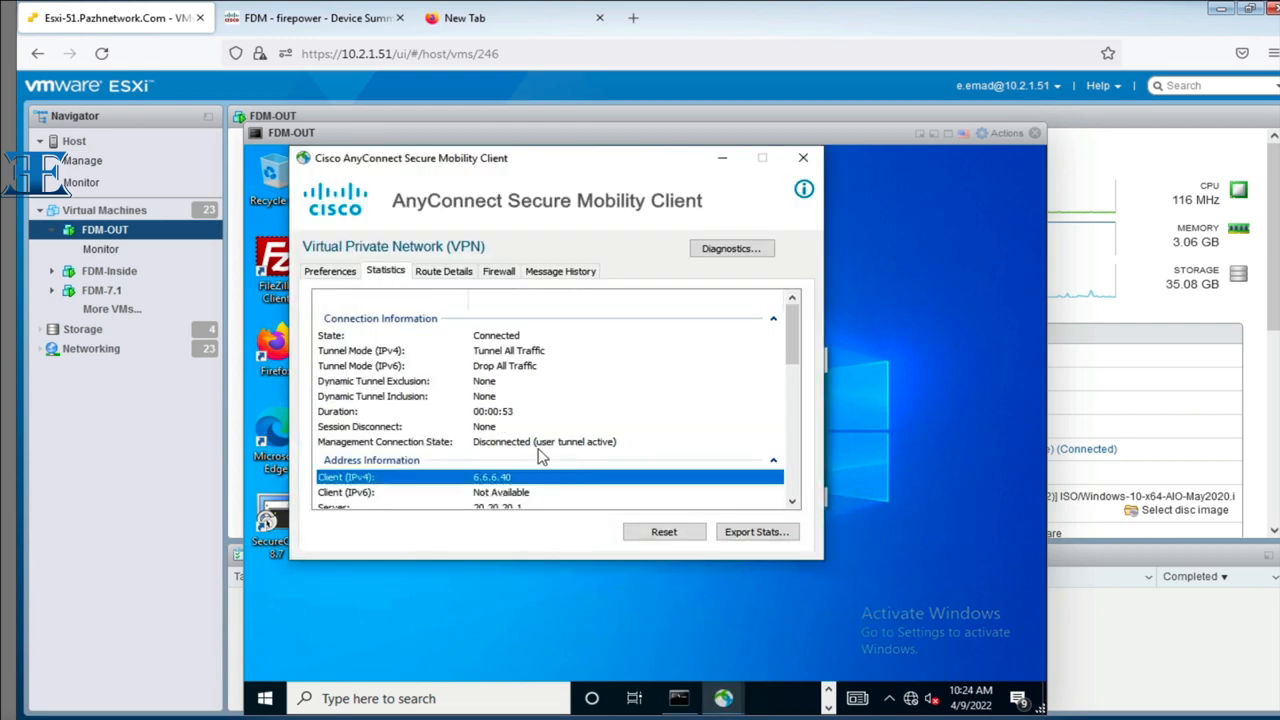